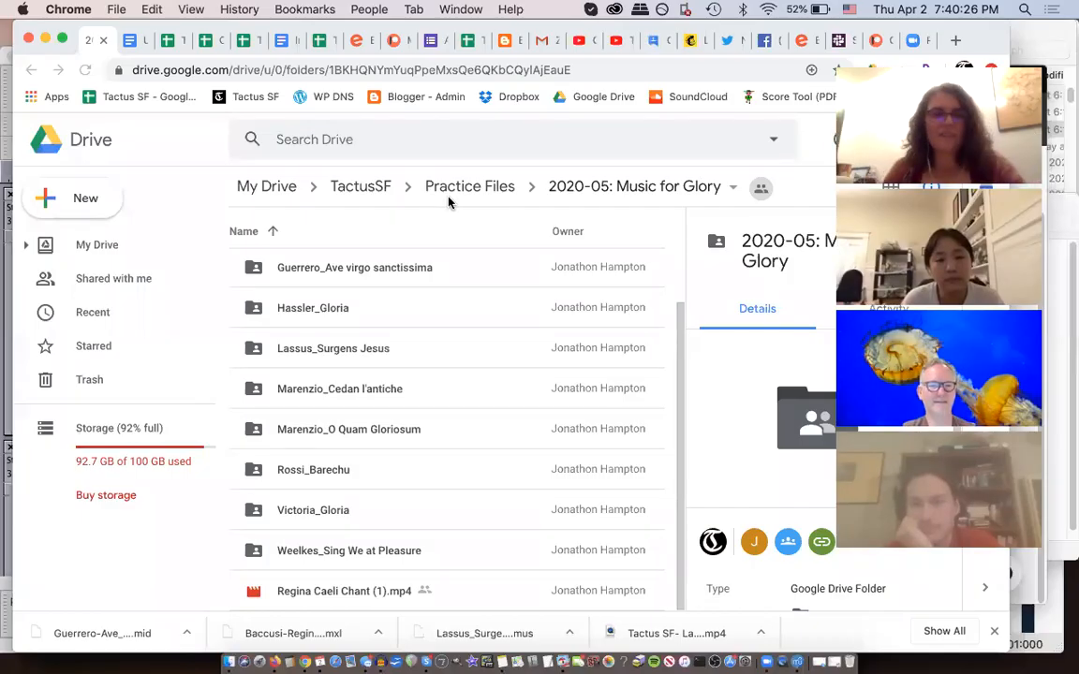
mouse_move(195, 150)
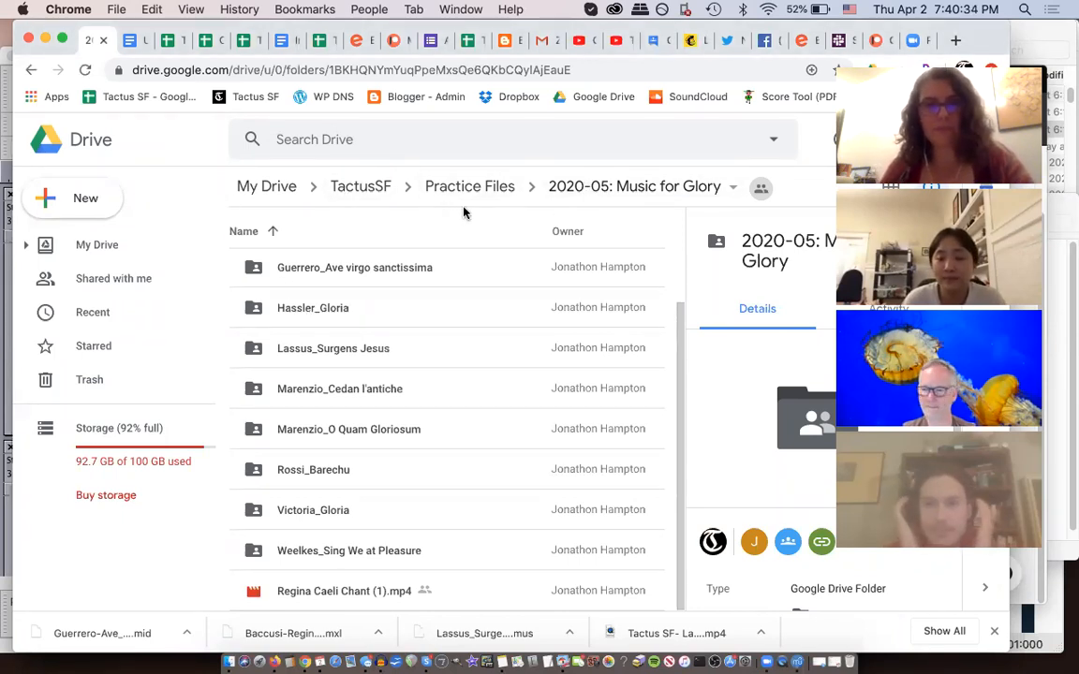
mouse_move(433, 200)
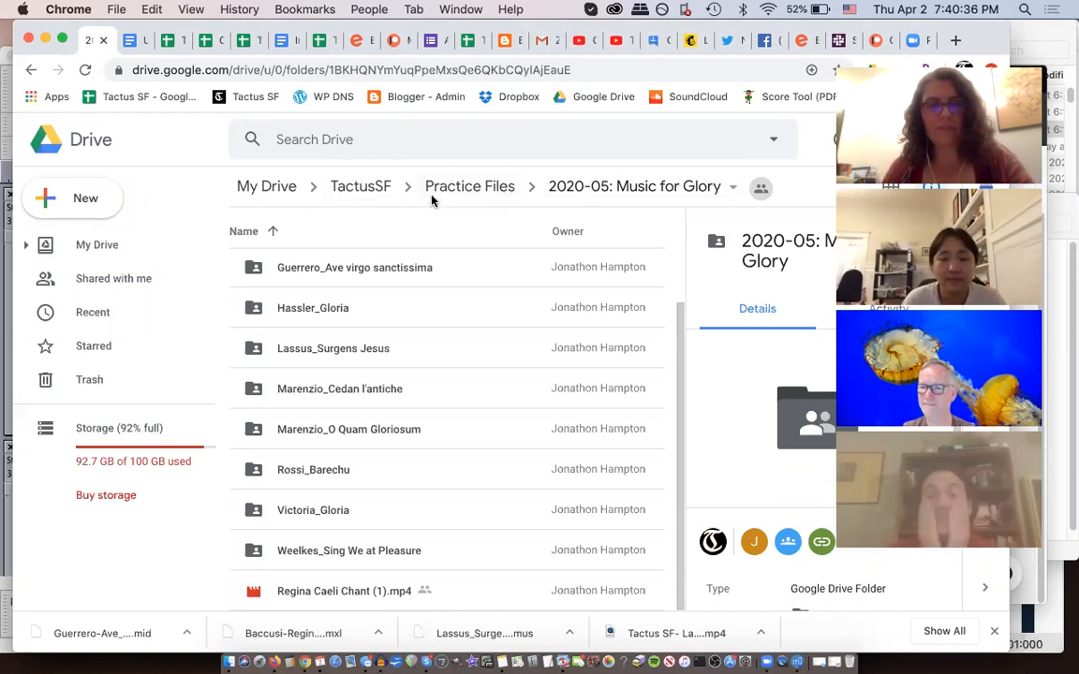
mouse_move(397, 274)
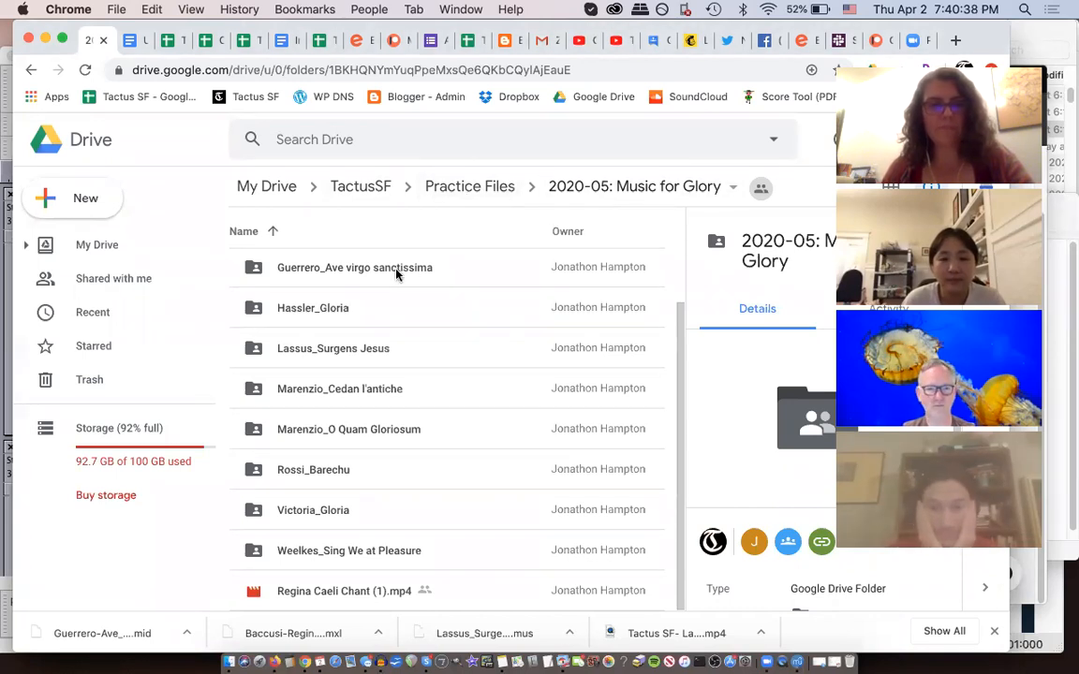
Step: Look inside the Guerrero_Ave virgo sanctissima folder, return, and enter the Baccussi_Regina coeli folder
click(356, 268)
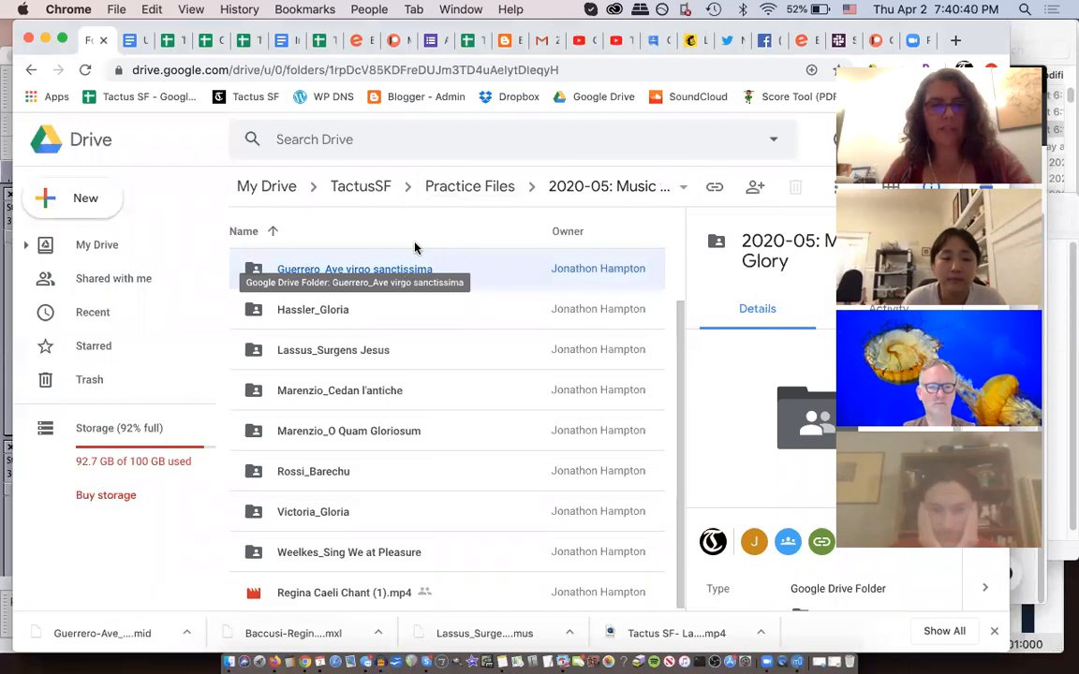
double_click(354, 270)
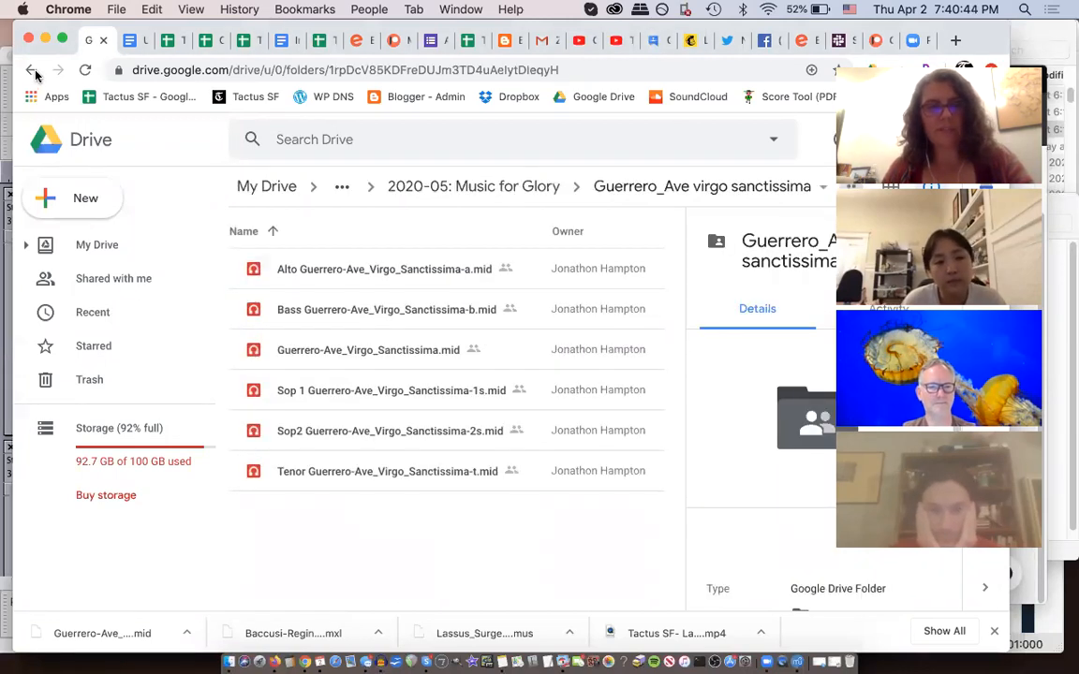
click(30, 69)
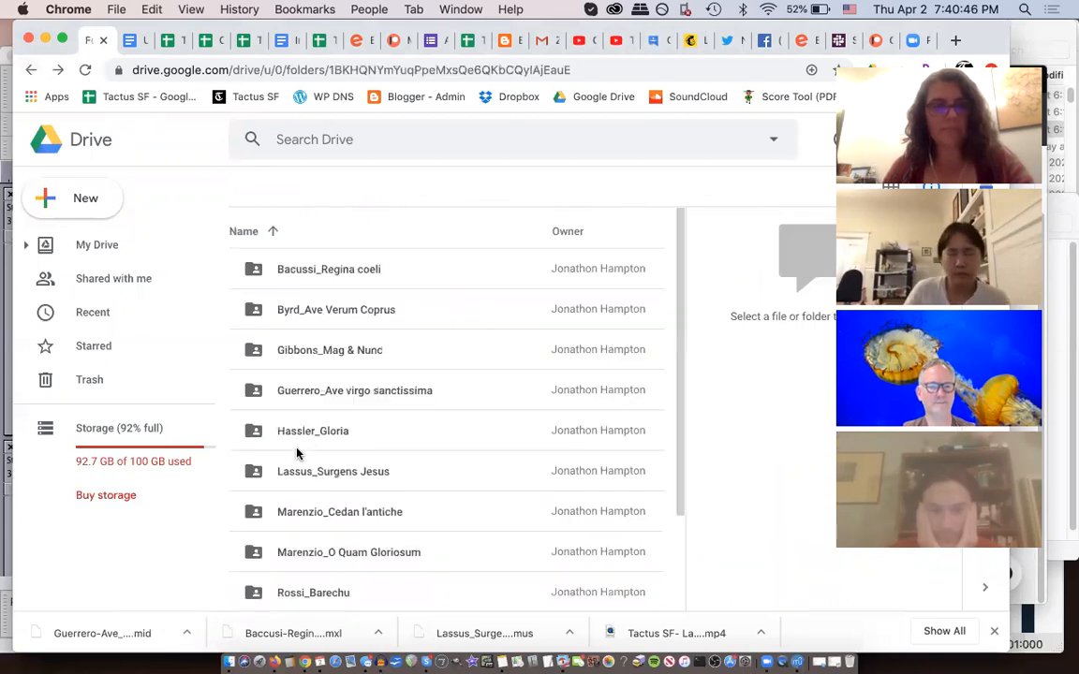
mouse_move(333, 402)
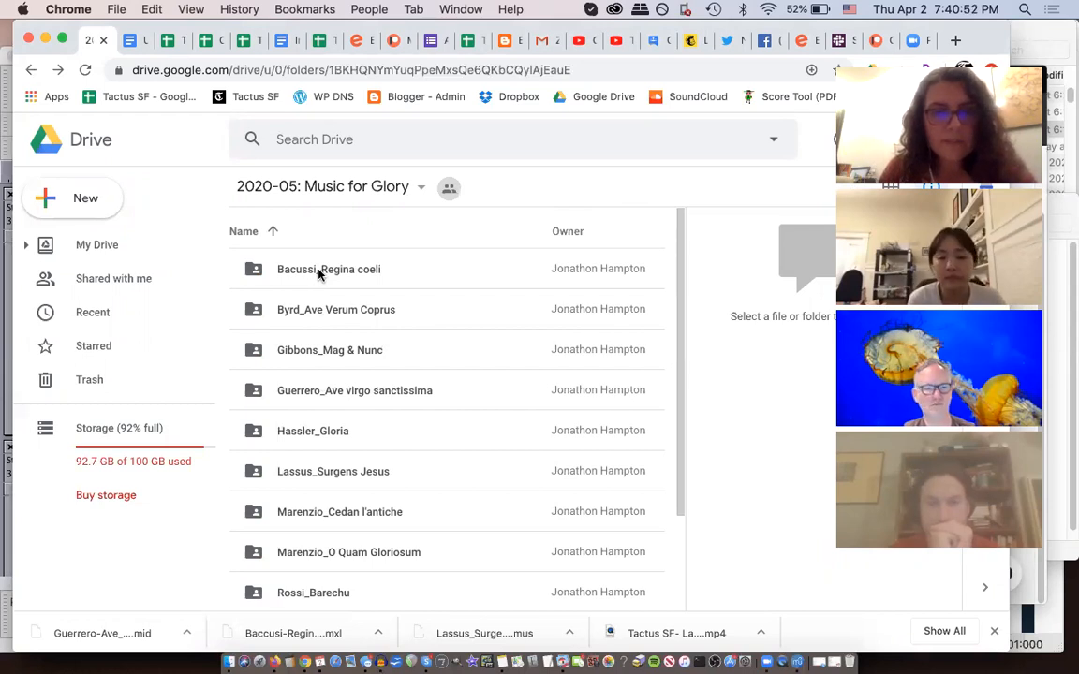
double_click(328, 270)
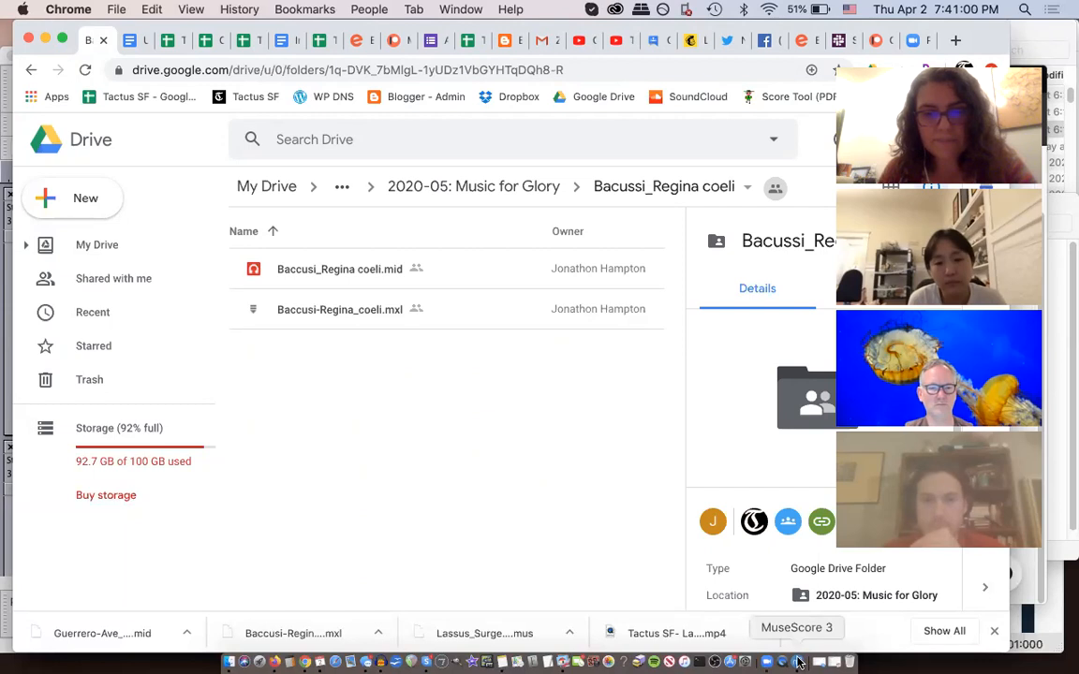
Step: Bring the Regina coeli score forward in MuseScore, play it briefly, and list the displayable panels
click(798, 628)
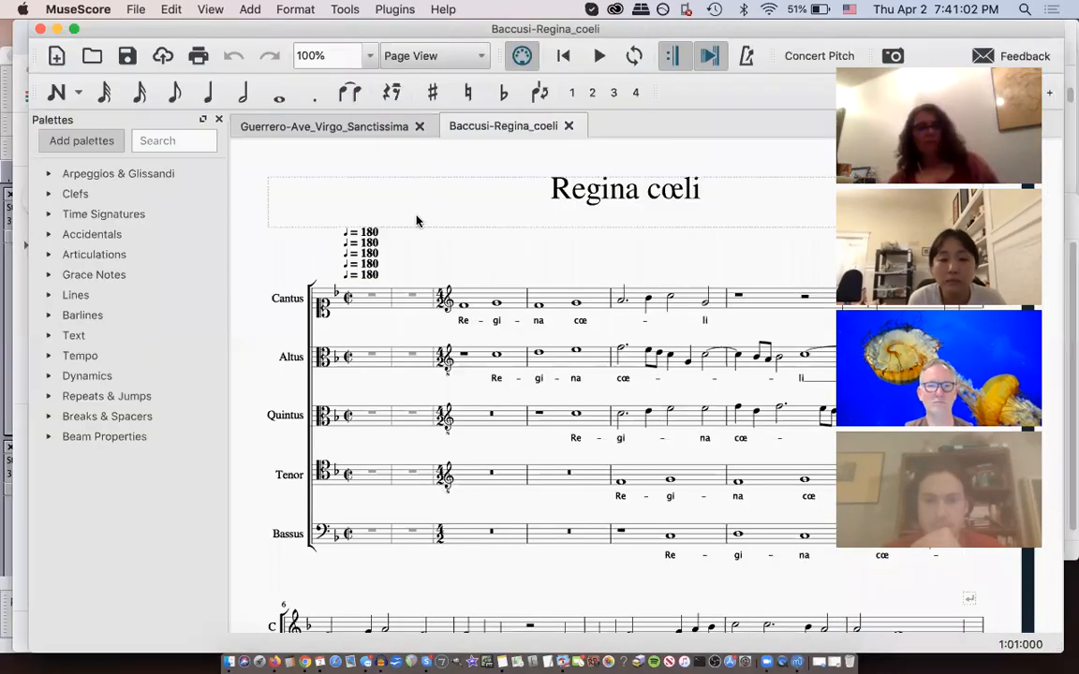
mouse_move(525, 266)
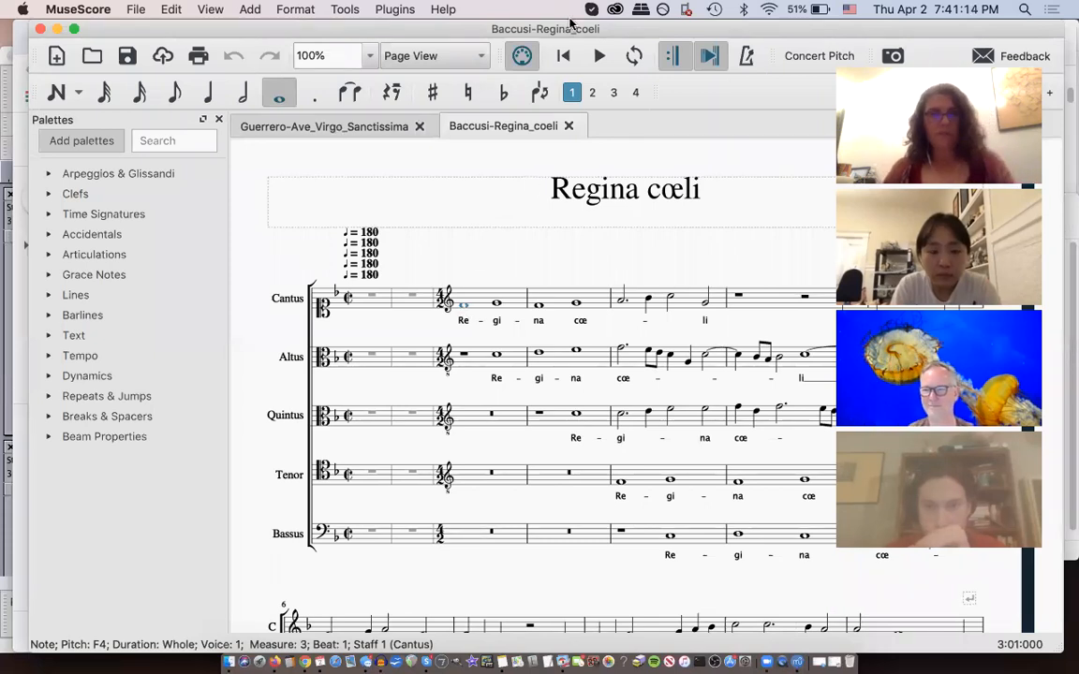
click(600, 57)
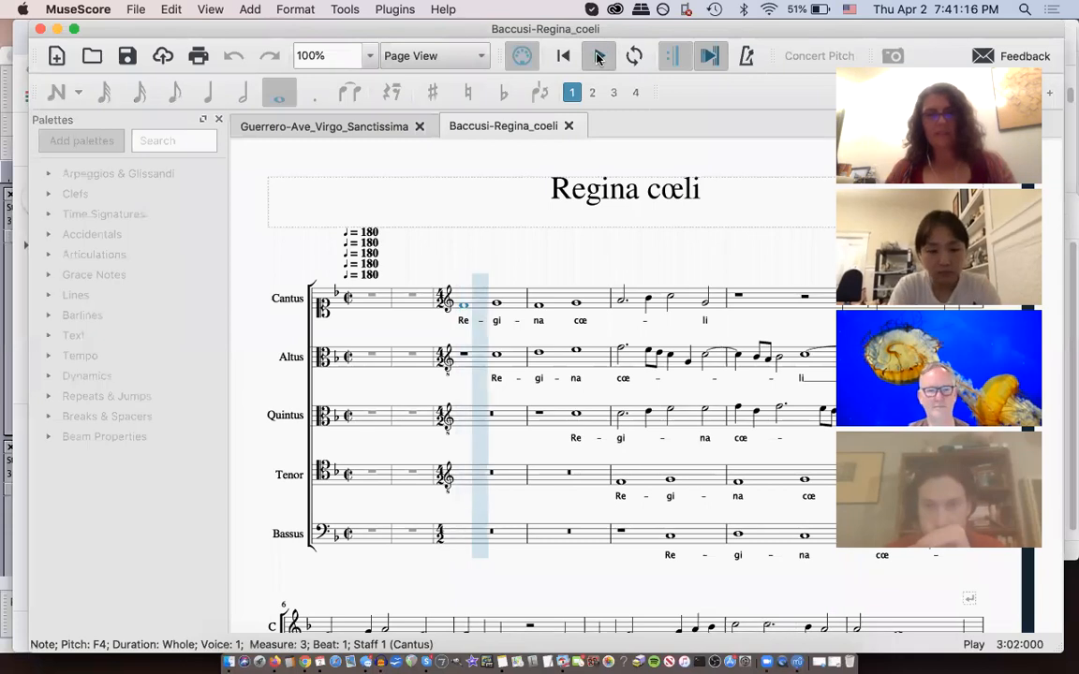
click(597, 56)
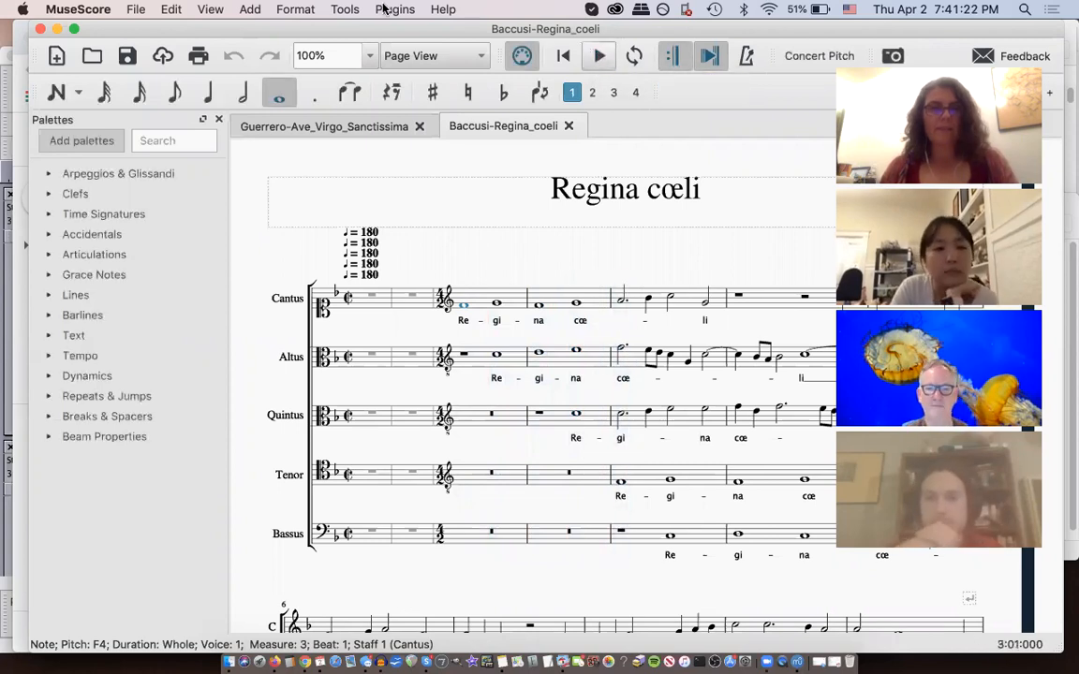
click(210, 8)
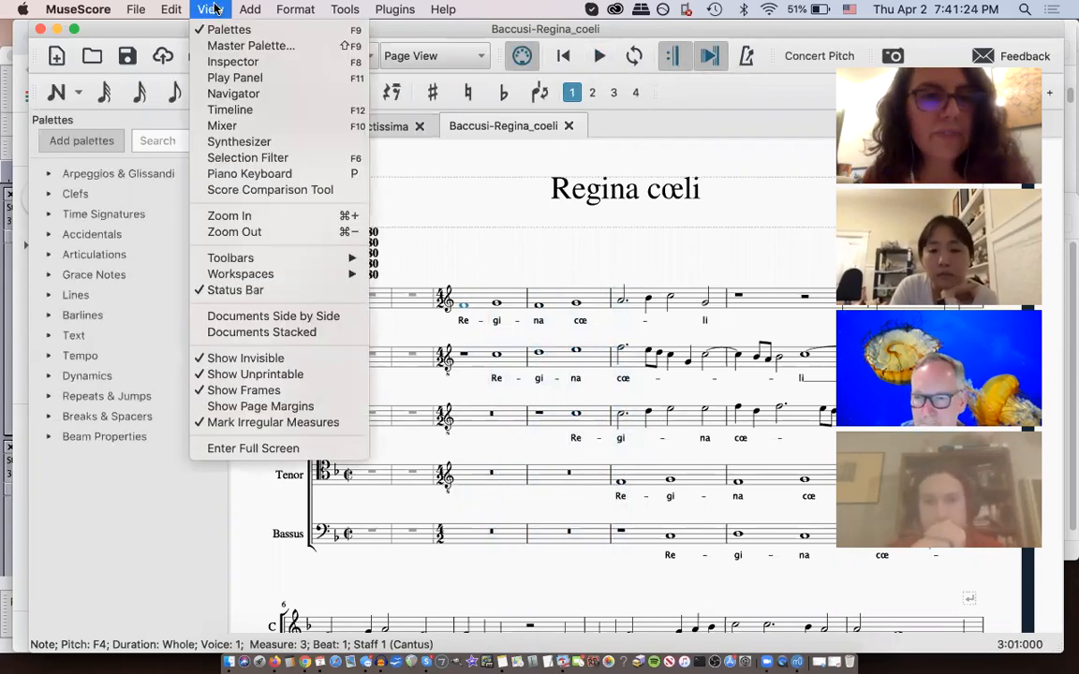
mouse_move(234, 76)
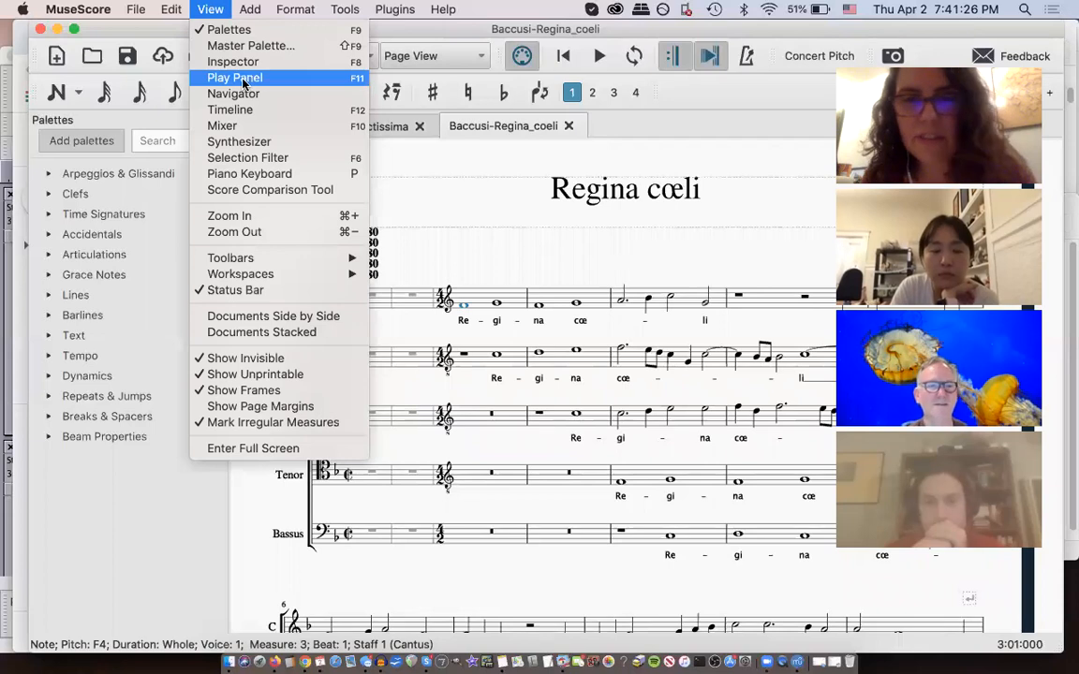
Step: Show the Play Panel and adjust master volume up to -3 dB then down to about -26 dB
click(235, 79)
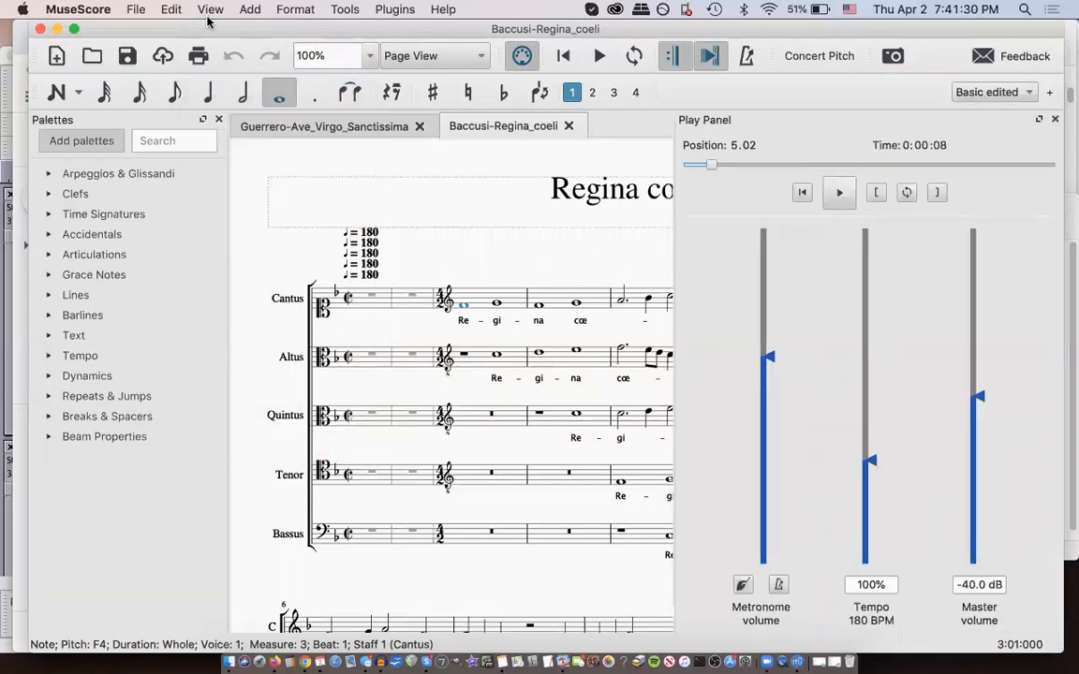
mouse_move(128, 34)
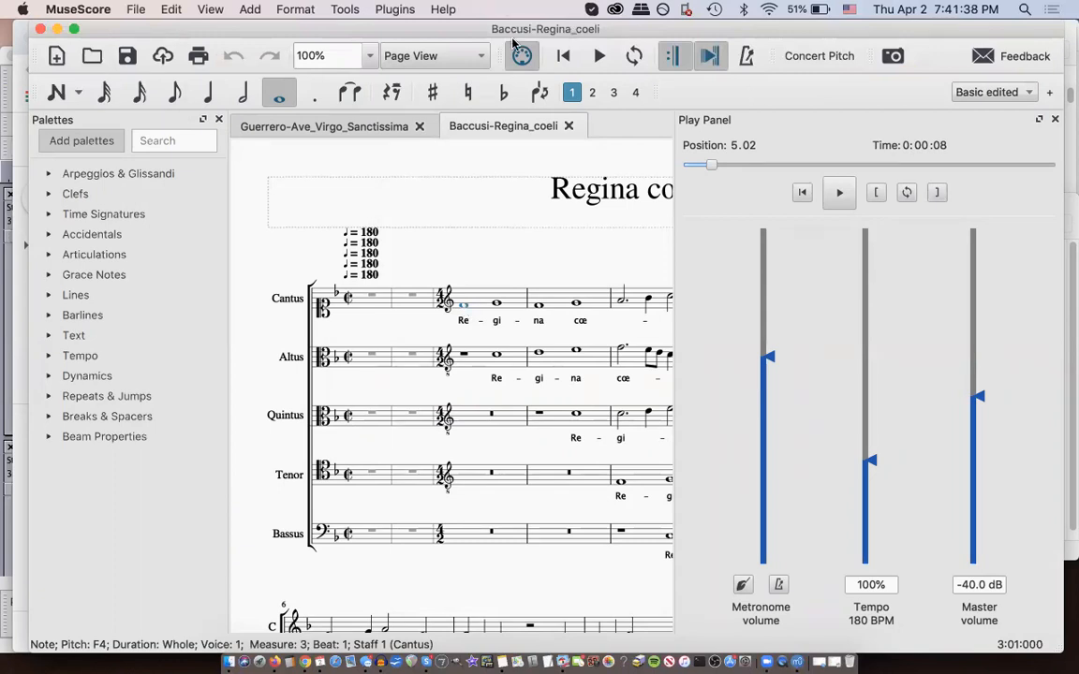
mouse_move(472, 30)
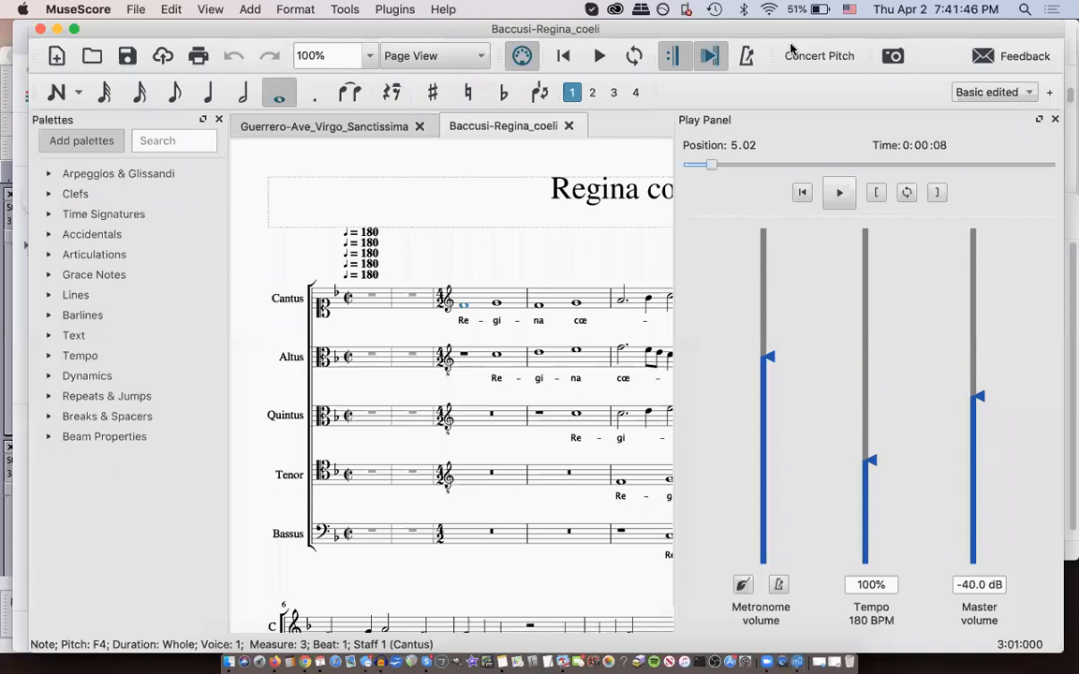
mouse_move(711, 288)
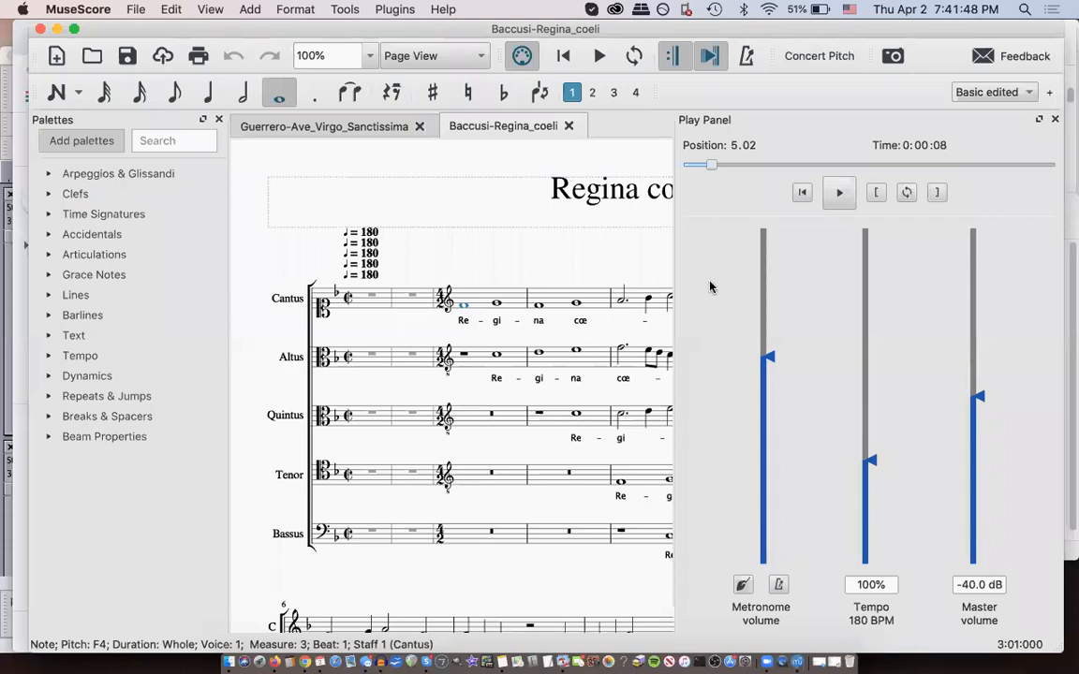
drag(978, 397, 978, 277)
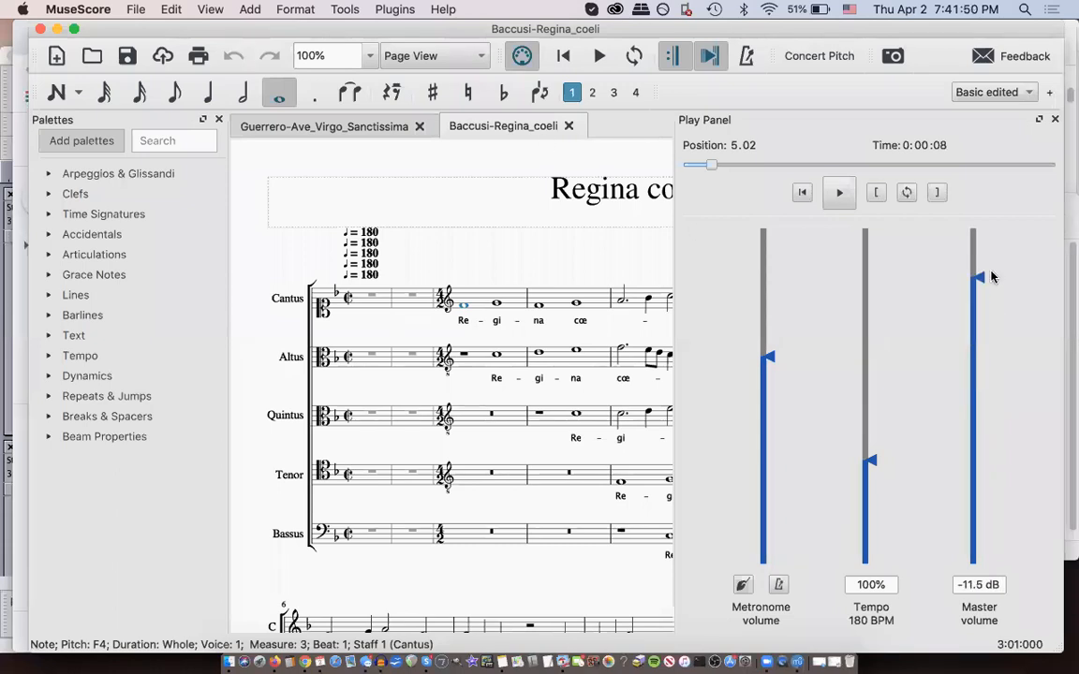
drag(978, 277, 978, 242)
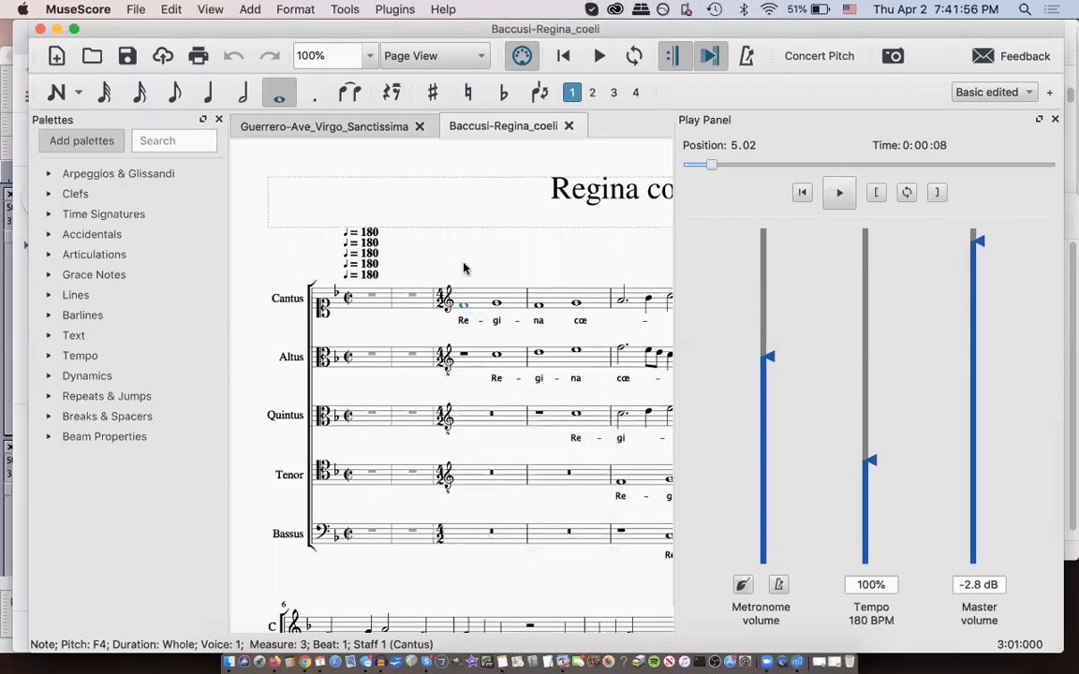
mouse_move(468, 242)
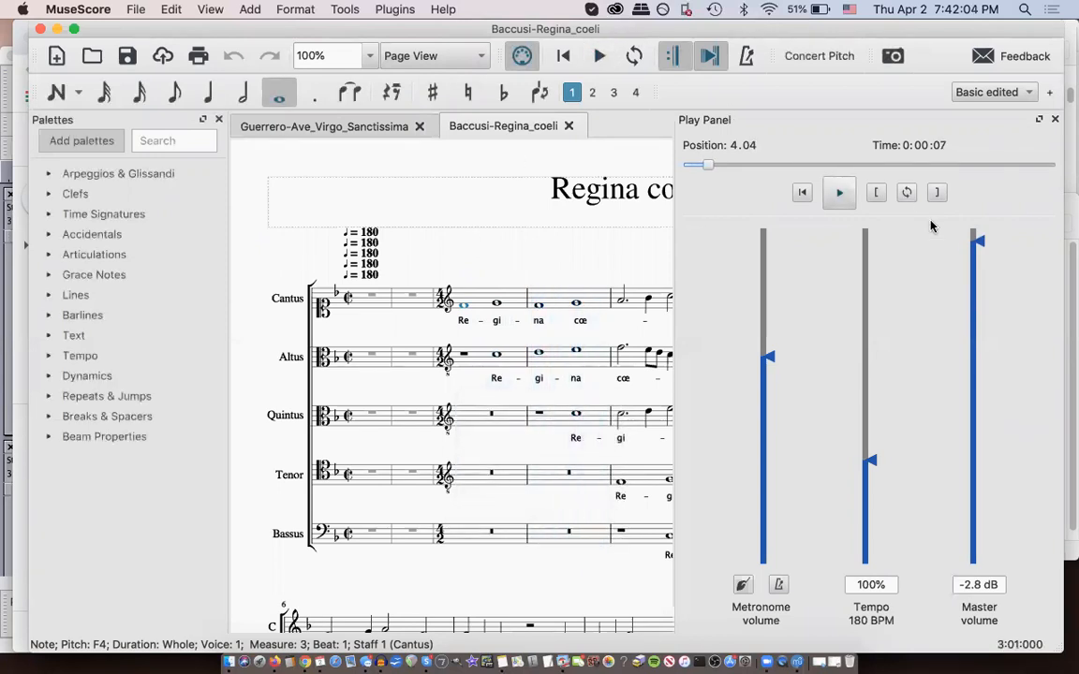
drag(978, 242, 978, 317)
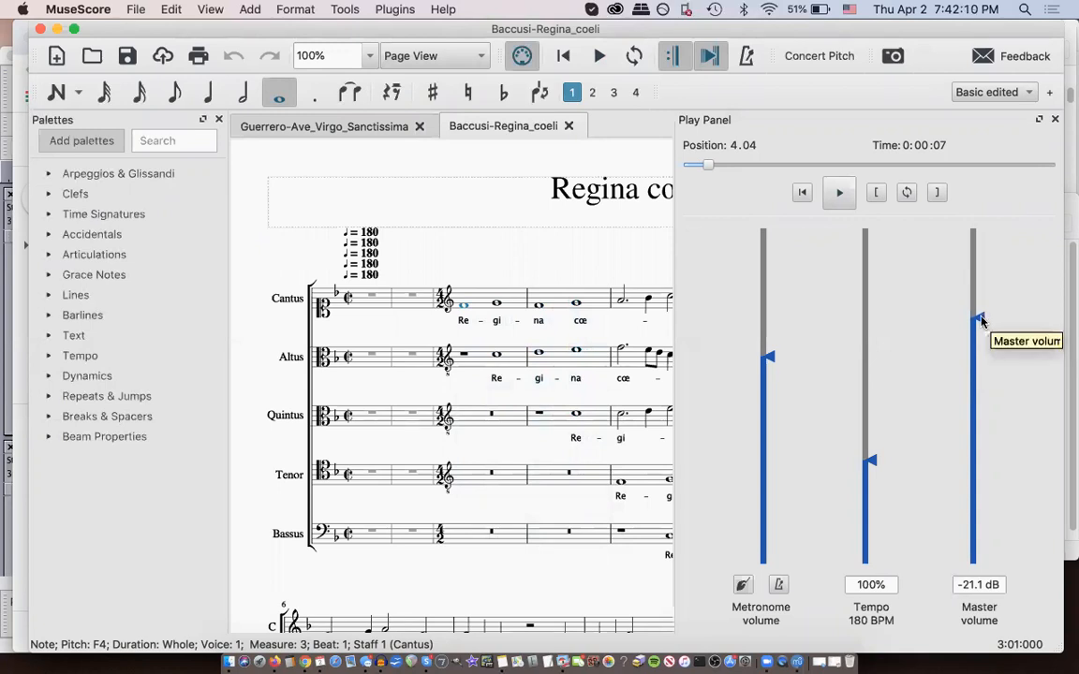
drag(978, 319, 977, 341)
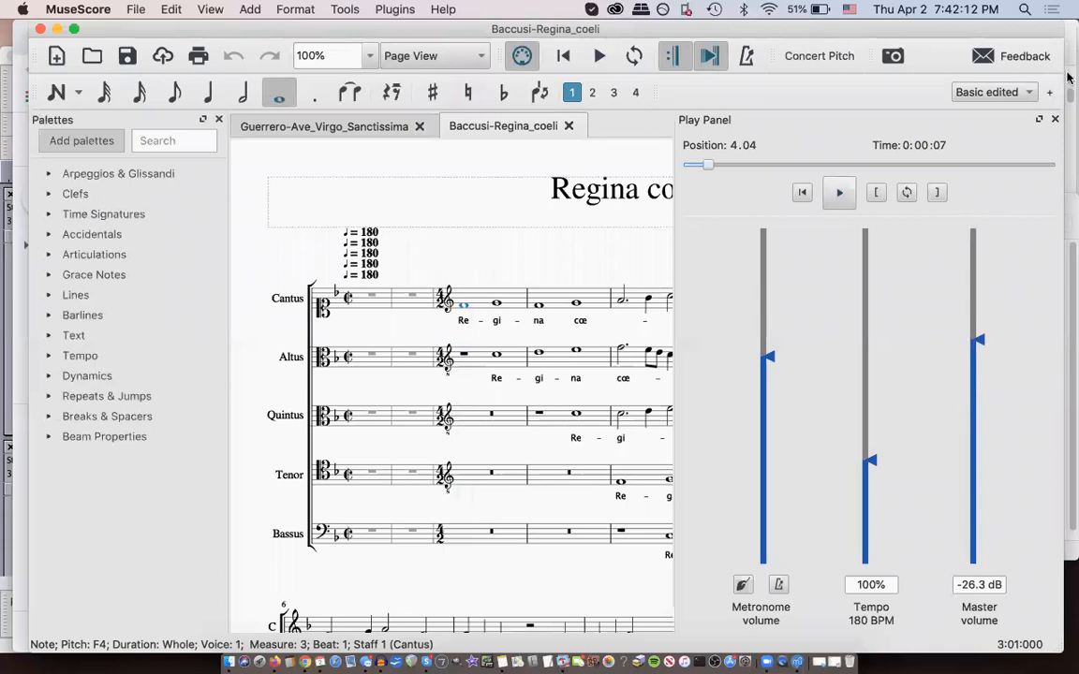
mouse_move(734, 225)
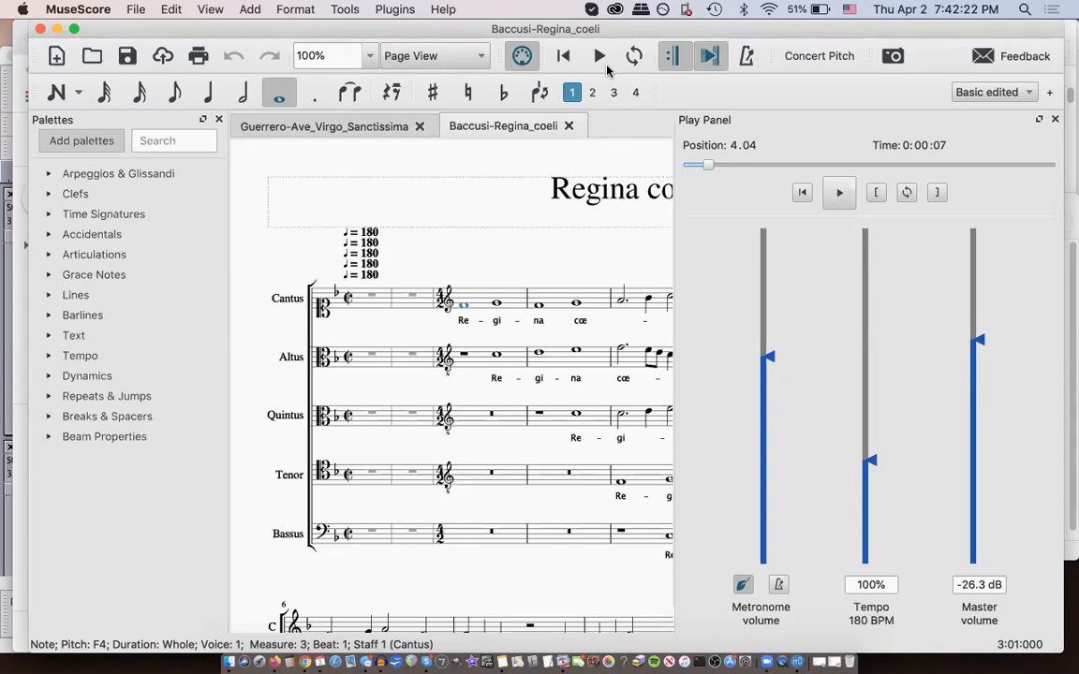
Step: Play and stop, enable the metronome click, then play to about measure five and stop
click(599, 56)
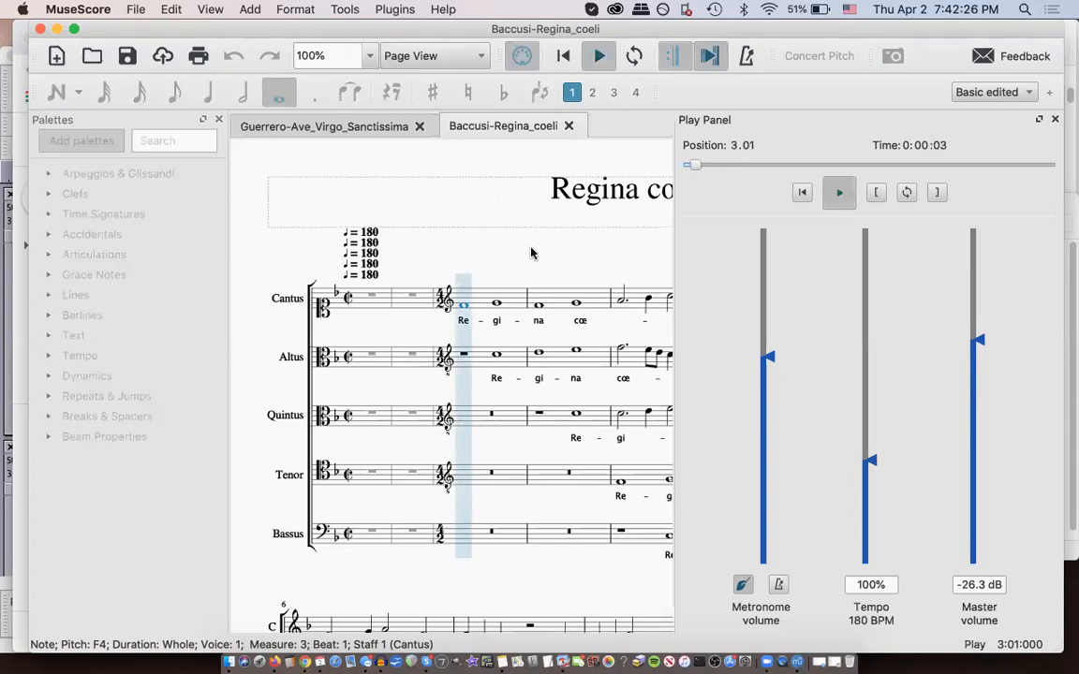
click(600, 56)
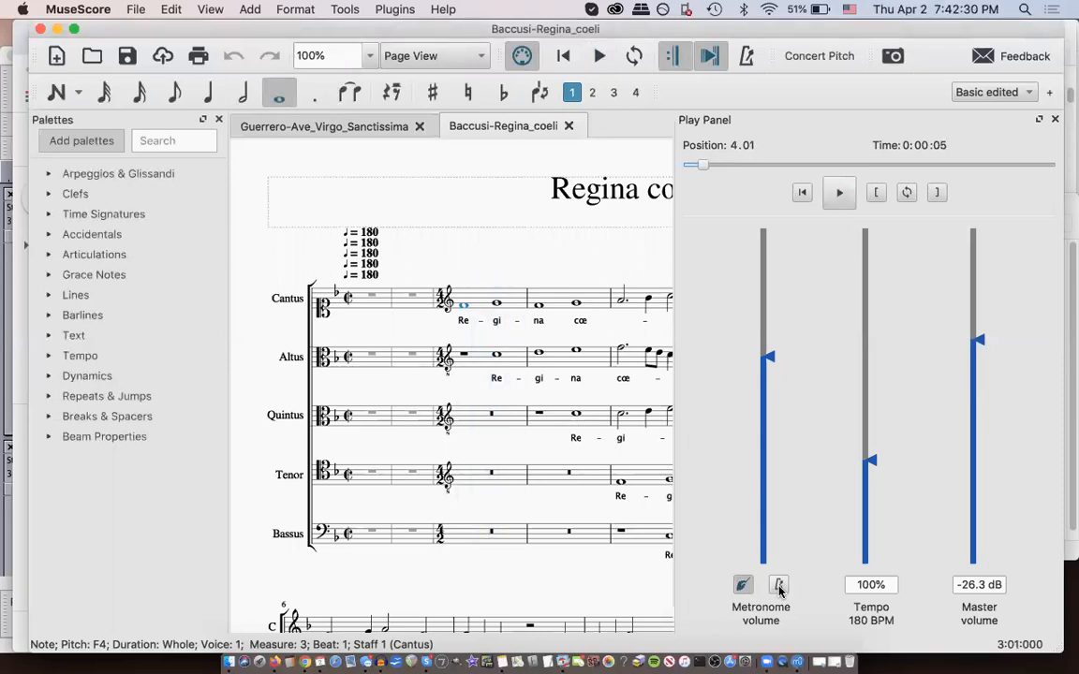
mouse_move(779, 584)
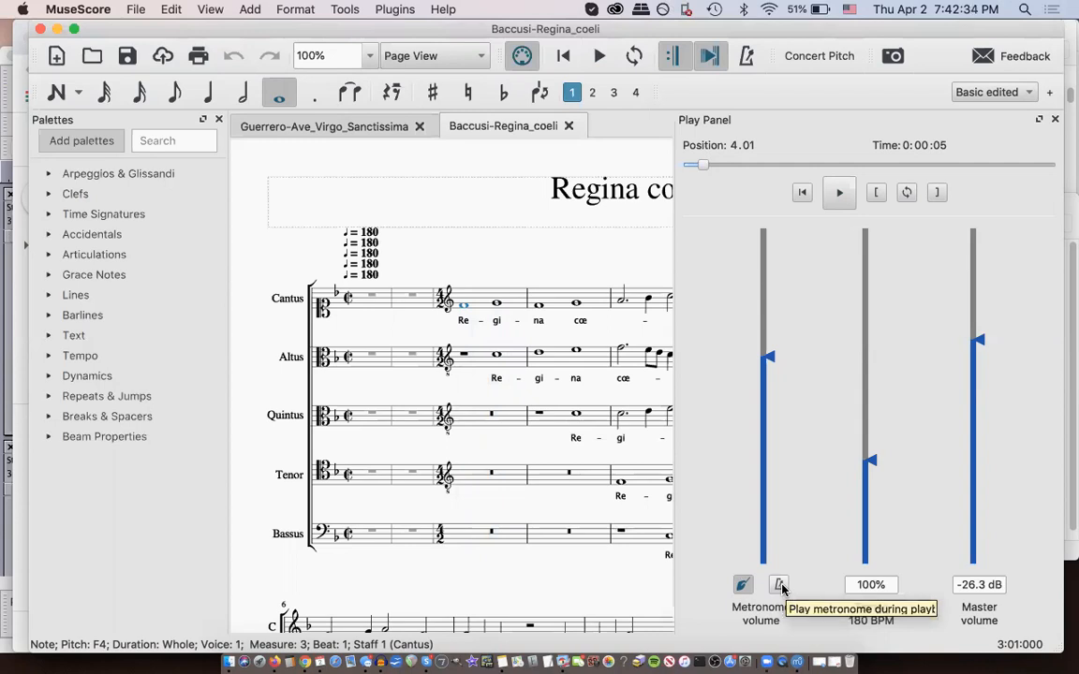
click(779, 585)
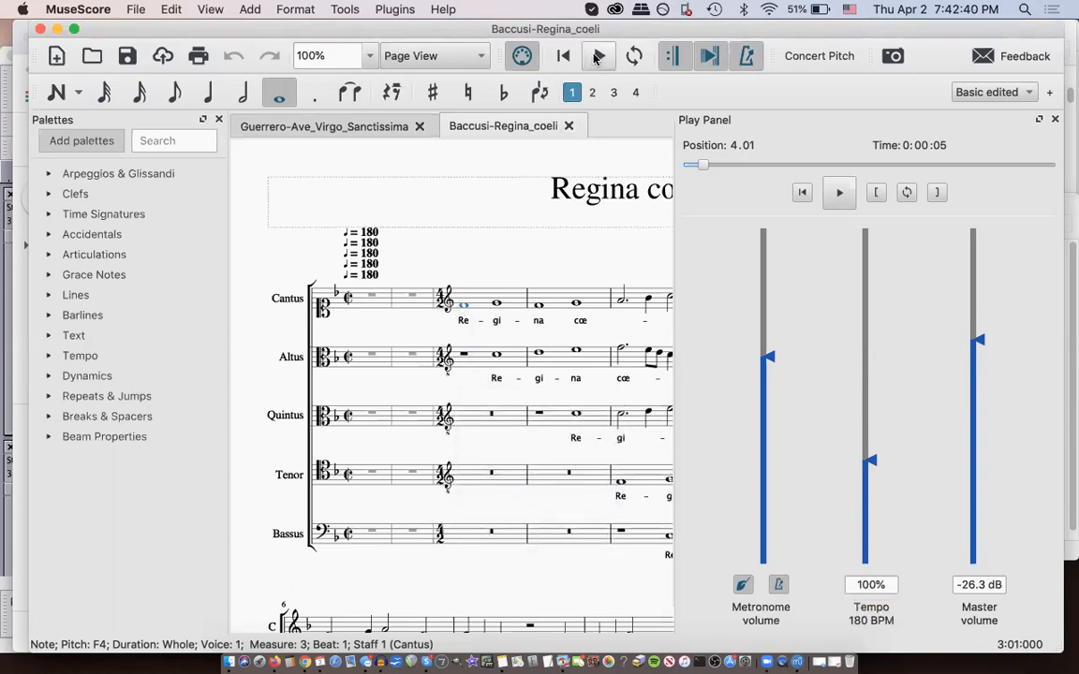
click(839, 191)
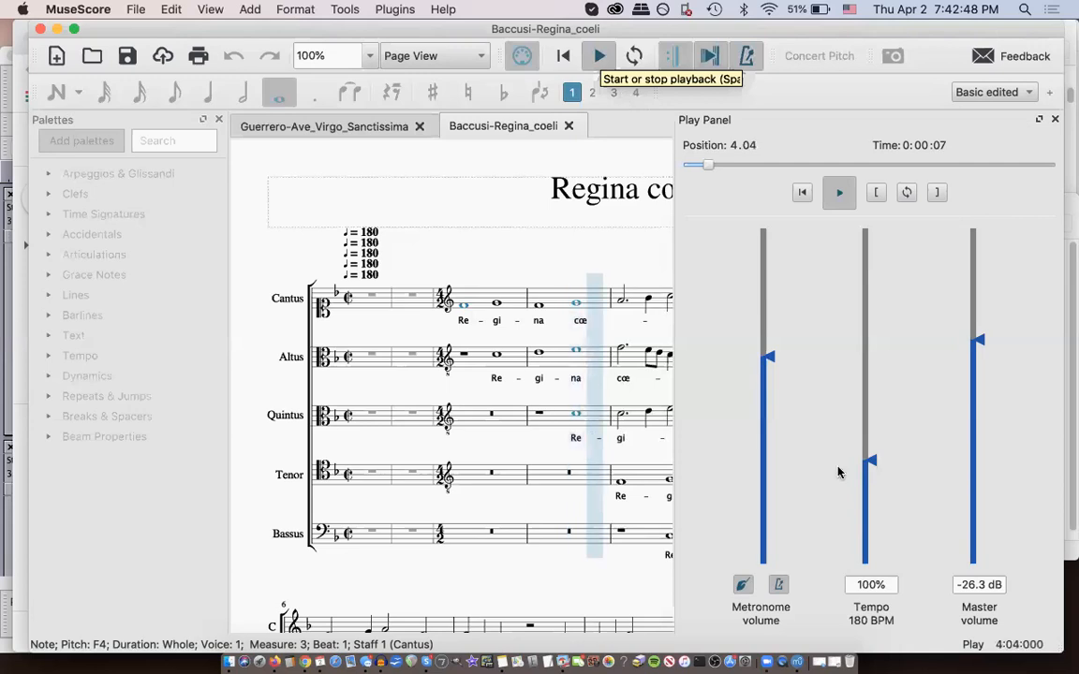
click(597, 56)
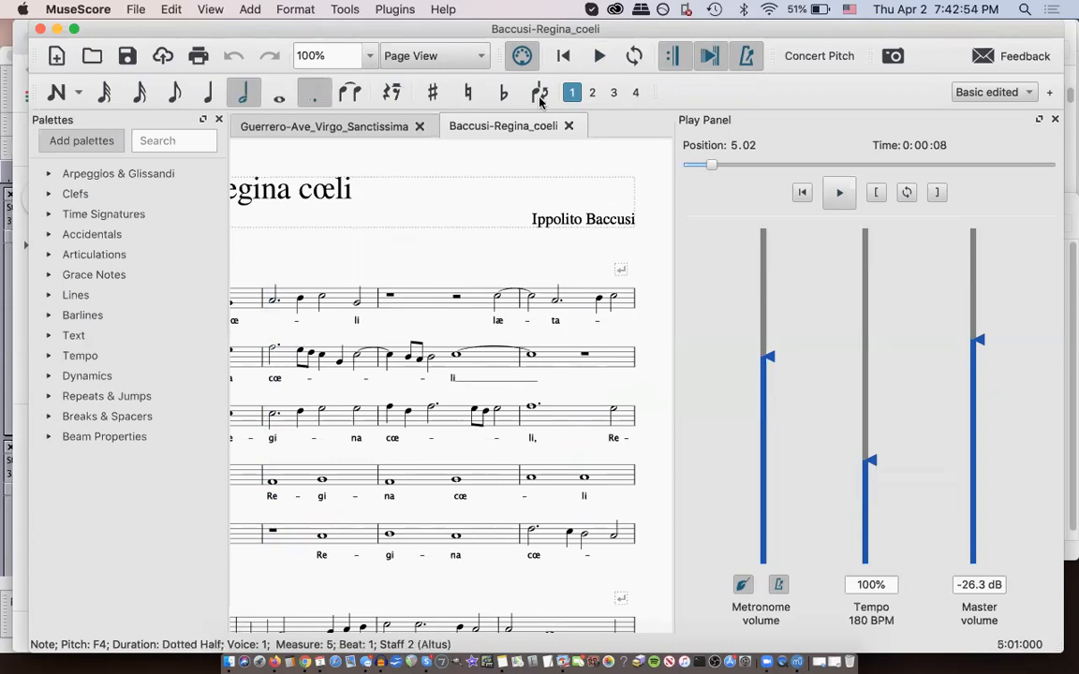
mouse_move(693, 354)
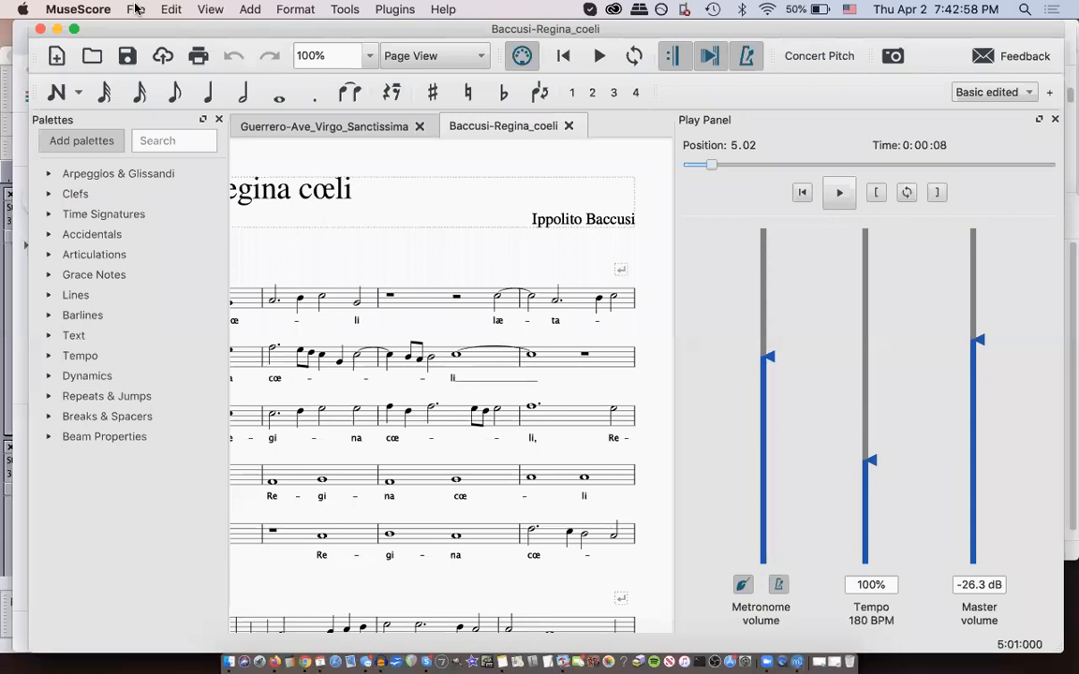
mouse_move(880, 34)
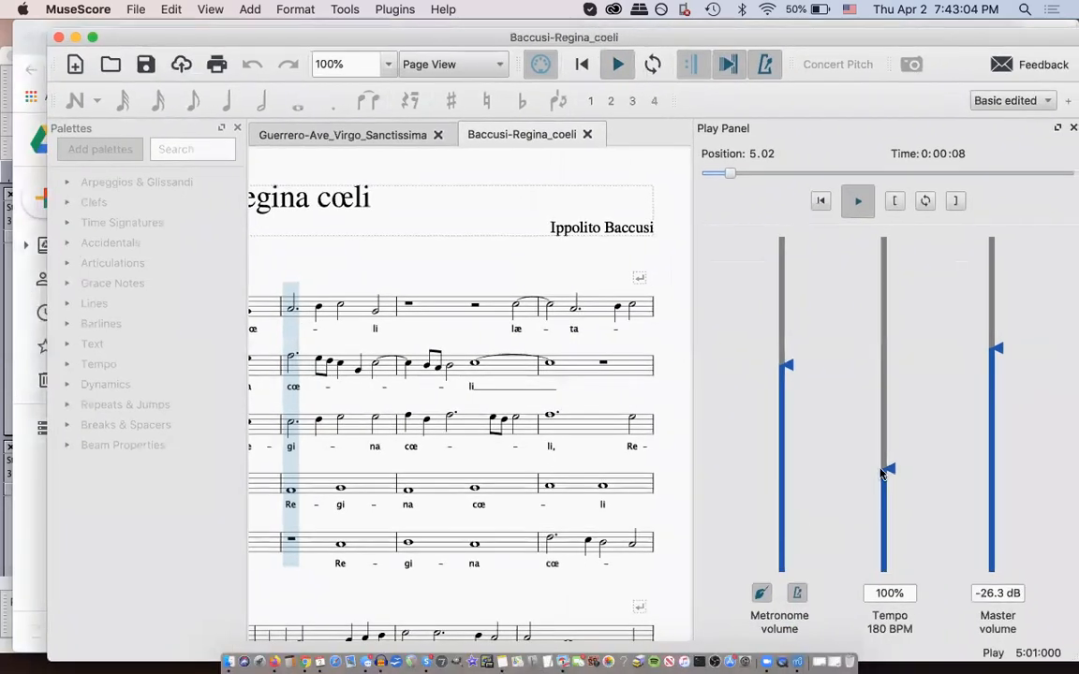
Step: Slow the playback tempo from 100% down to about 42% (76 BPM) during playback
drag(888, 469, 888, 491)
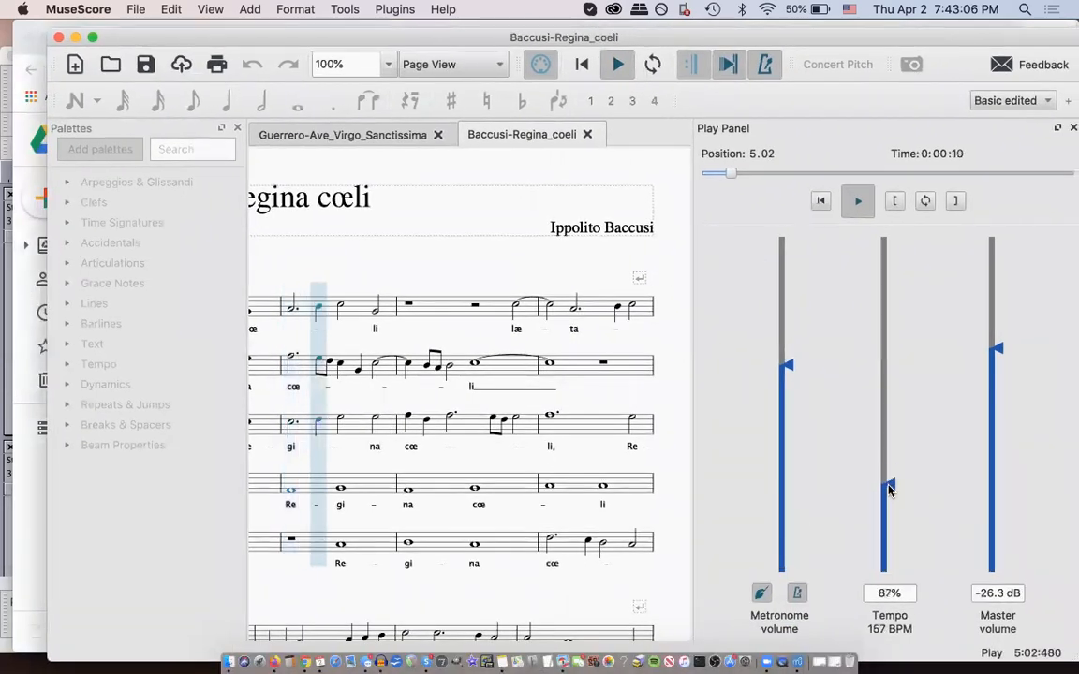
drag(888, 491, 888, 509)
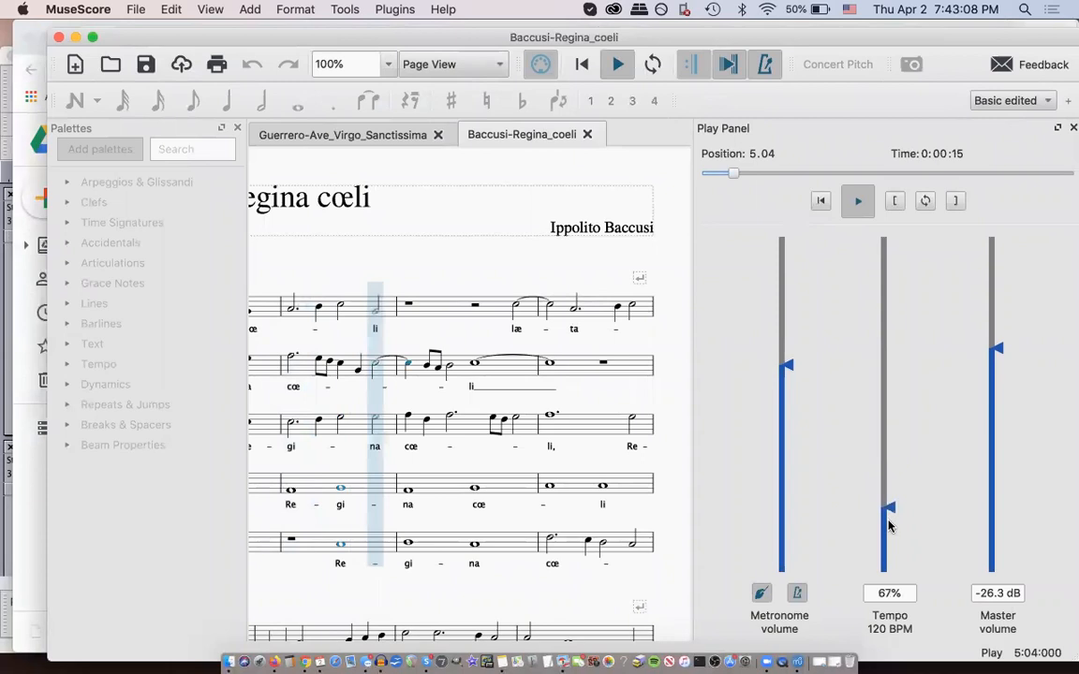
drag(888, 513, 888, 532)
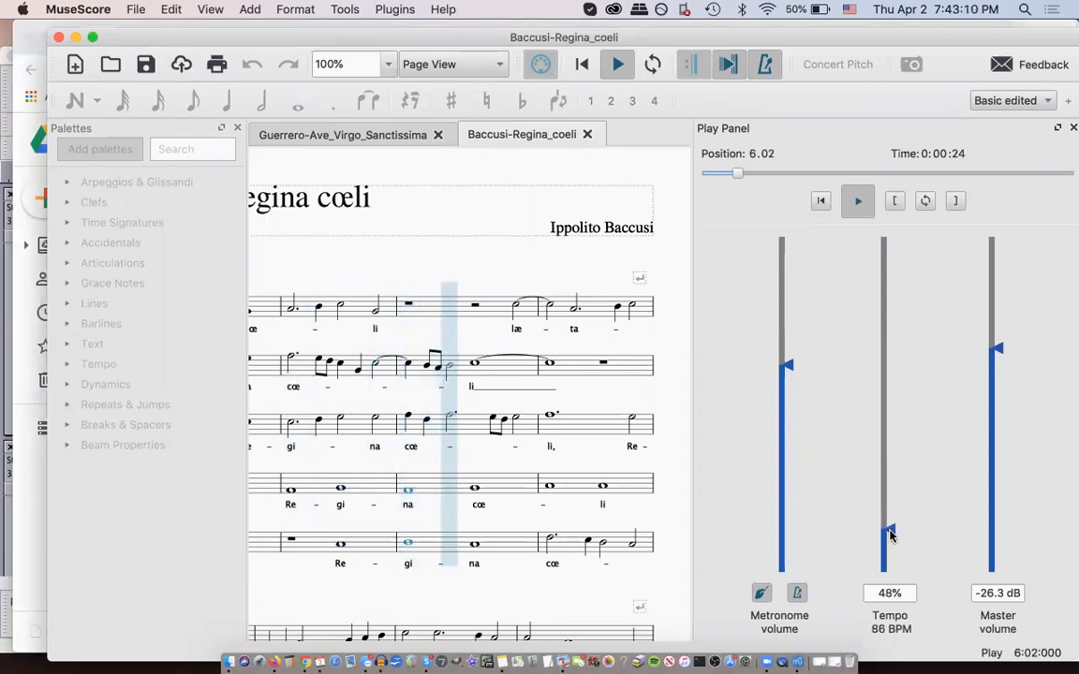
drag(890, 532, 888, 535)
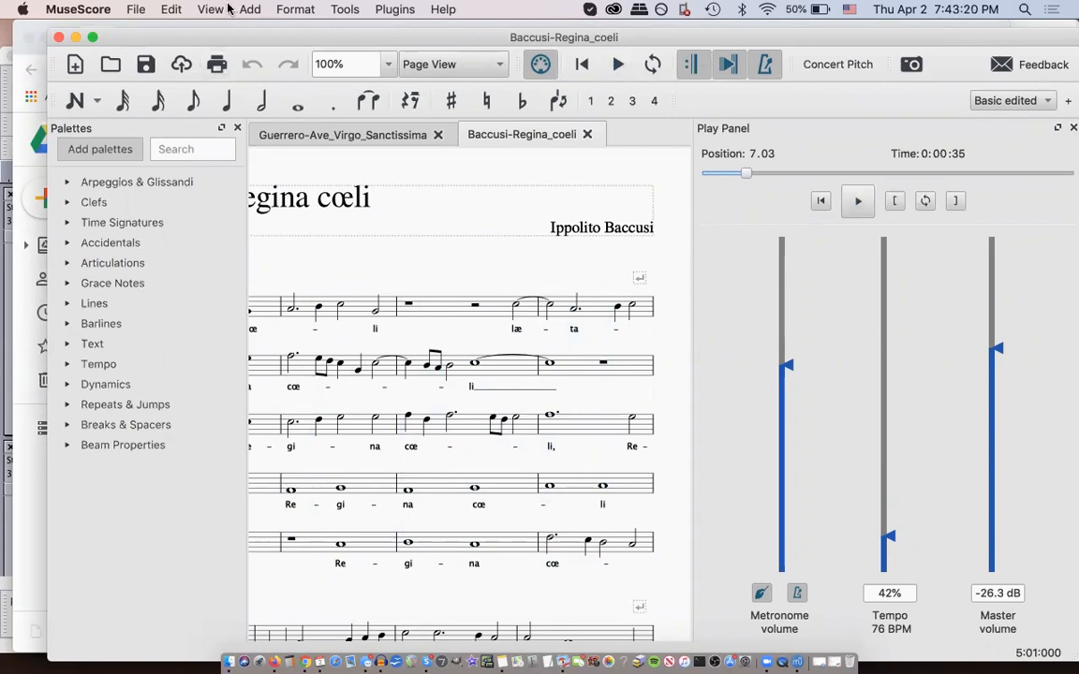
Step: Show the Mixer with channel strips for Cantus, Altus, Quintus, Tenor and Bassus
click(210, 8)
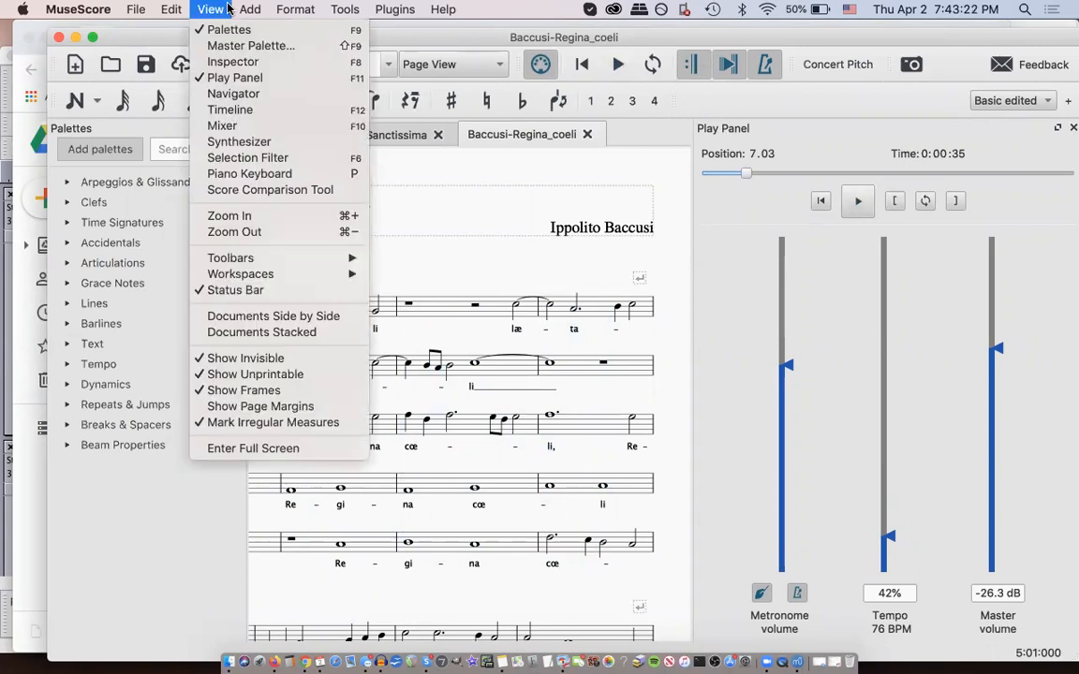
mouse_move(221, 125)
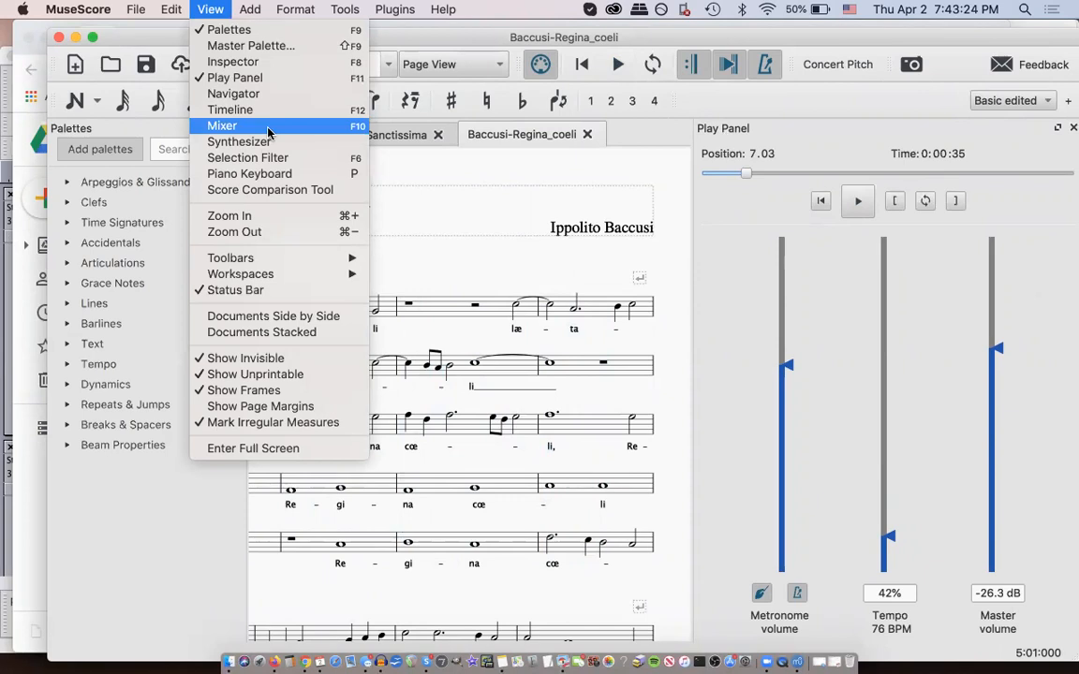
mouse_move(232, 62)
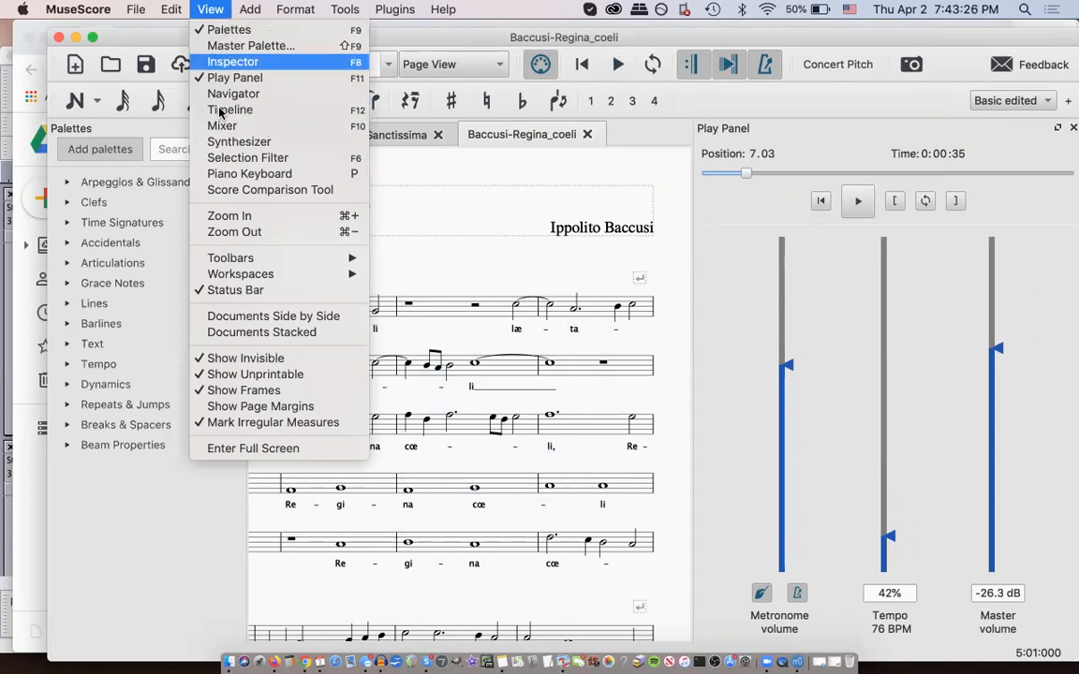
click(221, 125)
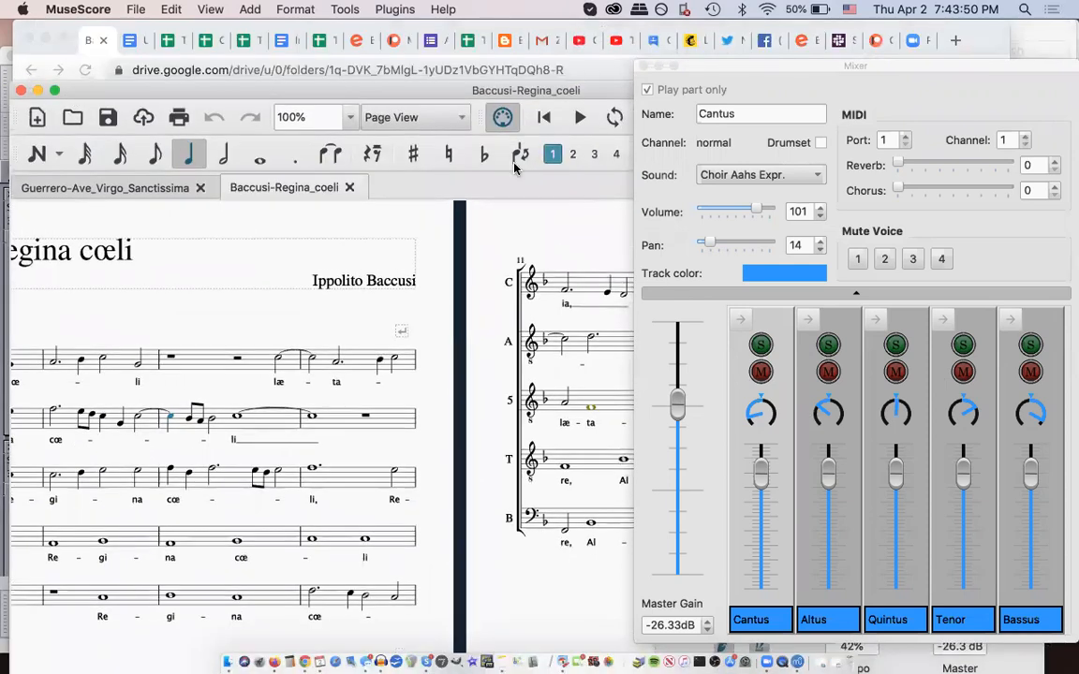
click(579, 116)
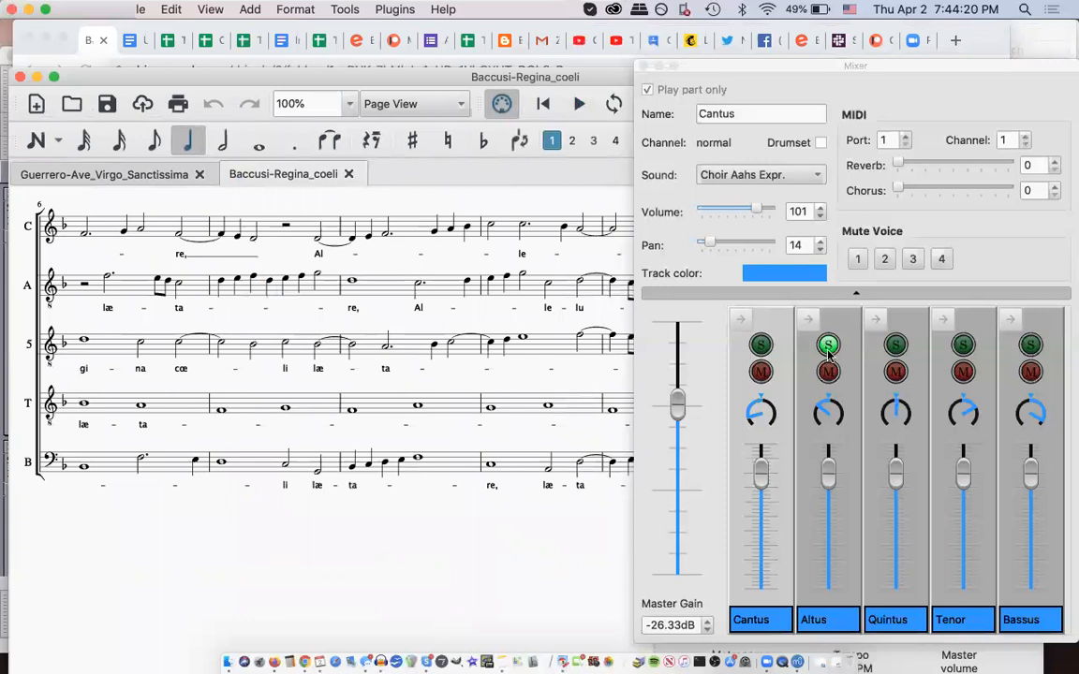
click(828, 345)
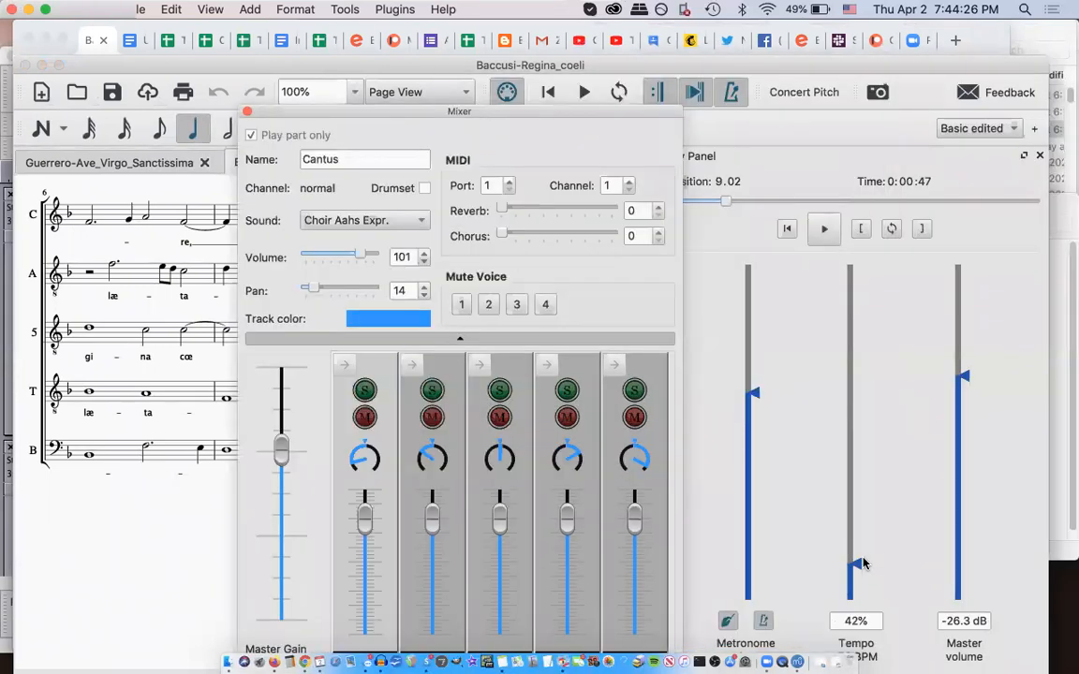
Step: Adjust a mixer control, then play the score briefly from the start and stop it
drag(858, 562, 853, 535)
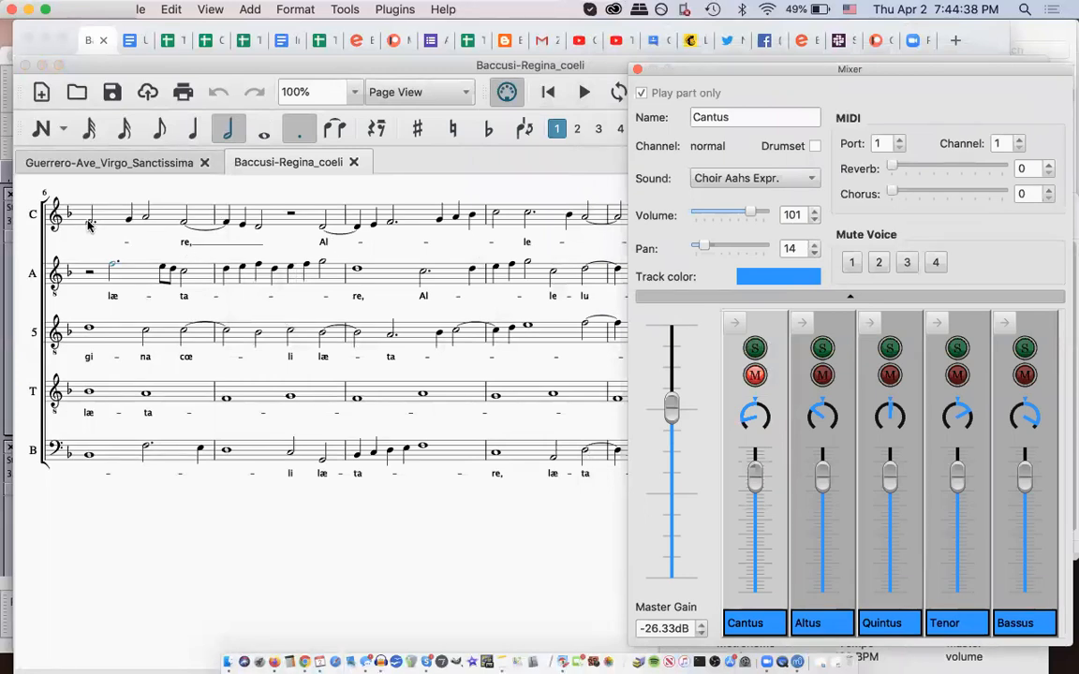
click(585, 92)
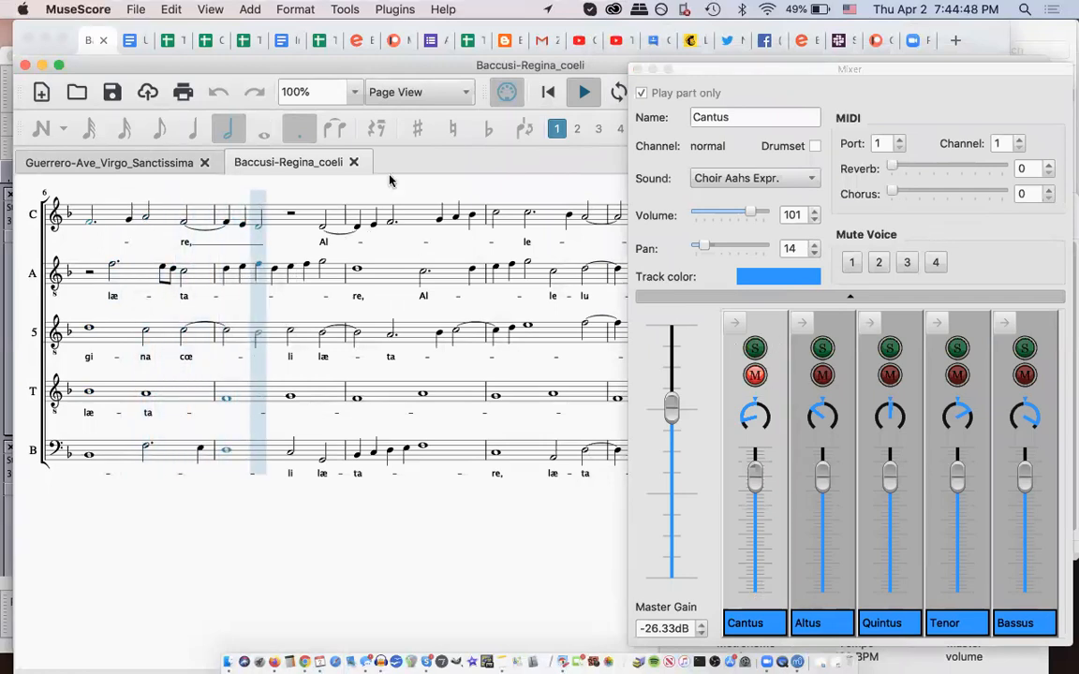
click(584, 92)
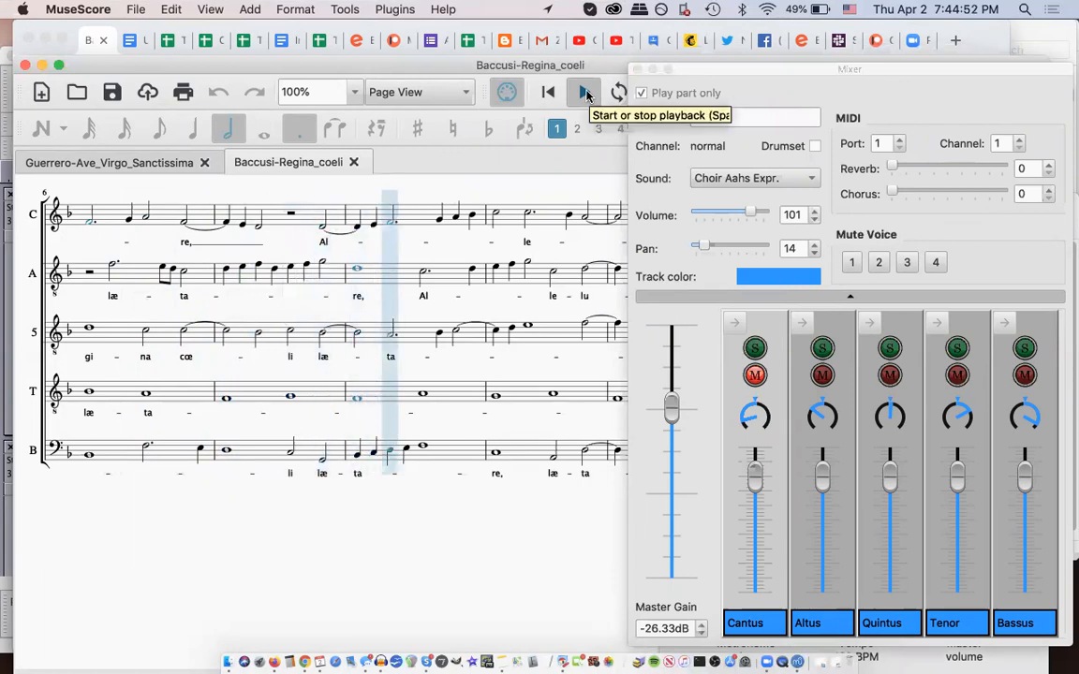
click(757, 375)
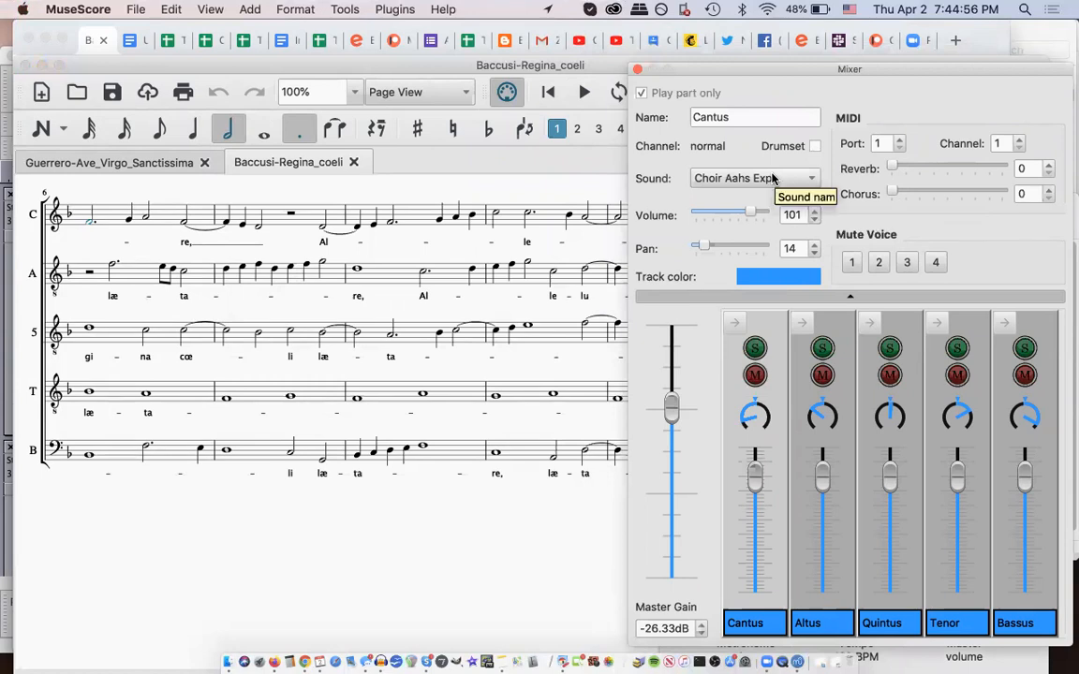
Step: Change the Cantus channel's sound to Trumpet and play the score on
click(753, 178)
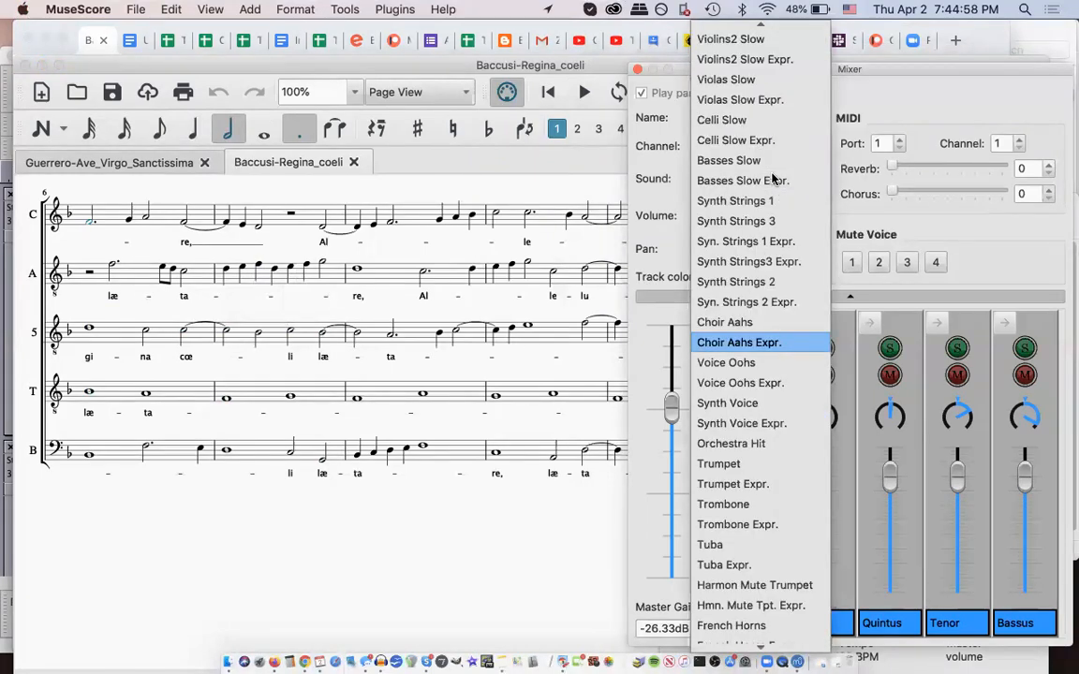
mouse_move(745, 469)
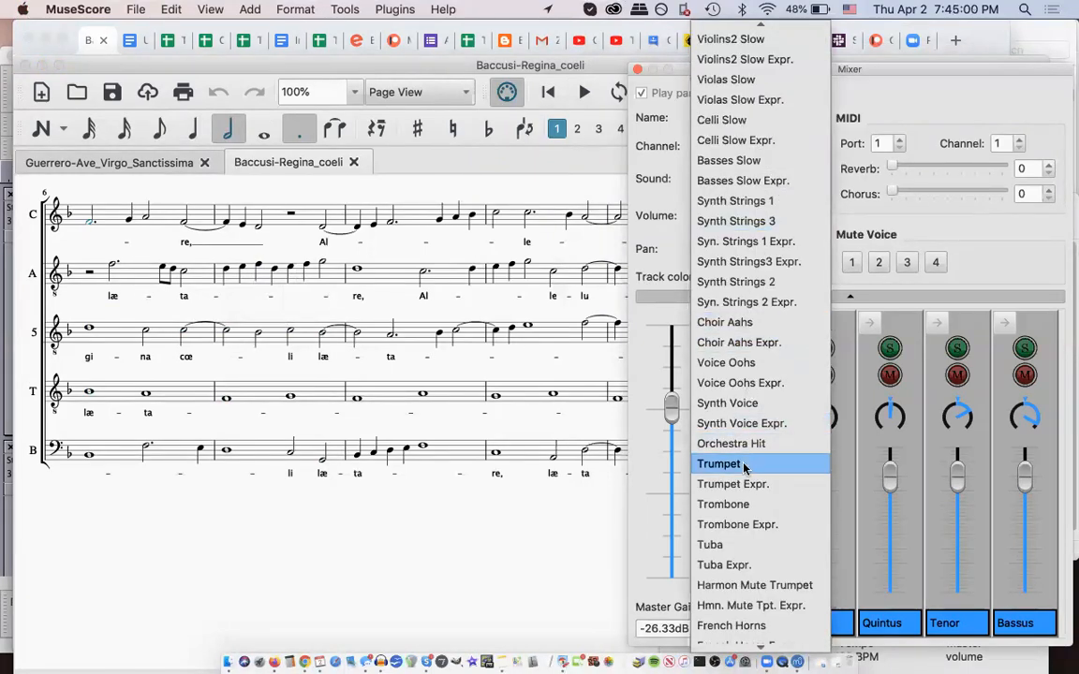
click(720, 465)
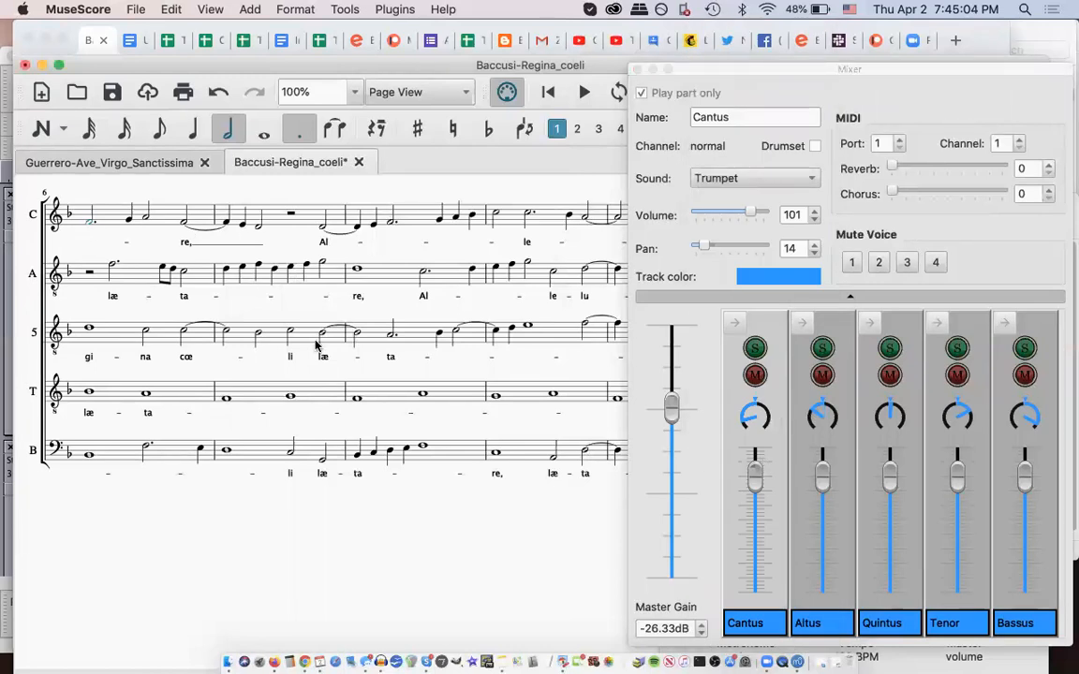
click(585, 91)
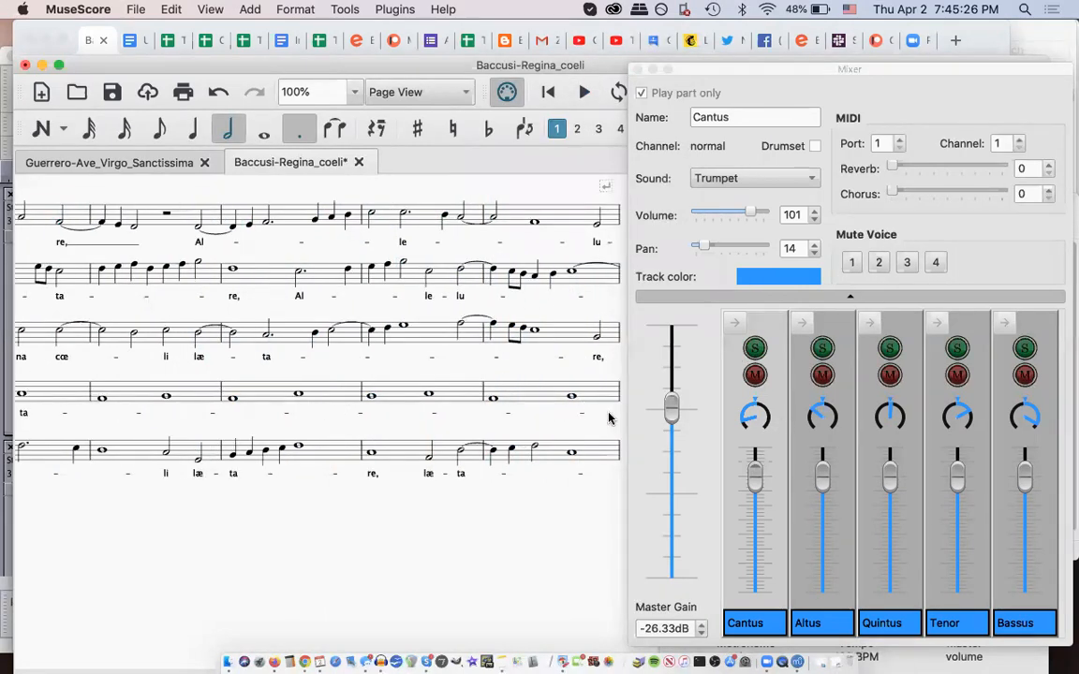
mouse_move(503, 494)
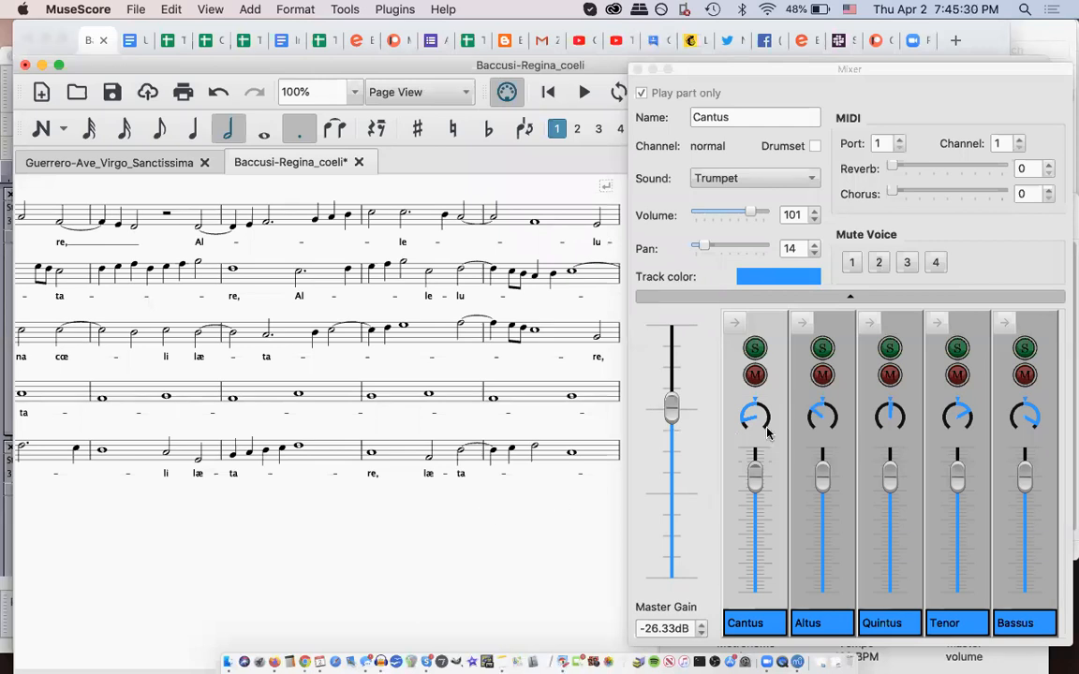
mouse_move(991, 425)
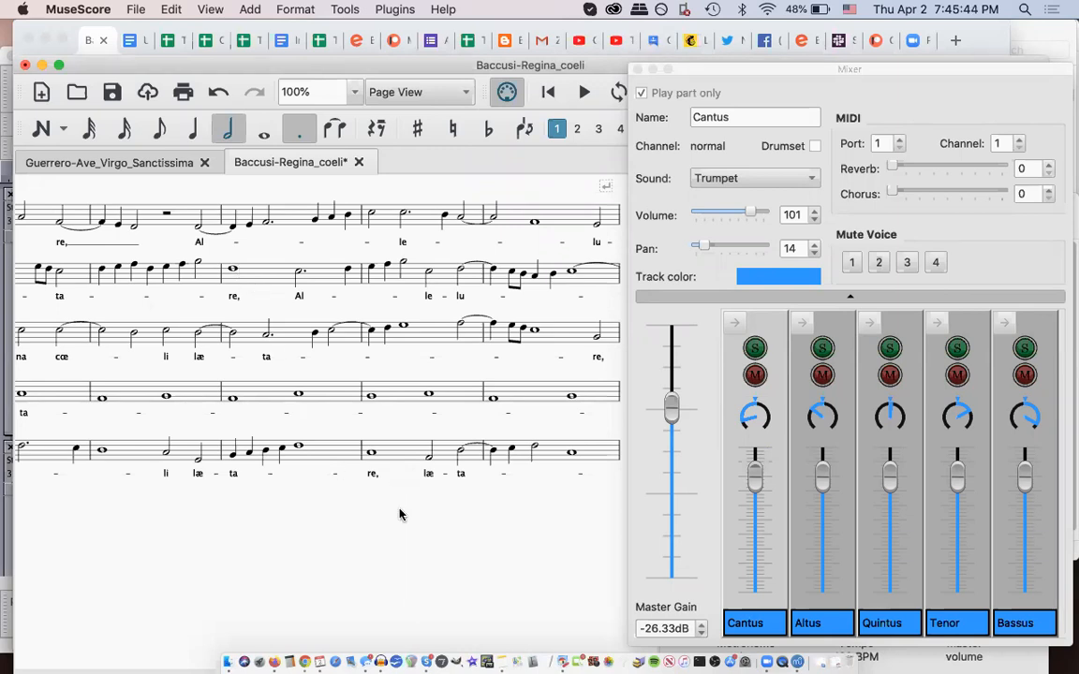
mouse_move(487, 449)
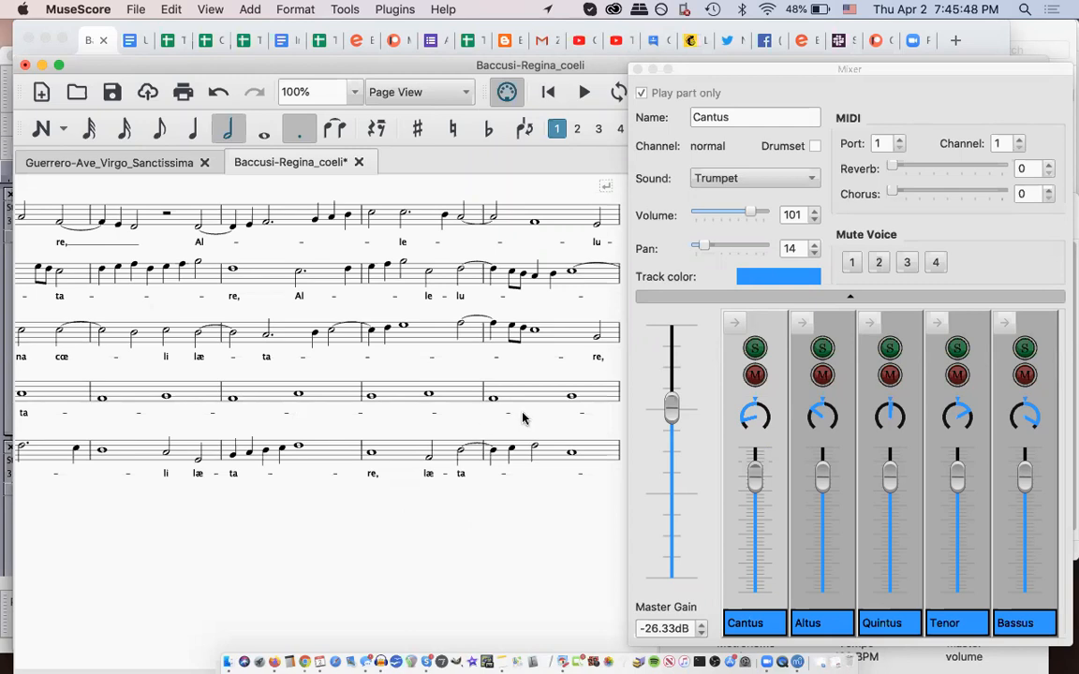
mouse_move(928, 58)
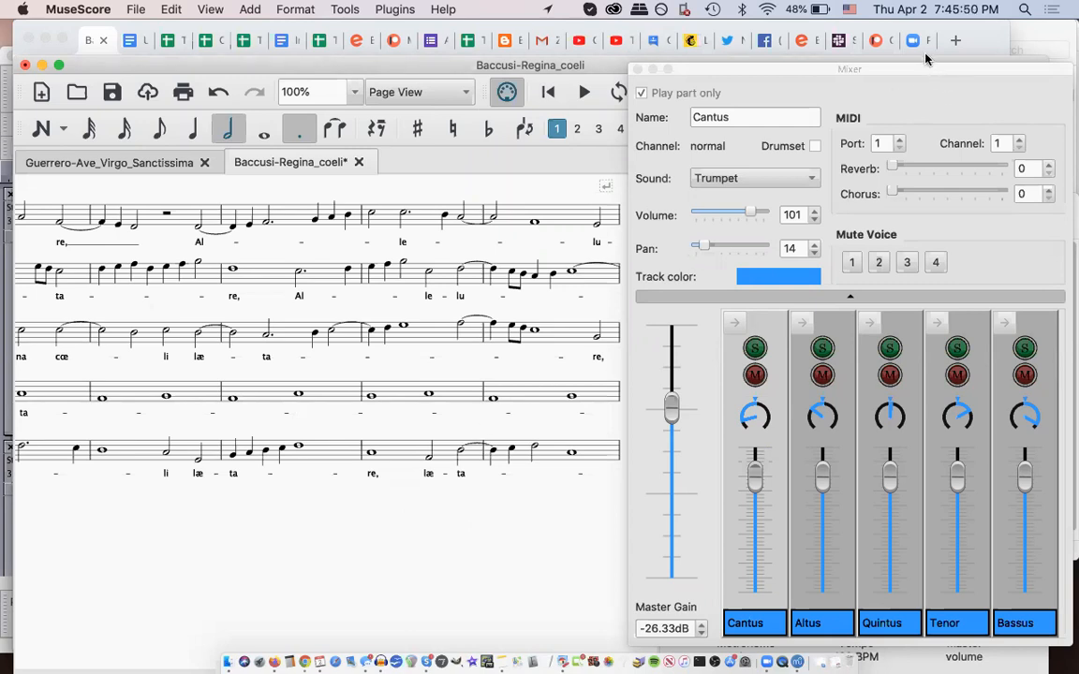
mouse_move(504, 318)
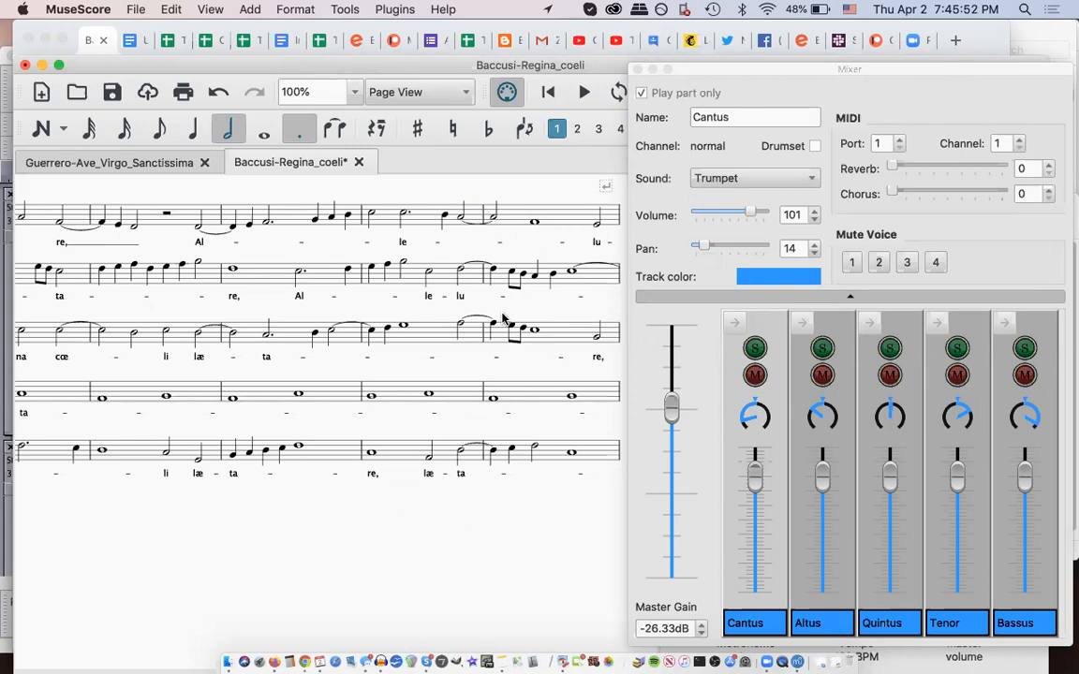
mouse_move(759, 77)
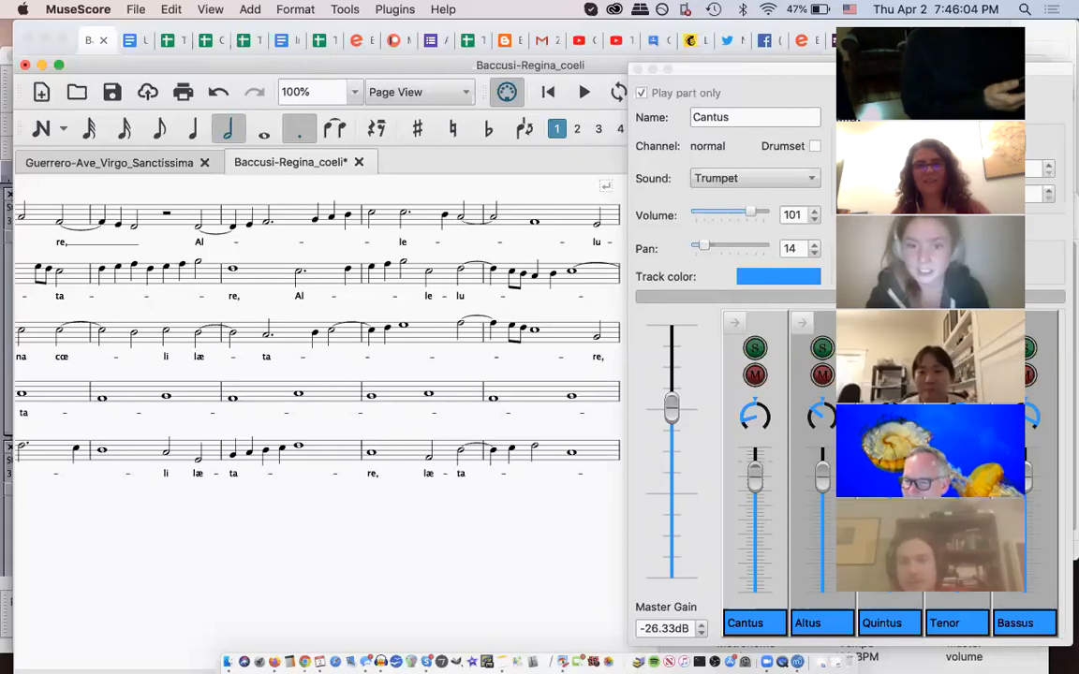
click(850, 296)
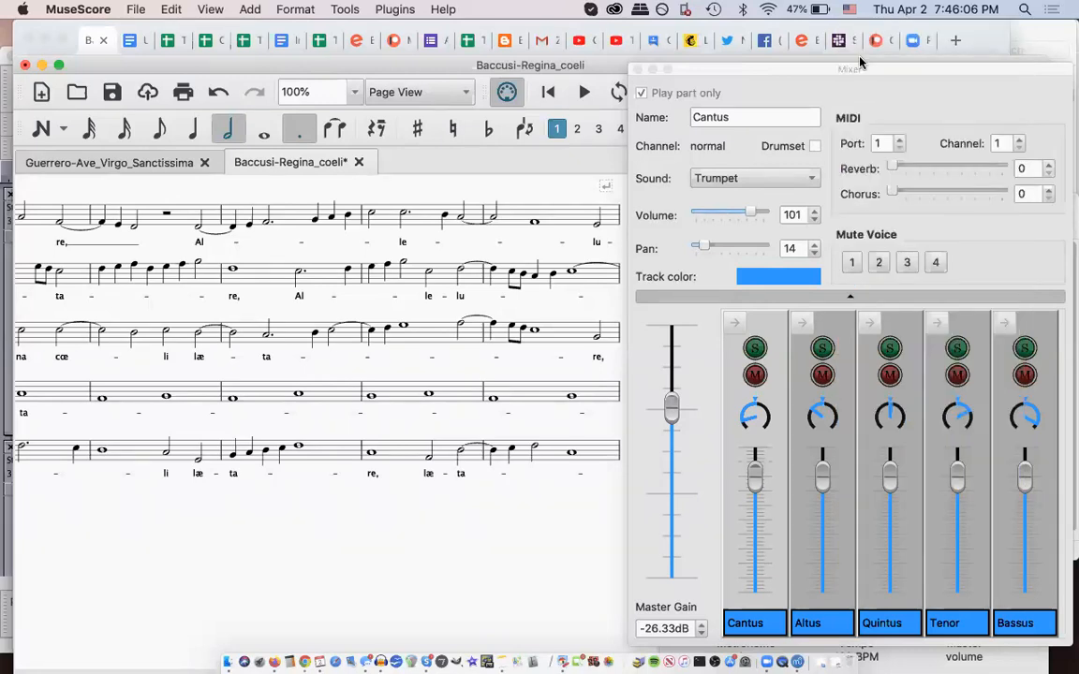
mouse_move(931, 94)
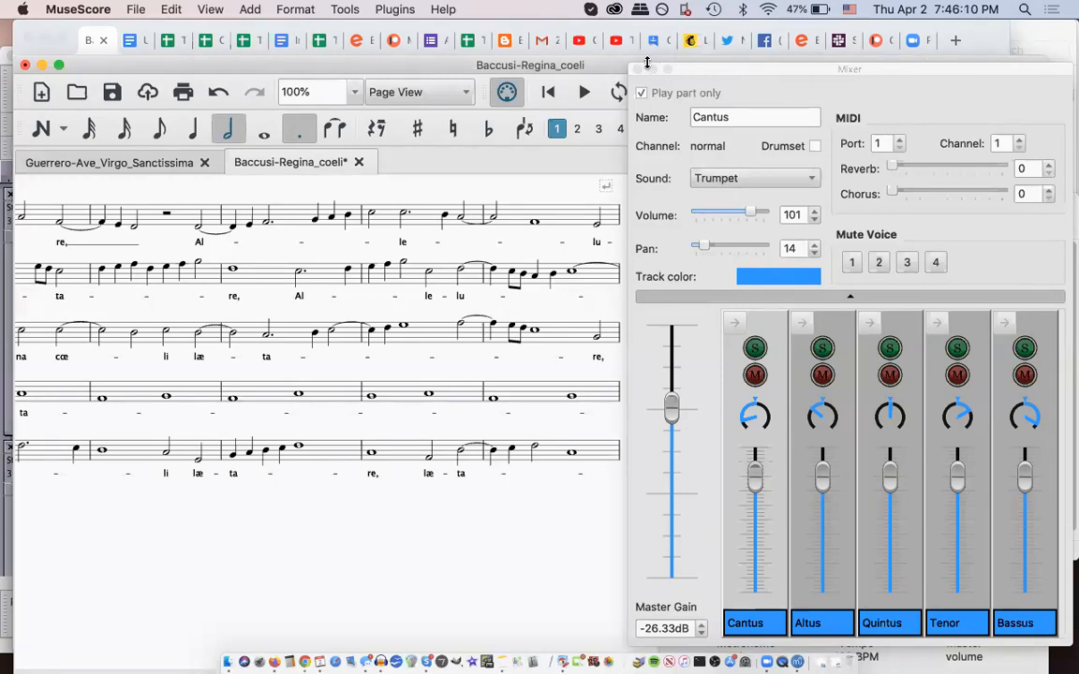
mouse_move(547, 269)
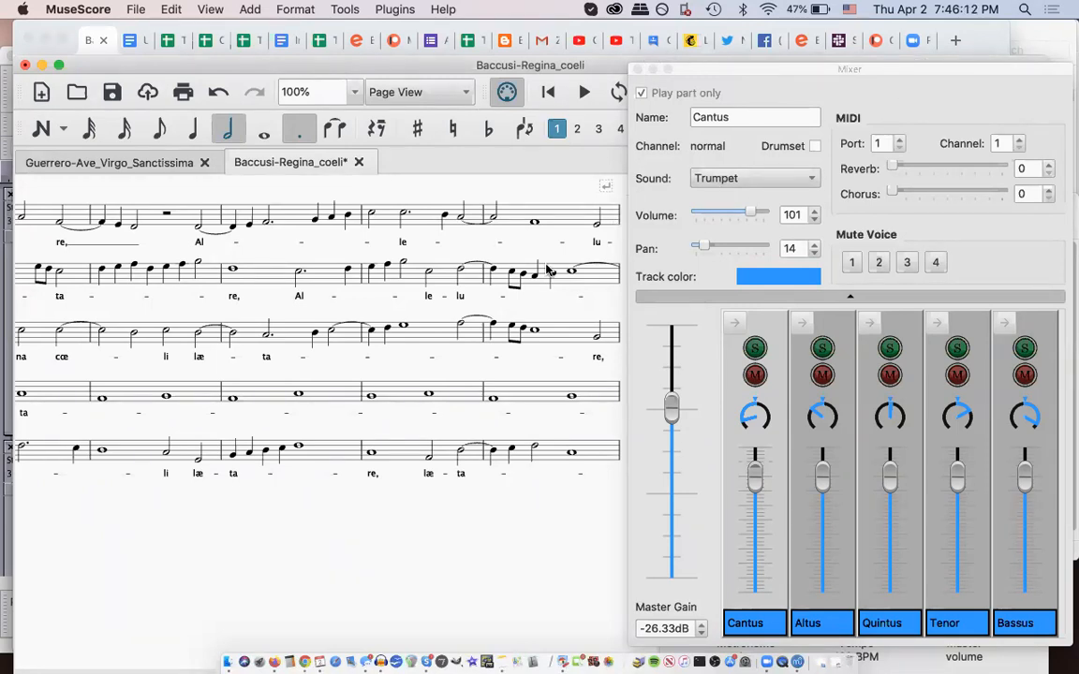
mouse_move(330, 302)
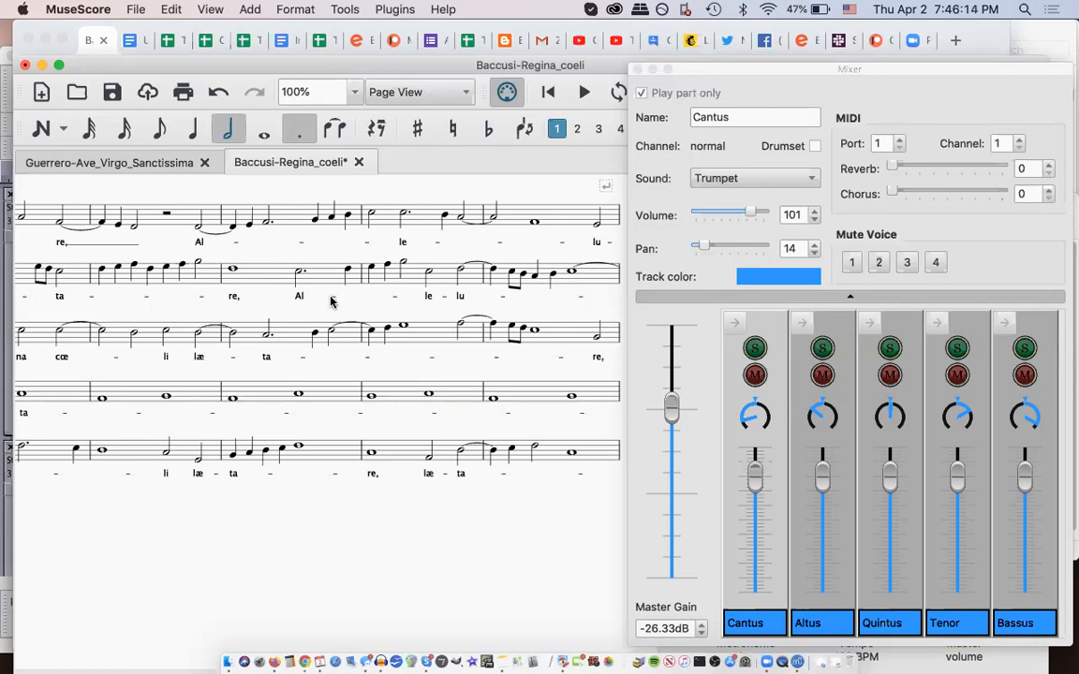
mouse_move(365, 289)
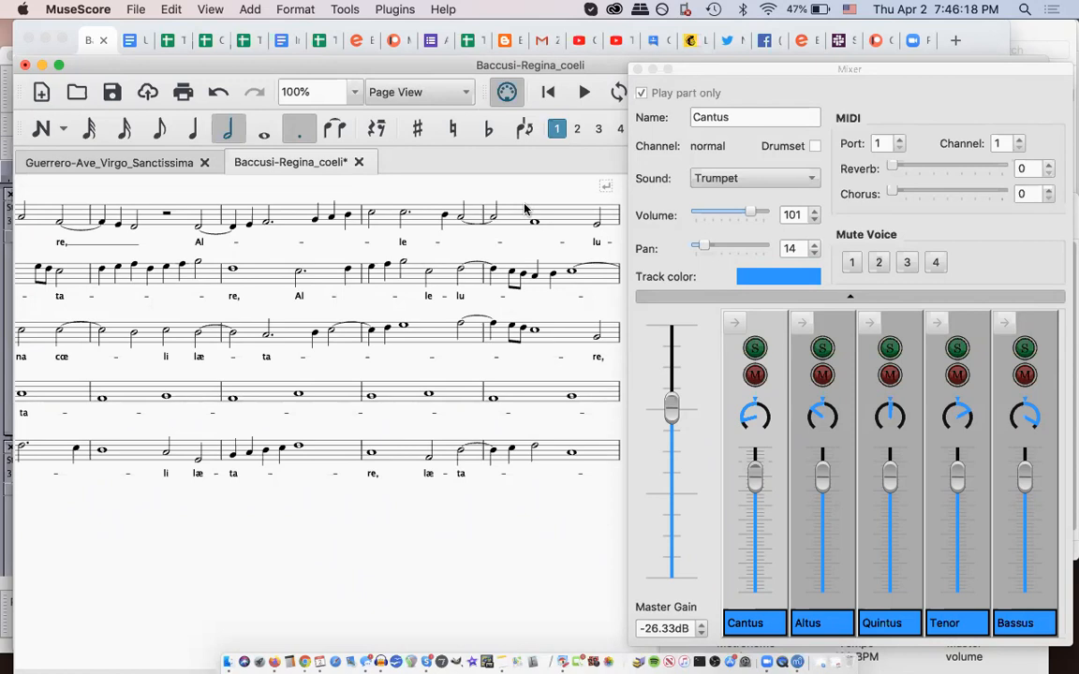
mouse_move(326, 193)
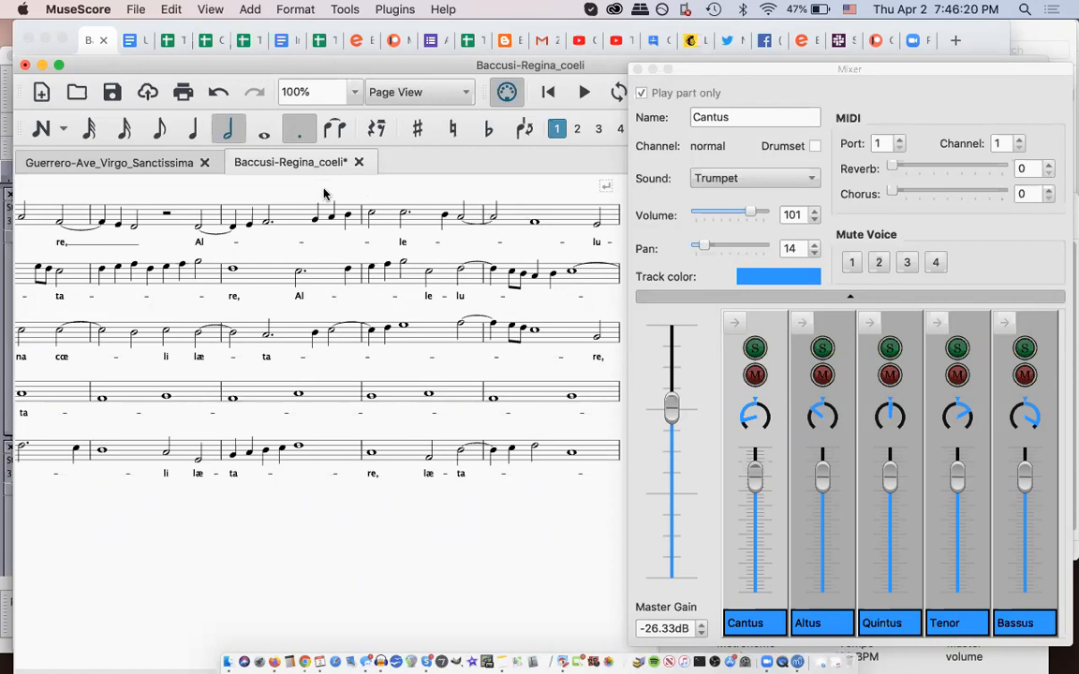
mouse_move(296, 566)
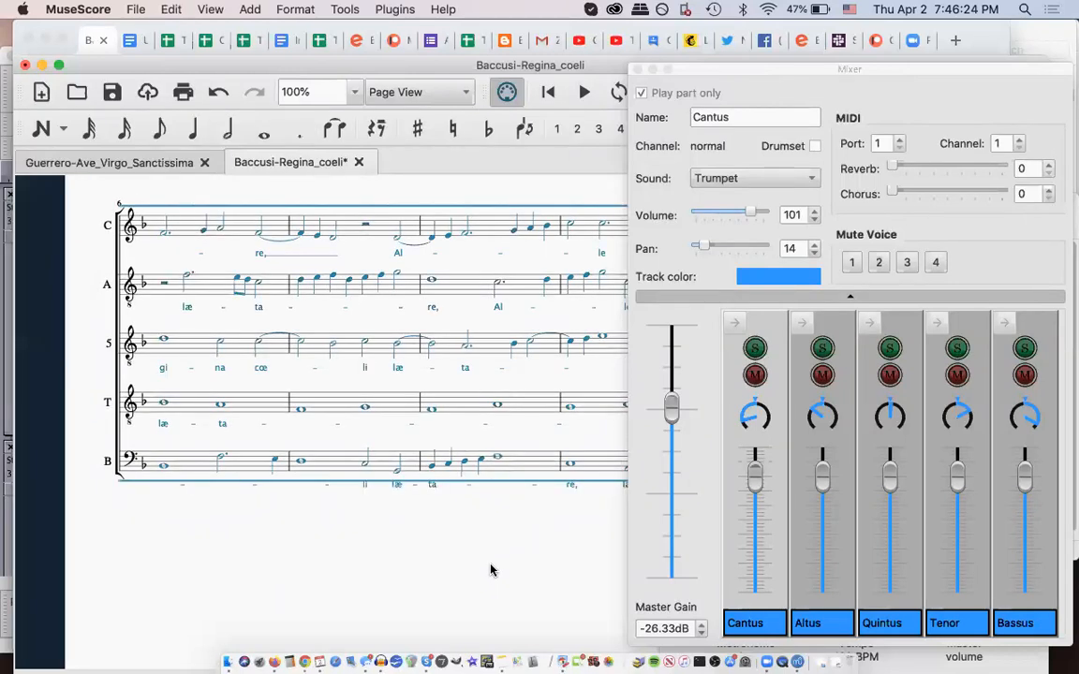
click(296, 10)
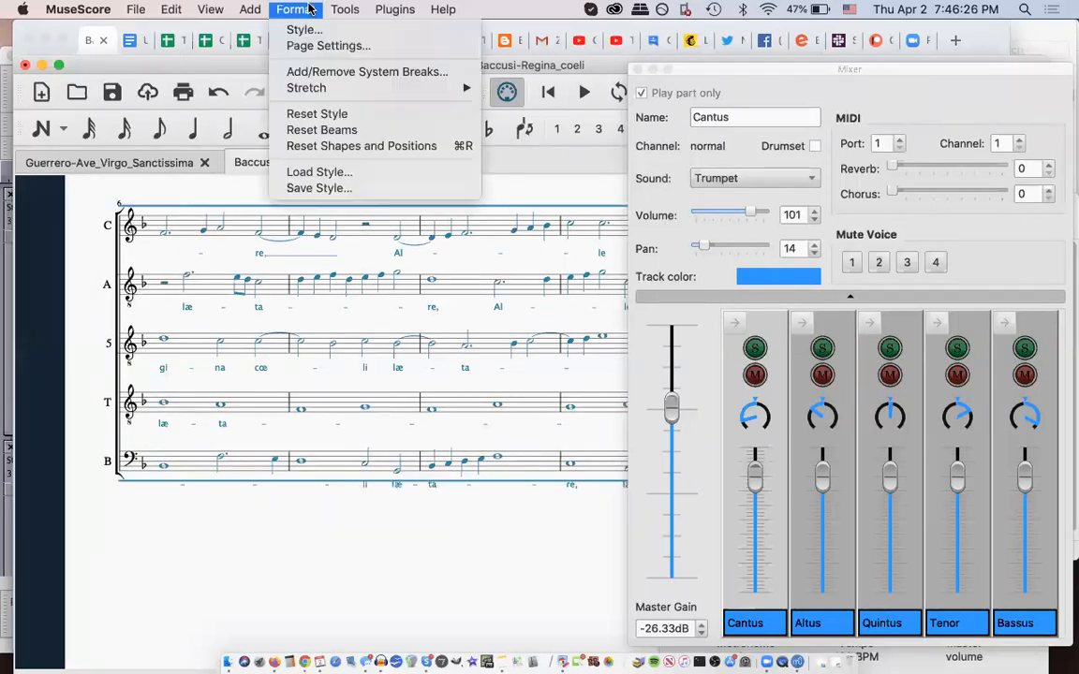
click(344, 9)
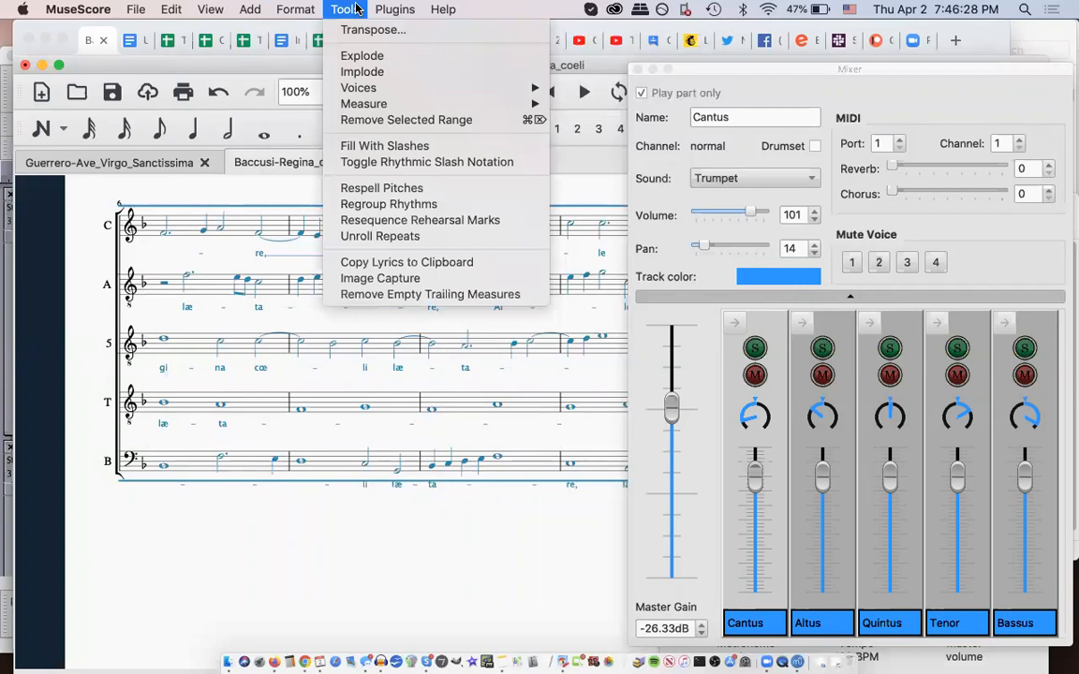
click(296, 9)
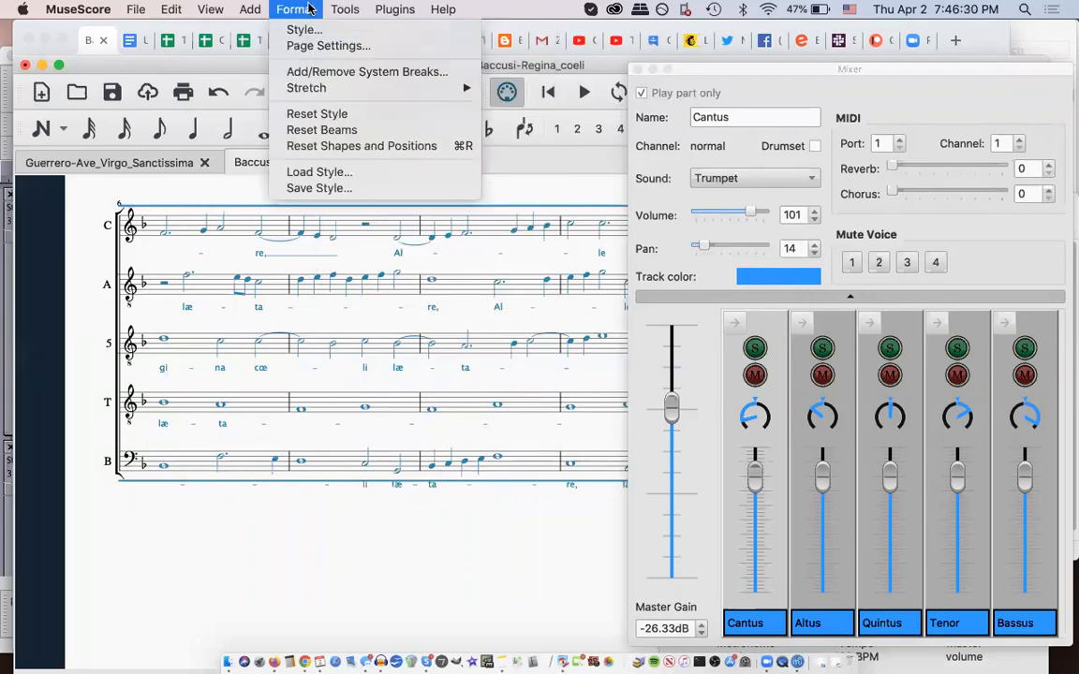
click(210, 10)
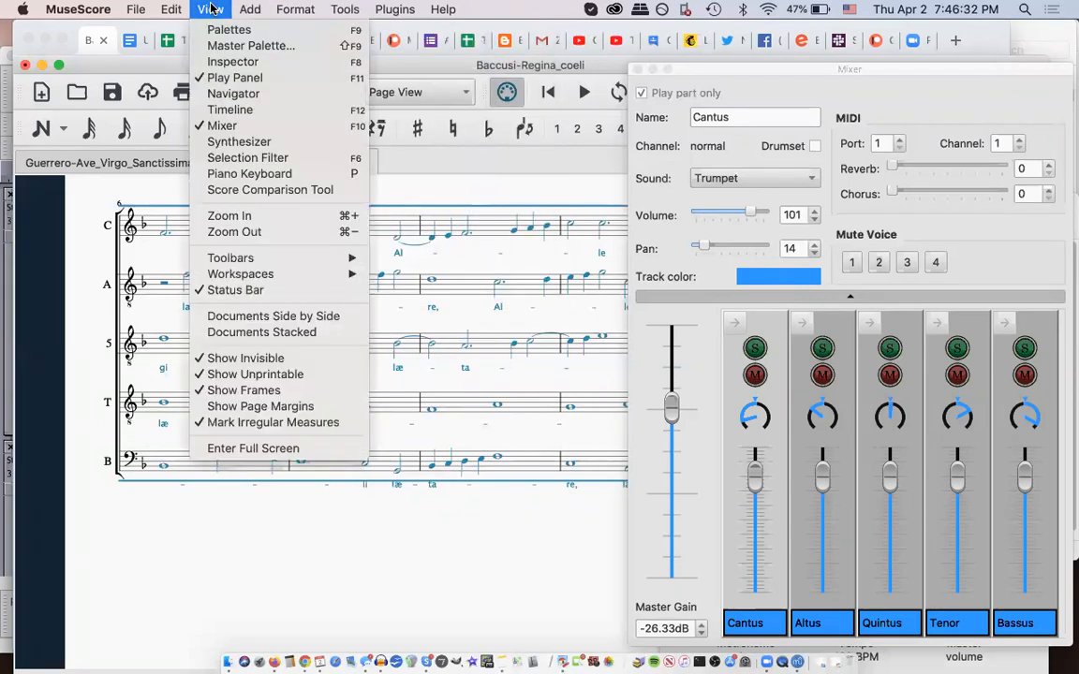
click(170, 7)
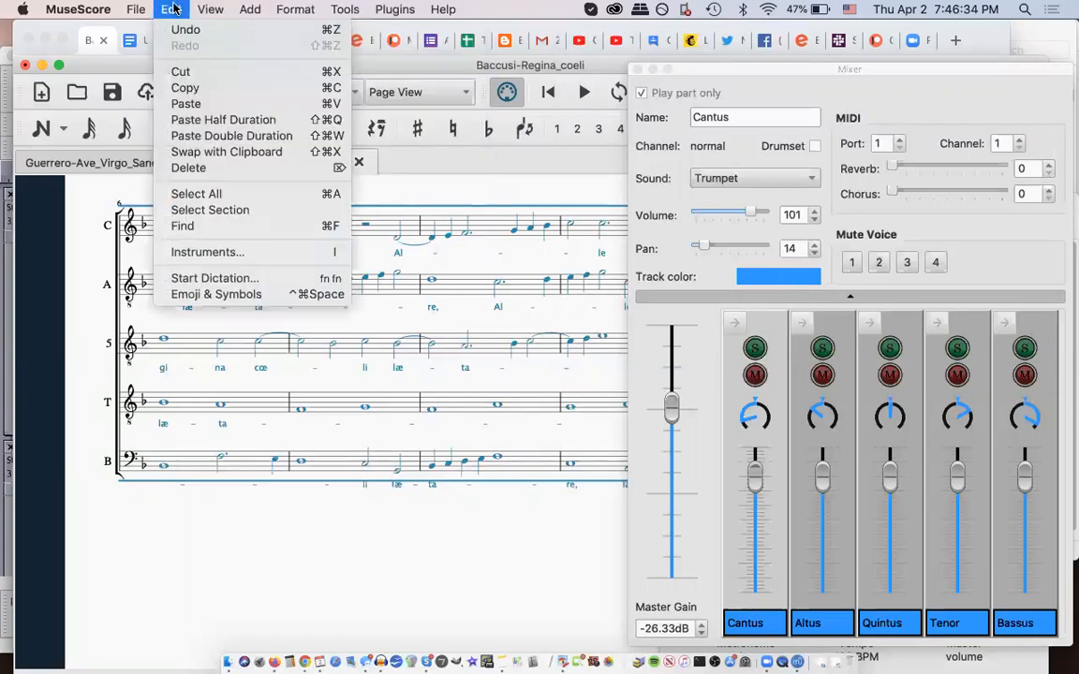
click(300, 537)
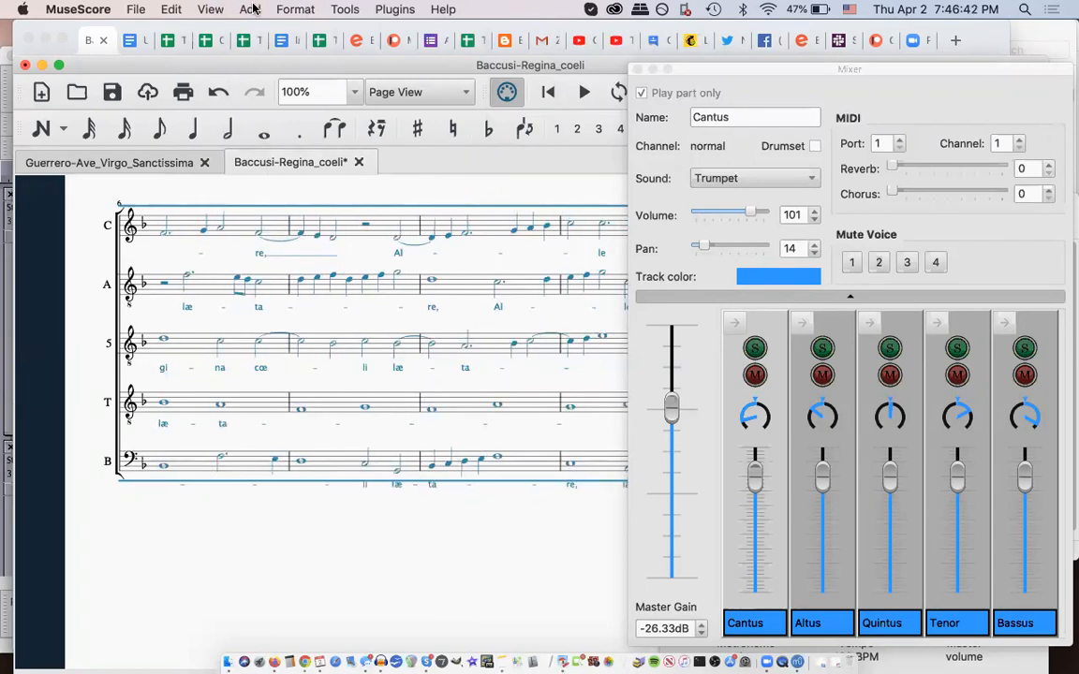
click(296, 10)
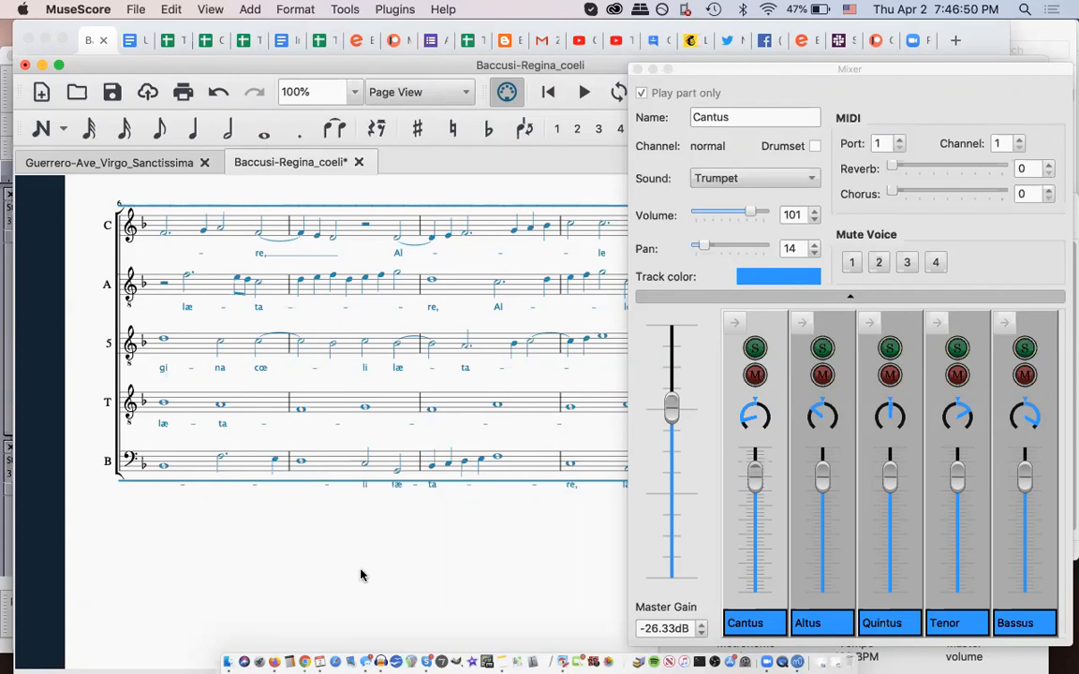
mouse_move(266, 10)
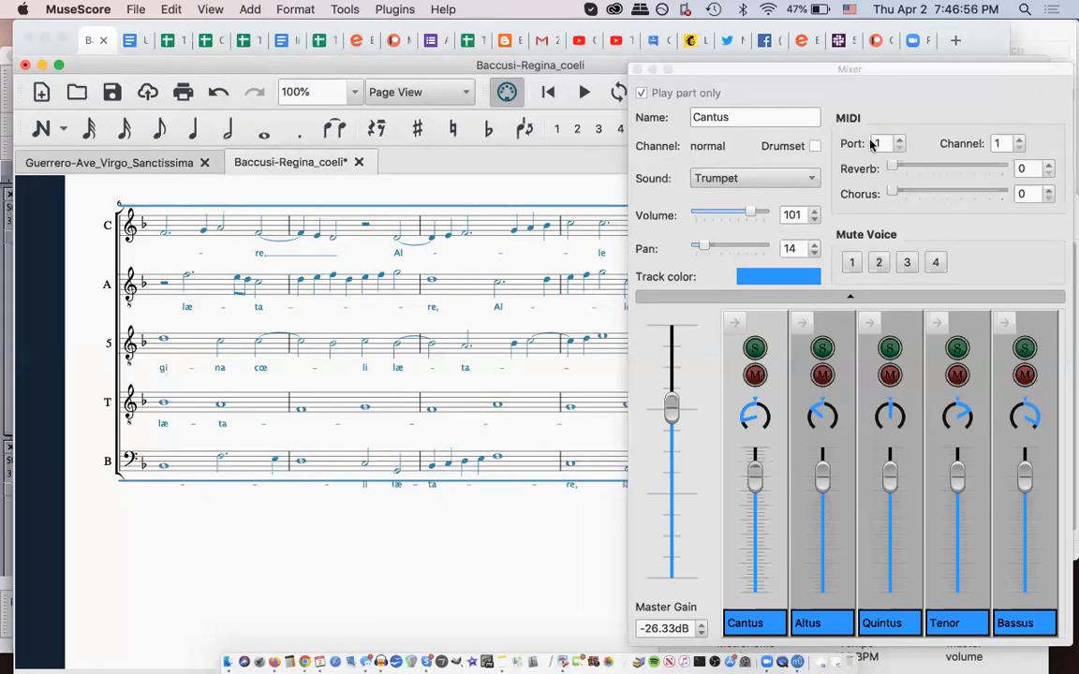
click(210, 10)
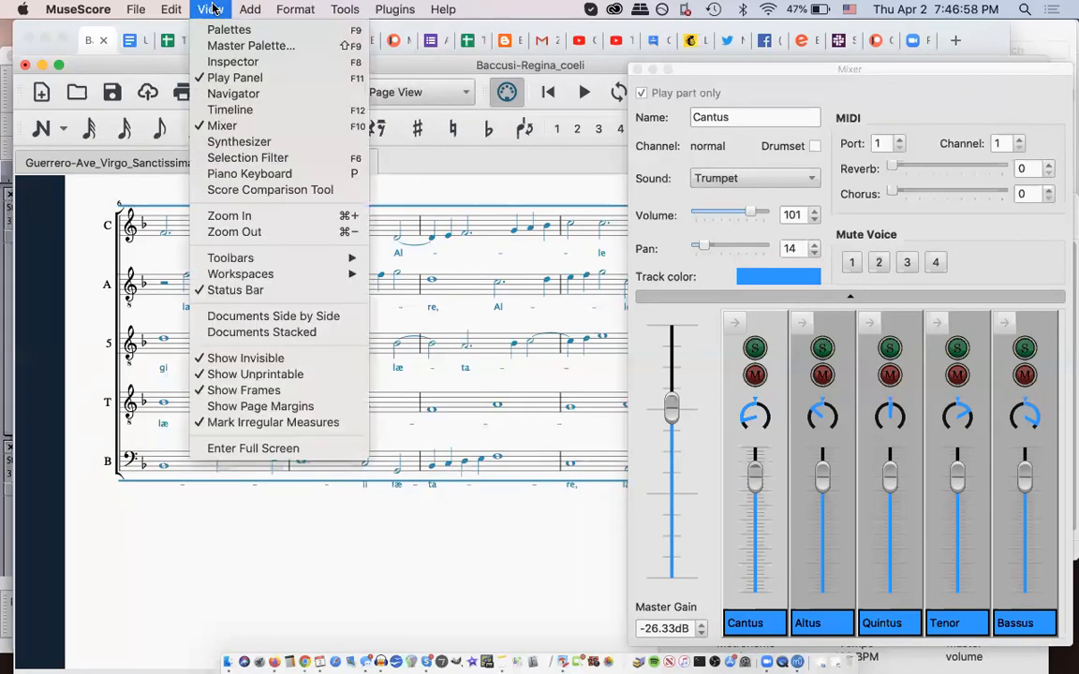
click(238, 142)
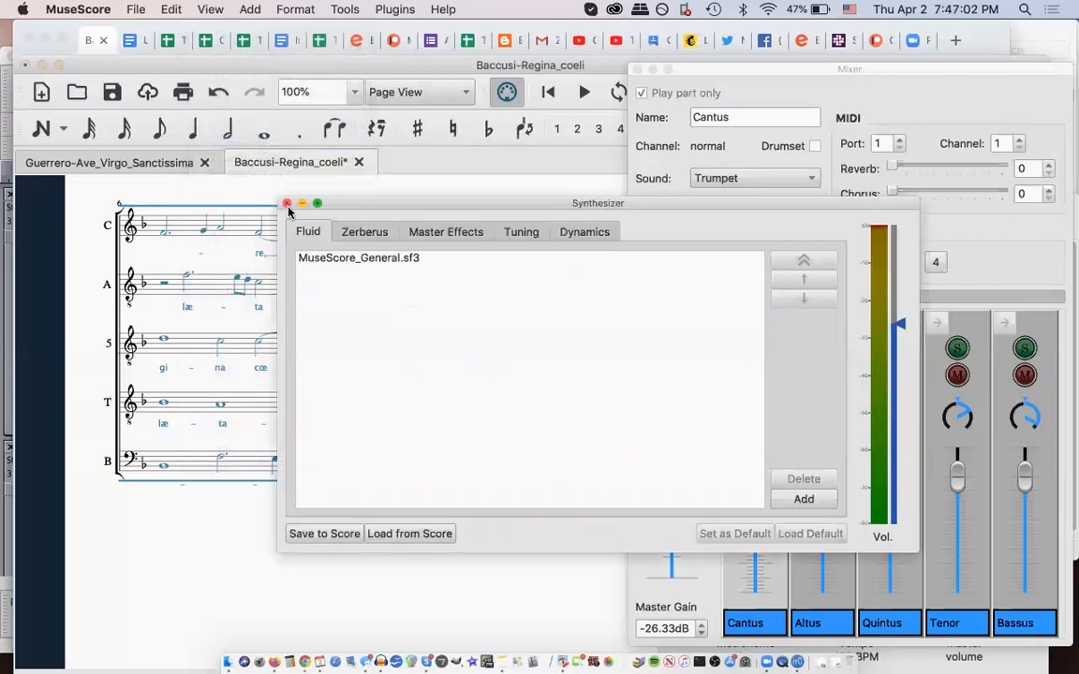
click(289, 202)
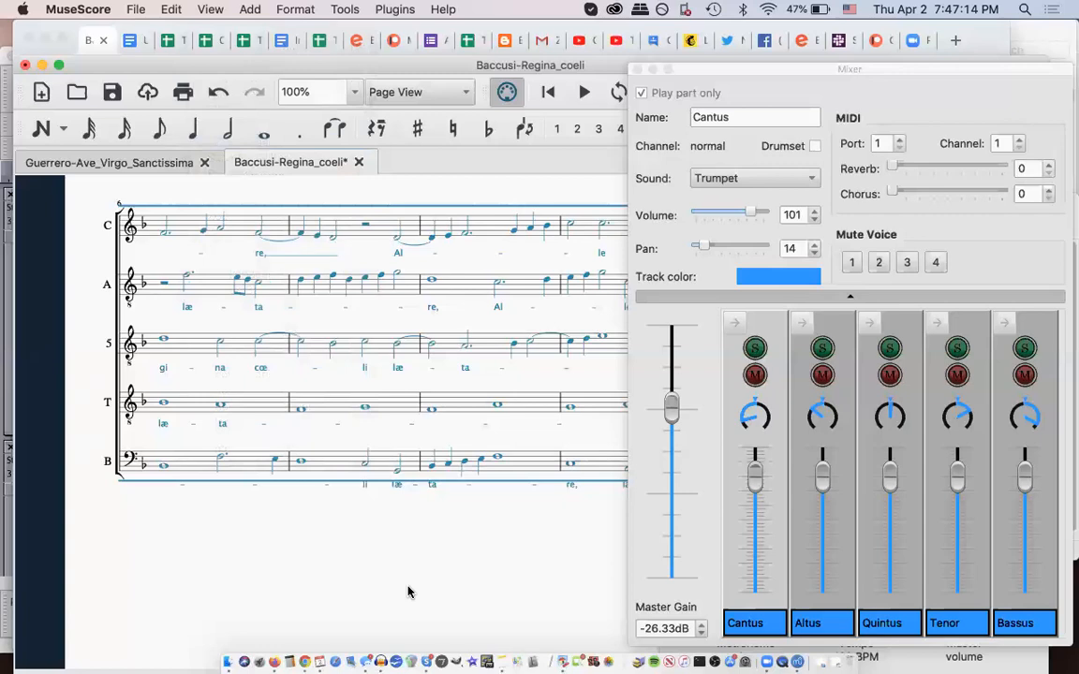
mouse_move(292, 66)
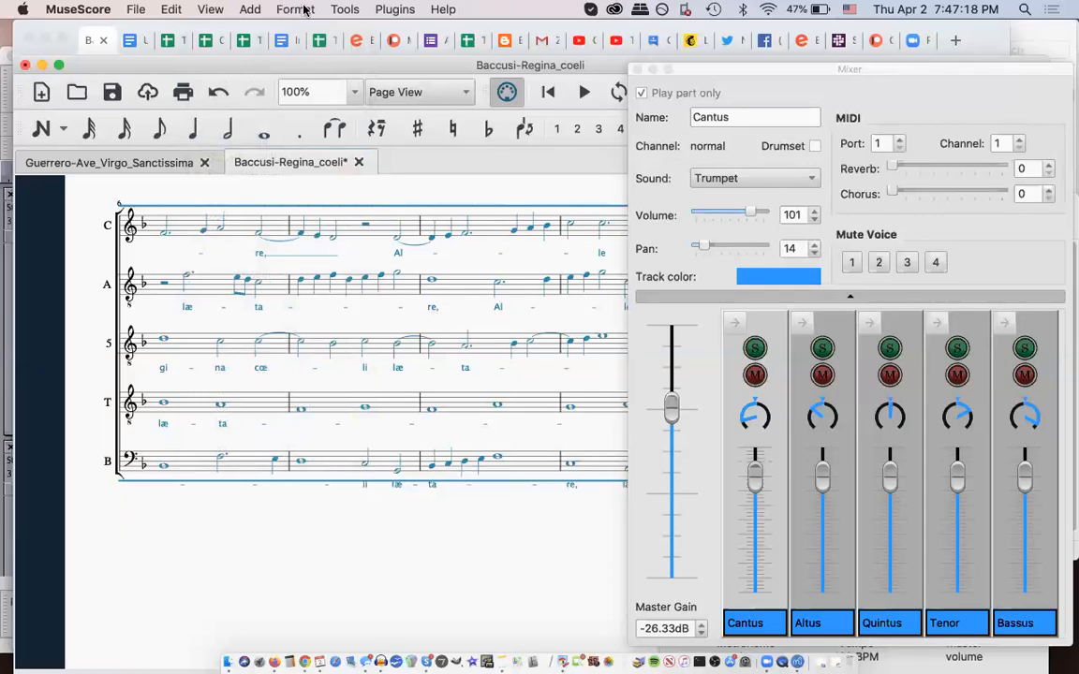
Step: Transpose the whole score by interval, up a Minor Third
click(345, 9)
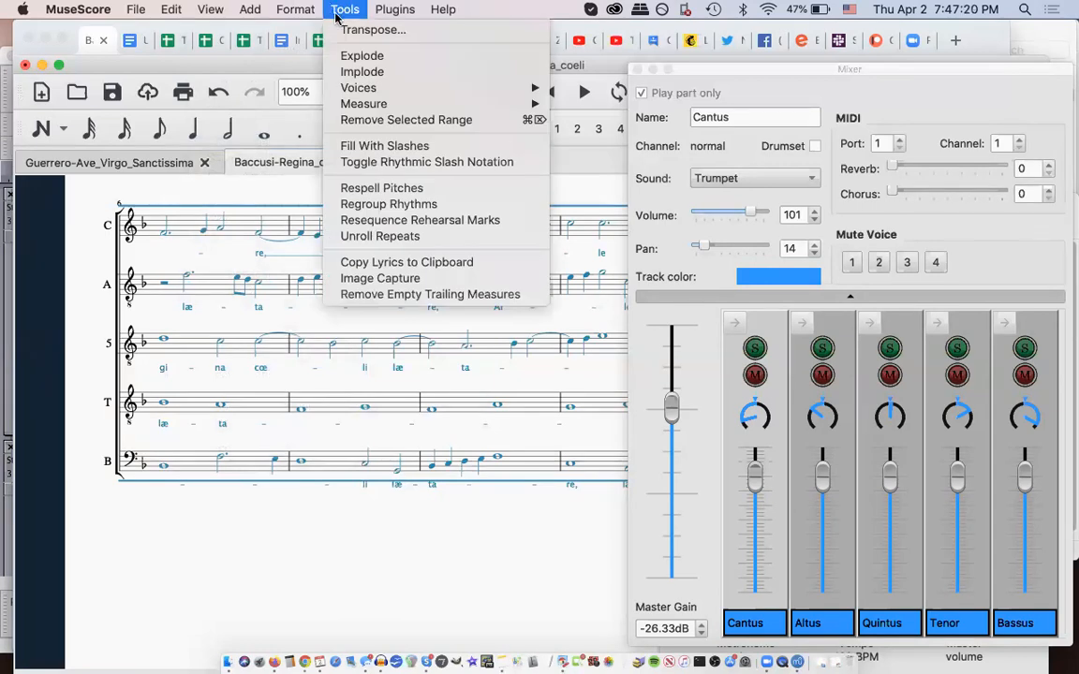
click(372, 30)
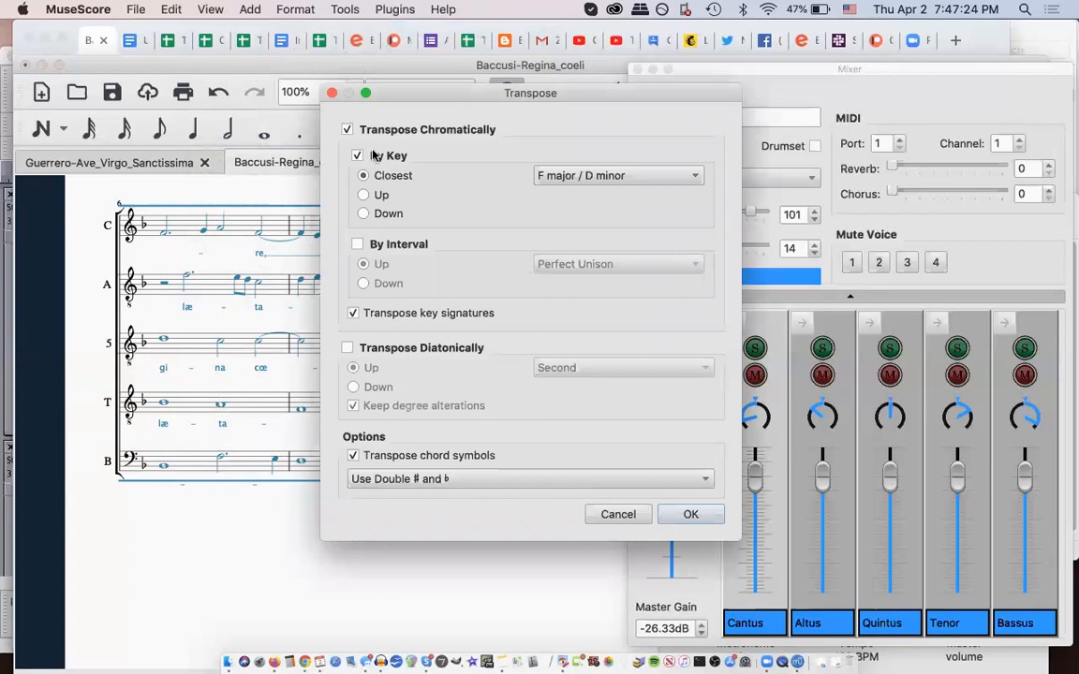
click(358, 243)
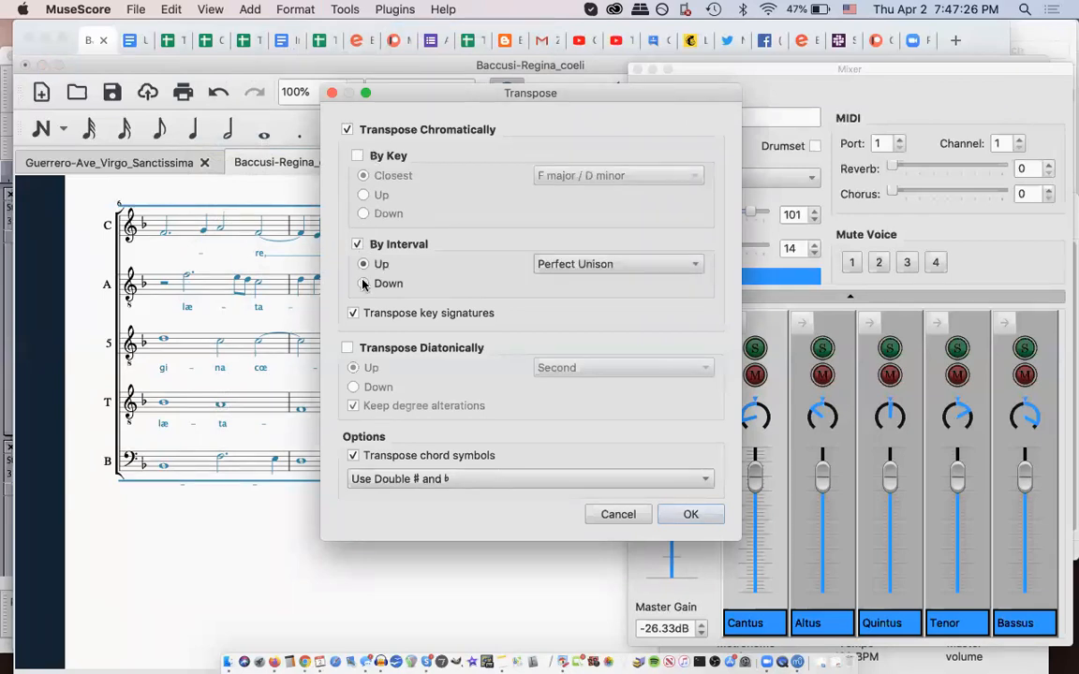
click(618, 263)
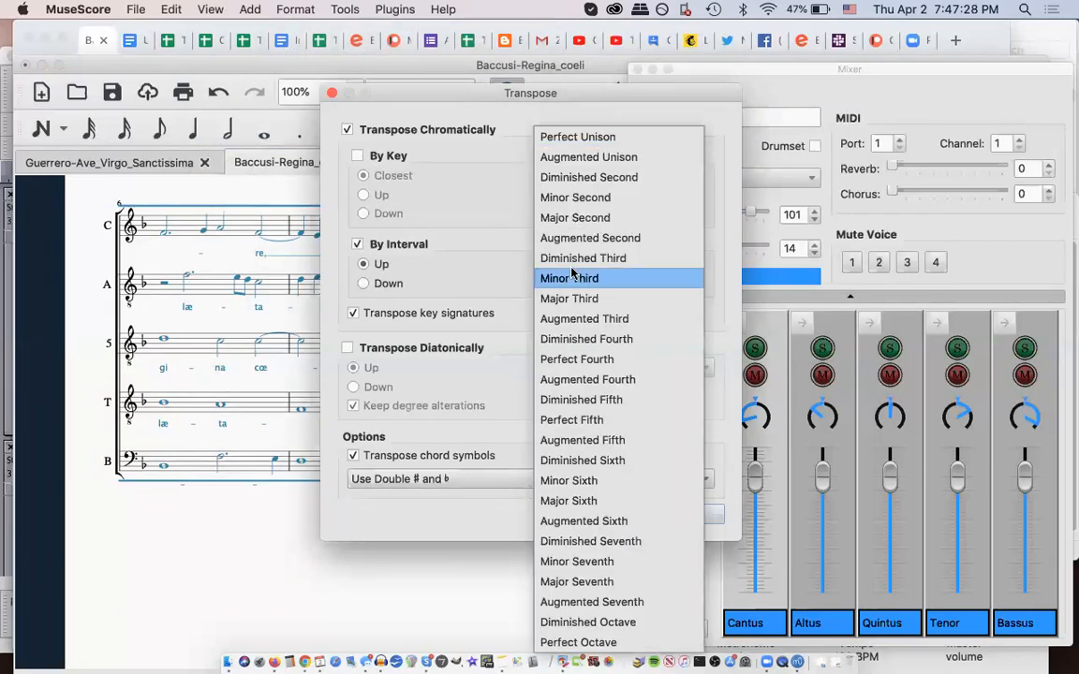
click(569, 277)
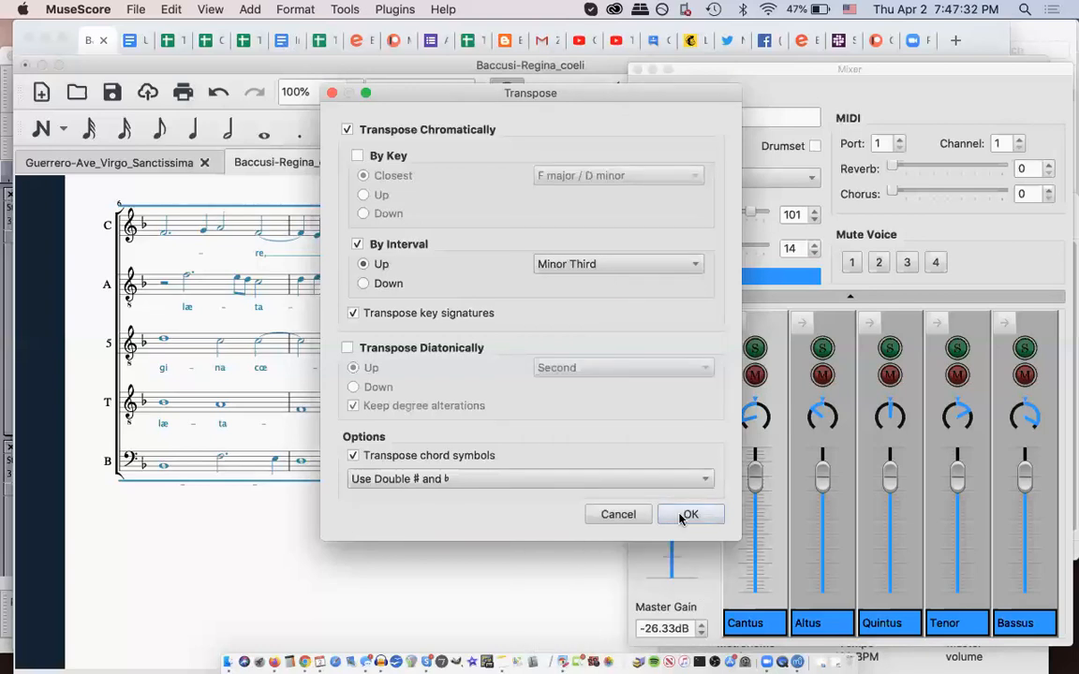
click(689, 513)
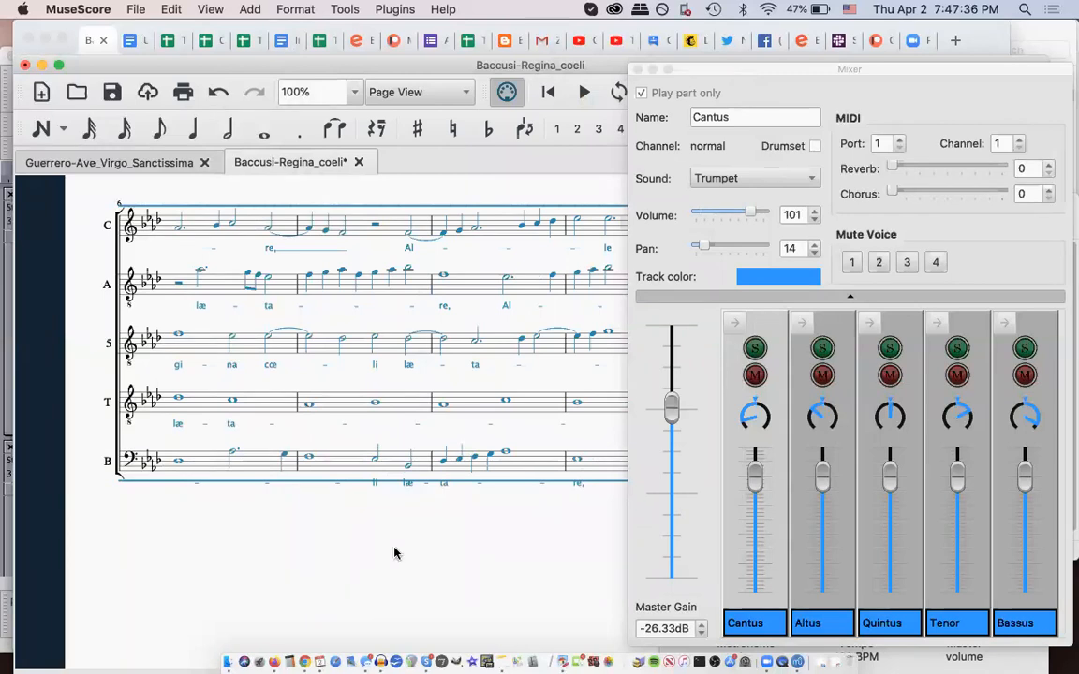
Step: Undo the transposition through the Edit menu
click(170, 10)
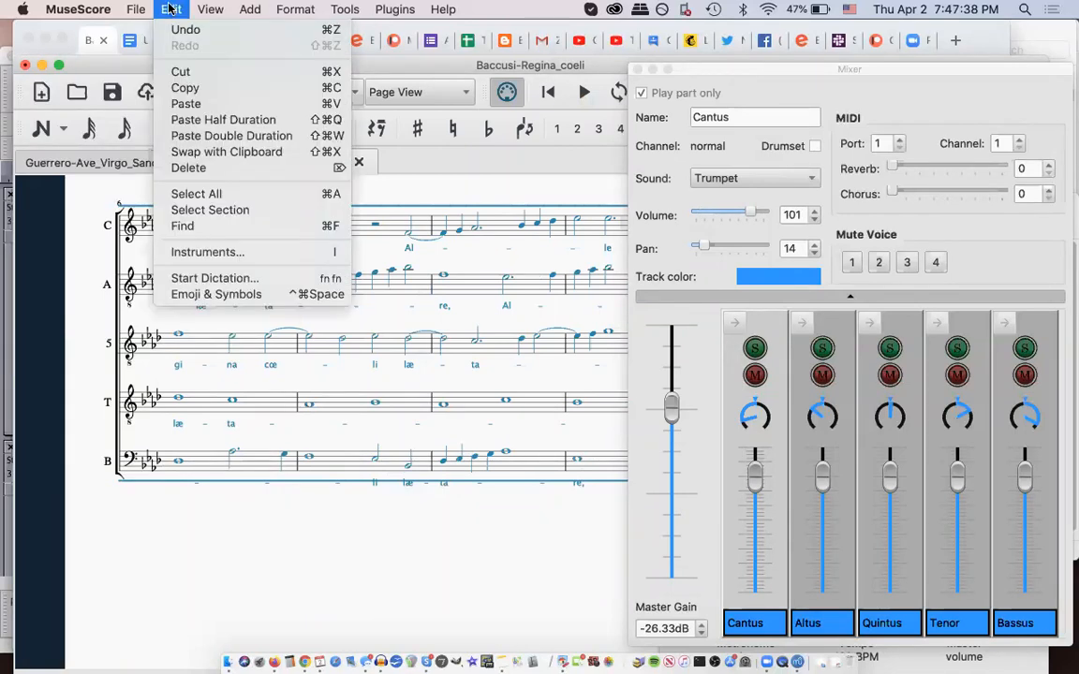
click(344, 10)
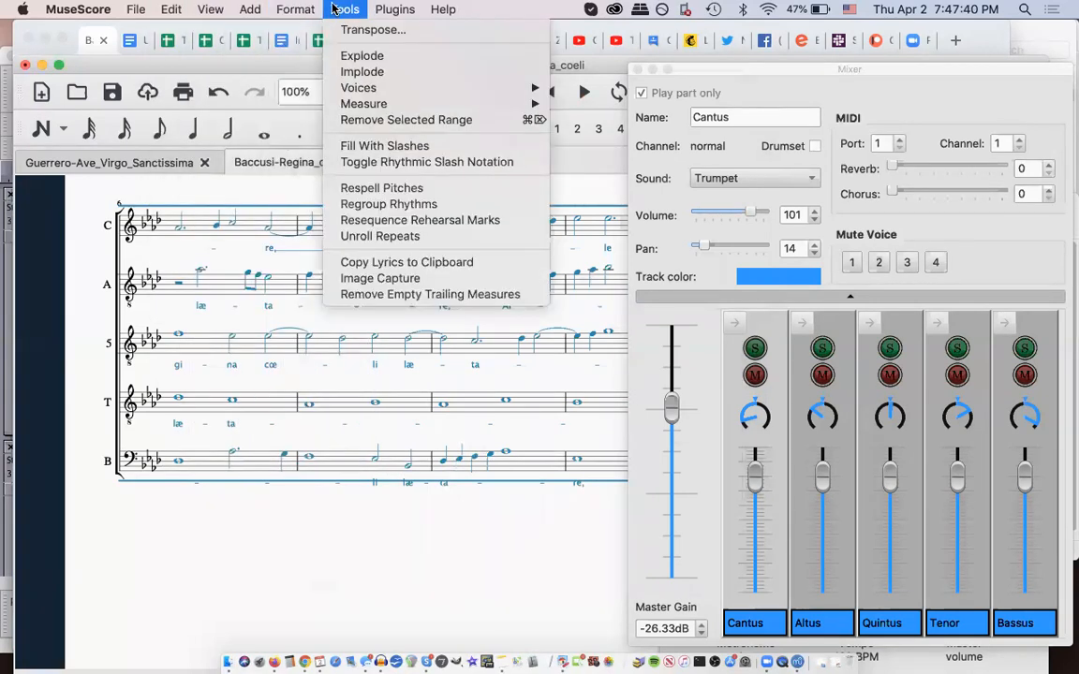
mouse_move(373, 30)
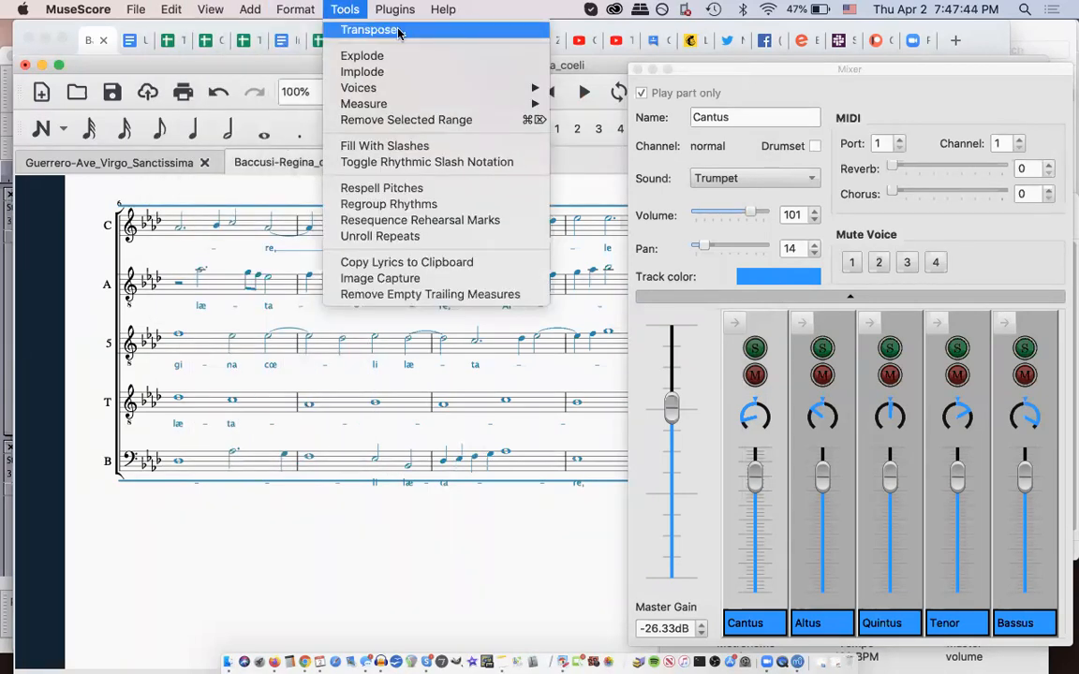
click(170, 9)
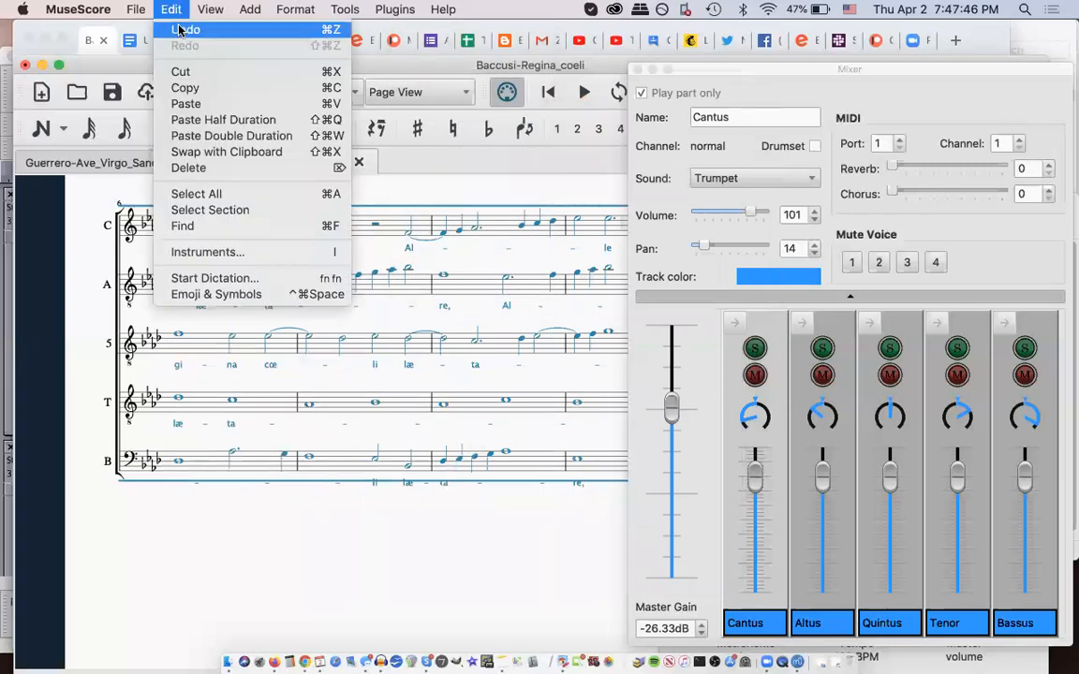
click(187, 30)
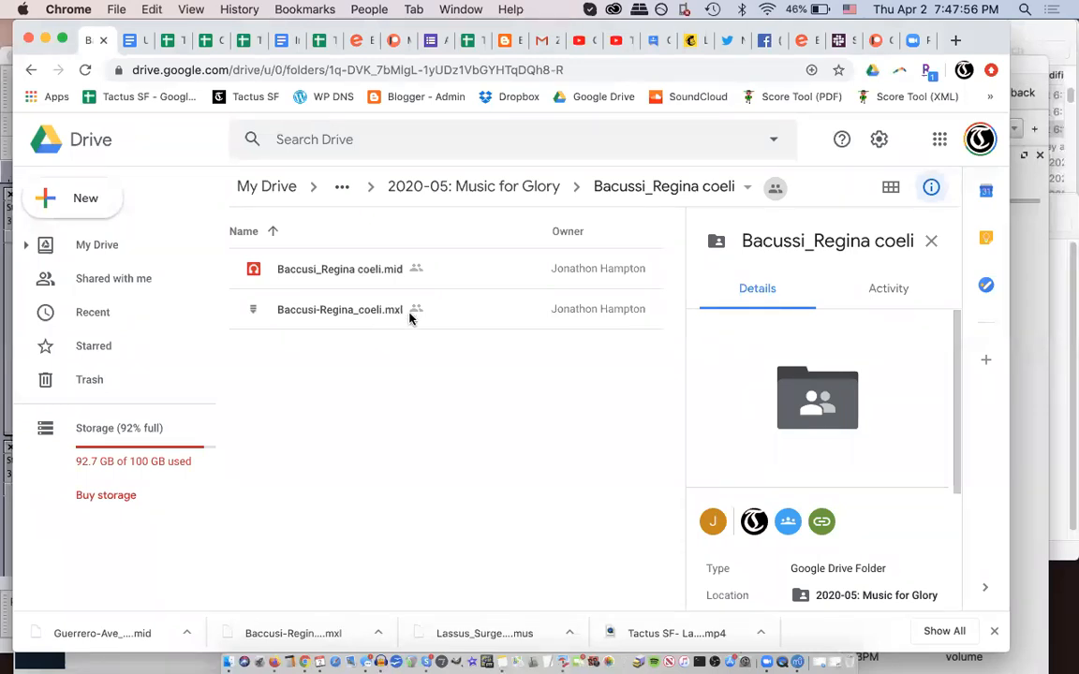
mouse_move(1034, 290)
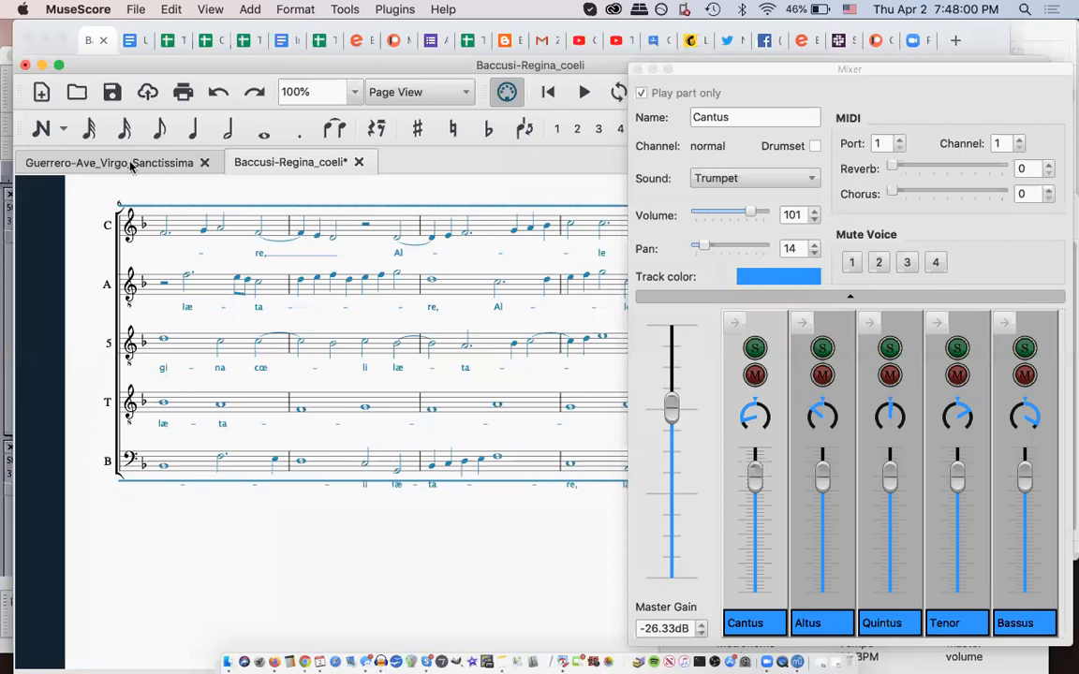
Step: Switch to the Guerrero Ave Virgo score, close its play panel and start playback
click(108, 161)
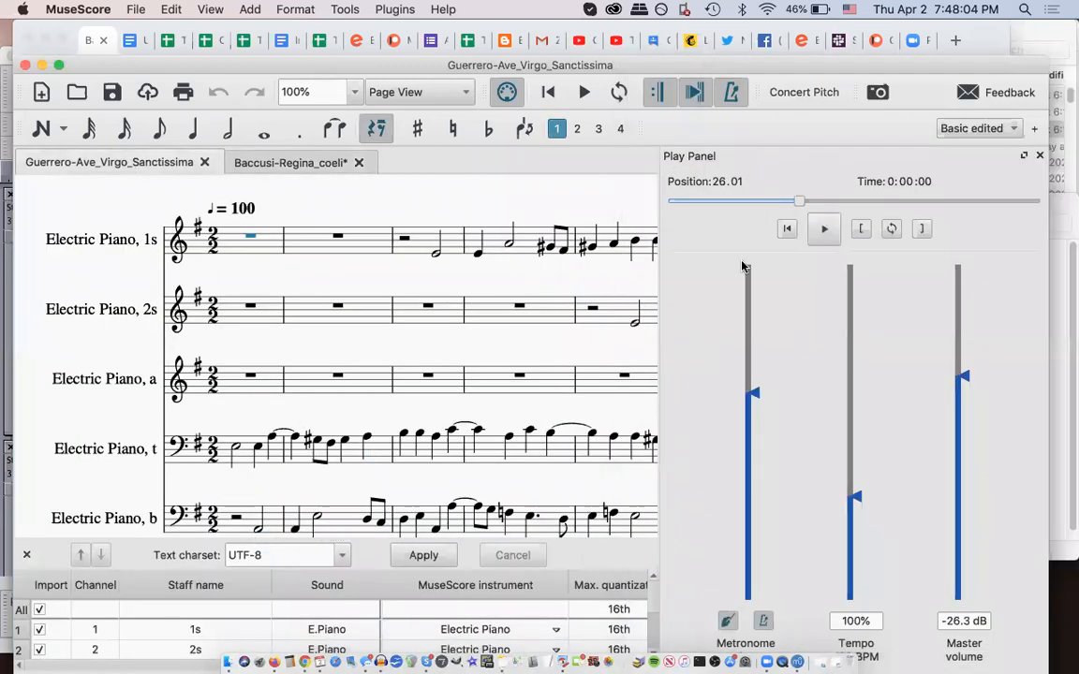
click(1038, 155)
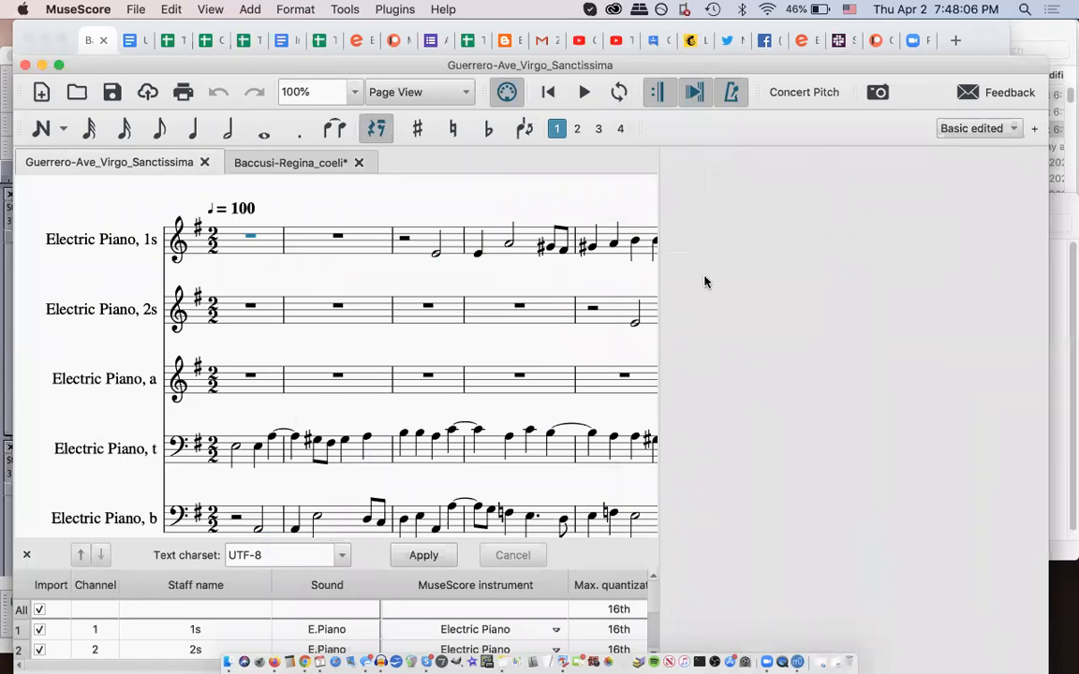
click(229, 128)
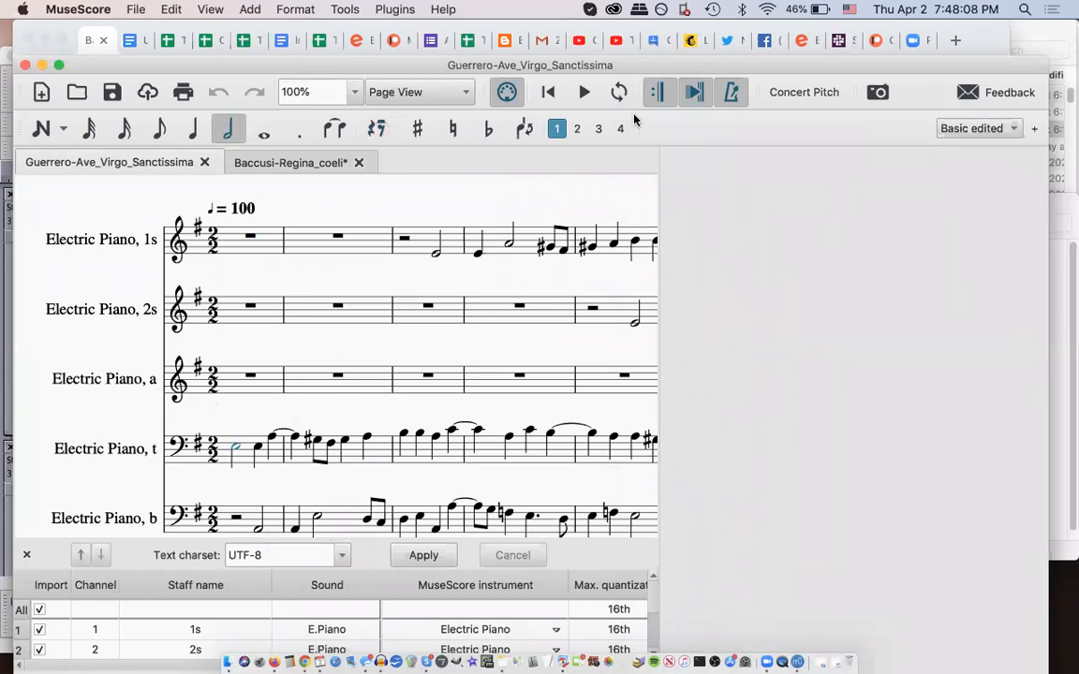
click(584, 92)
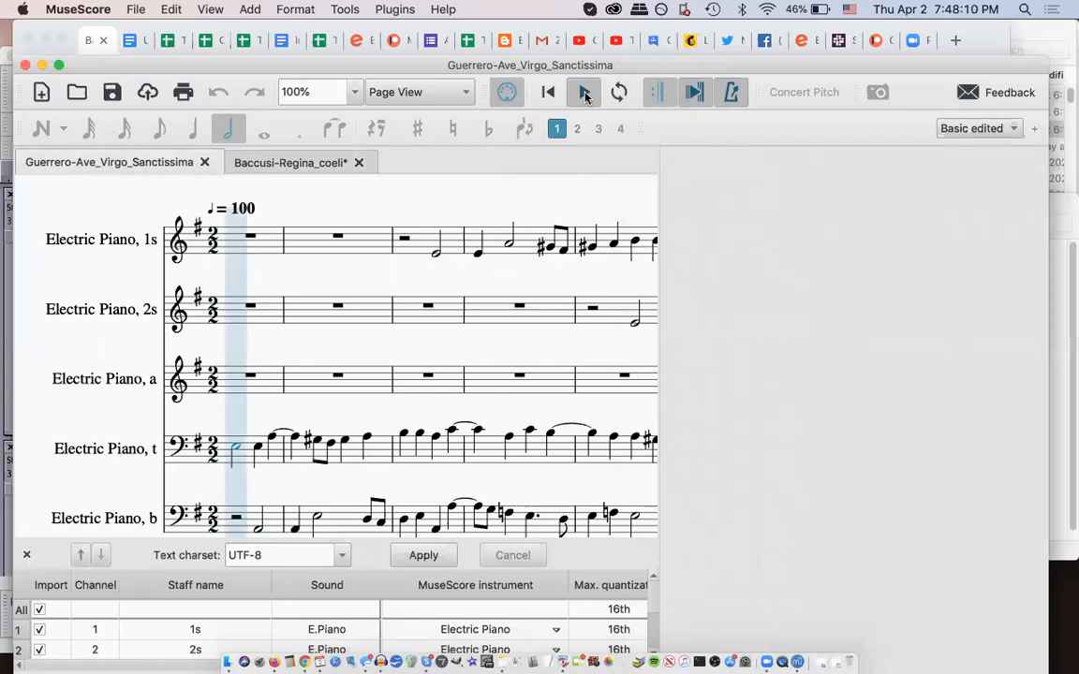
mouse_move(738, 272)
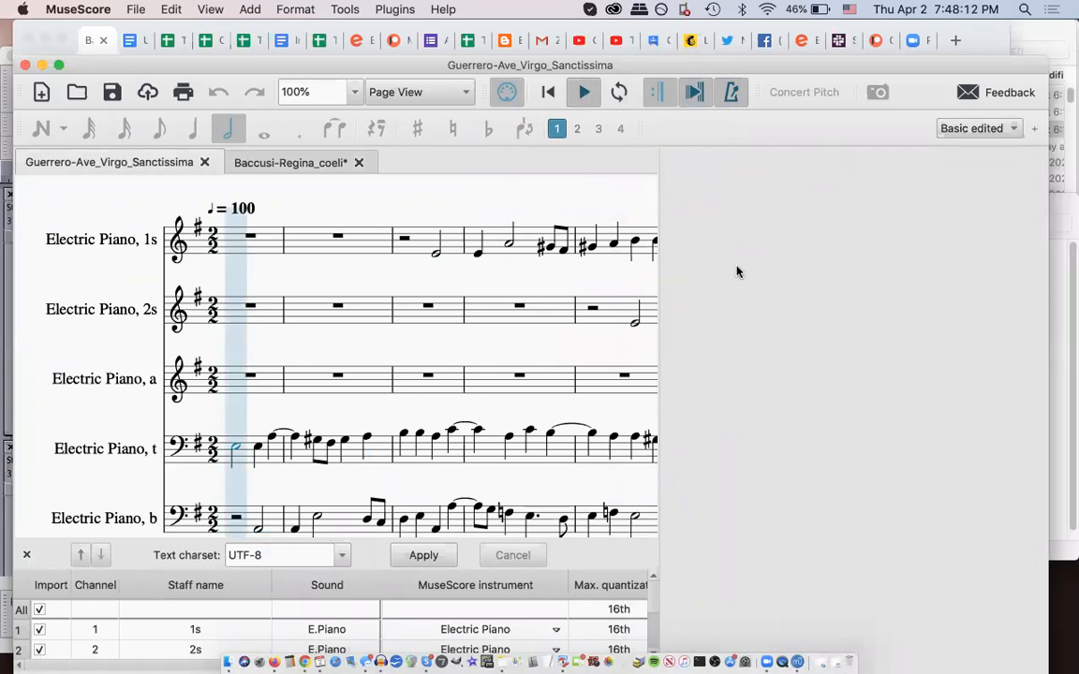
Step: Show the Play Panel again, play a few measures to position 6.01 and stop
click(249, 9)
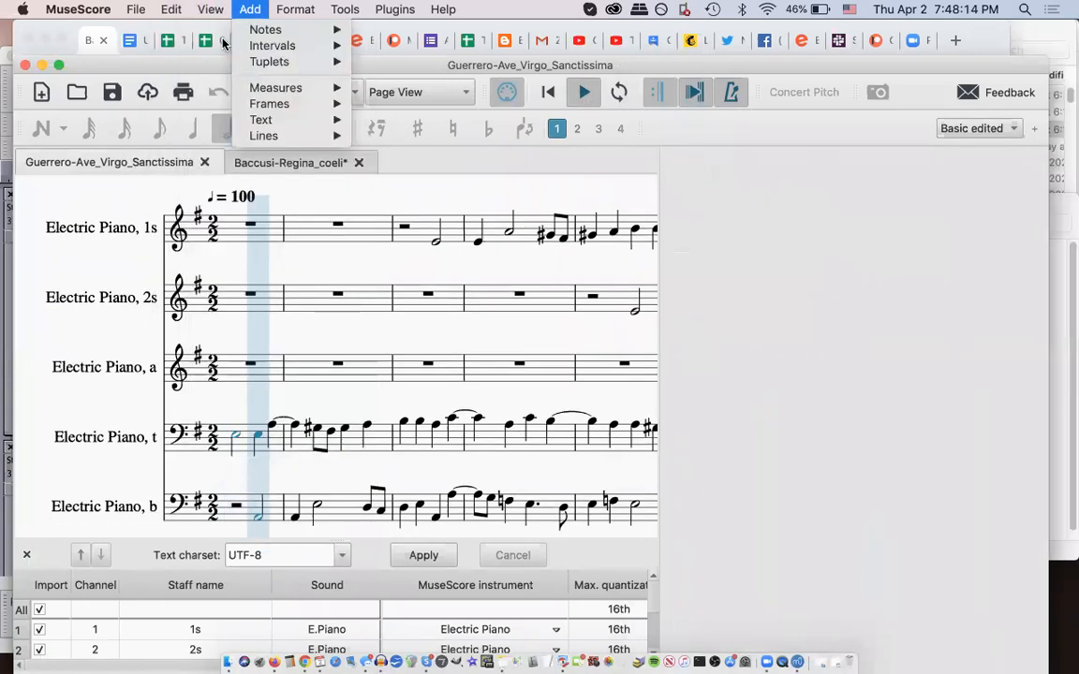
click(210, 10)
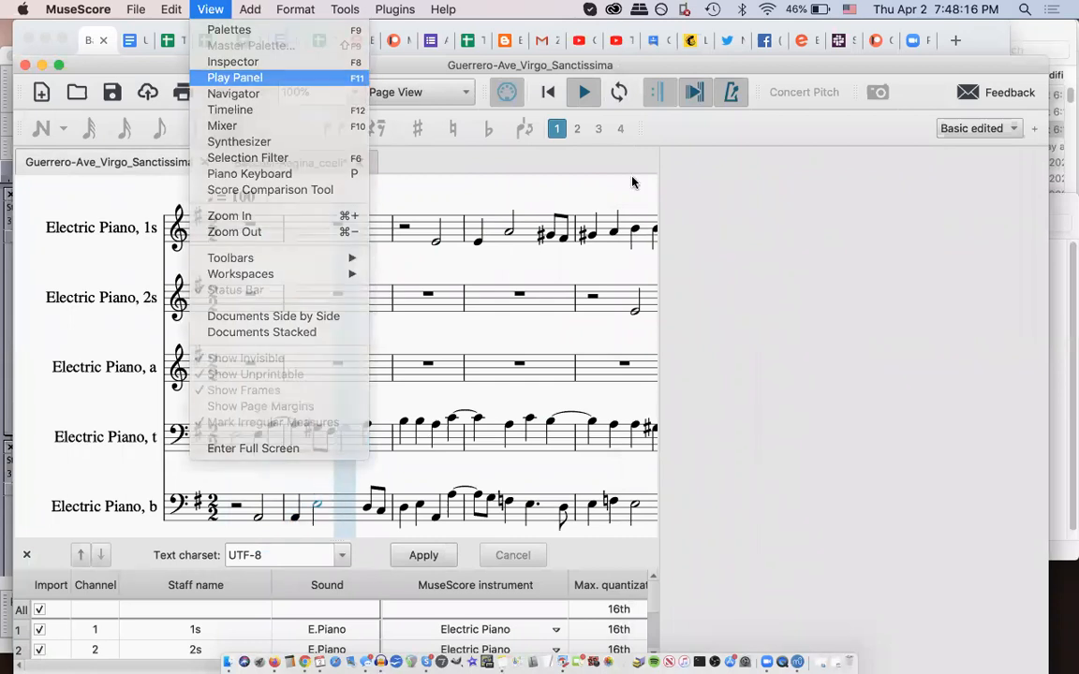
click(235, 77)
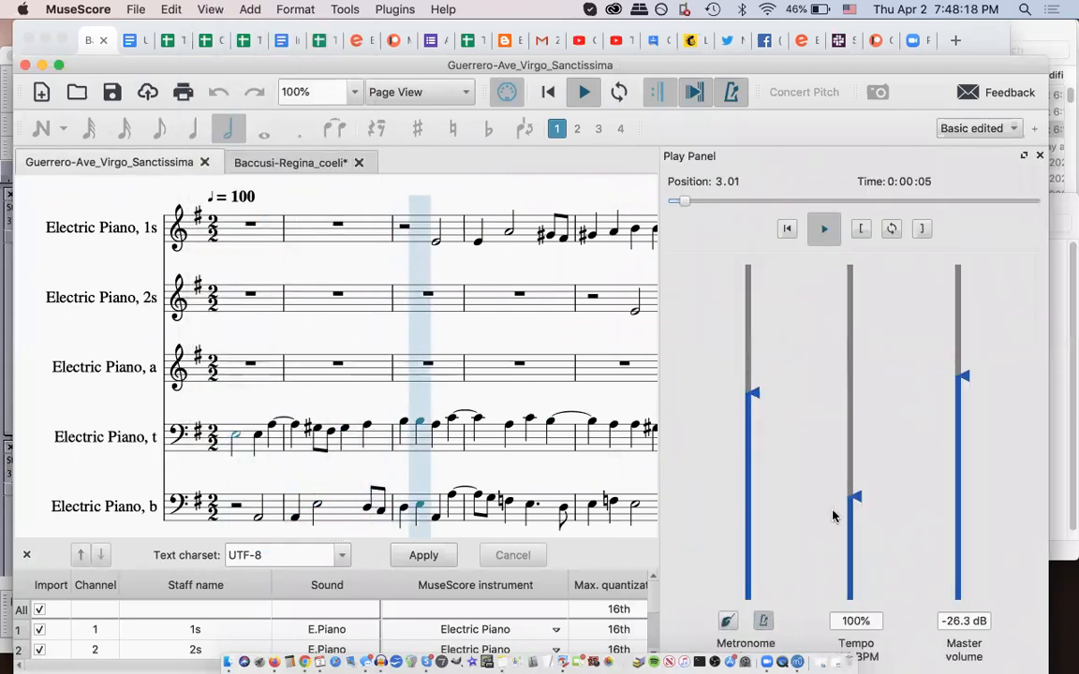
click(584, 92)
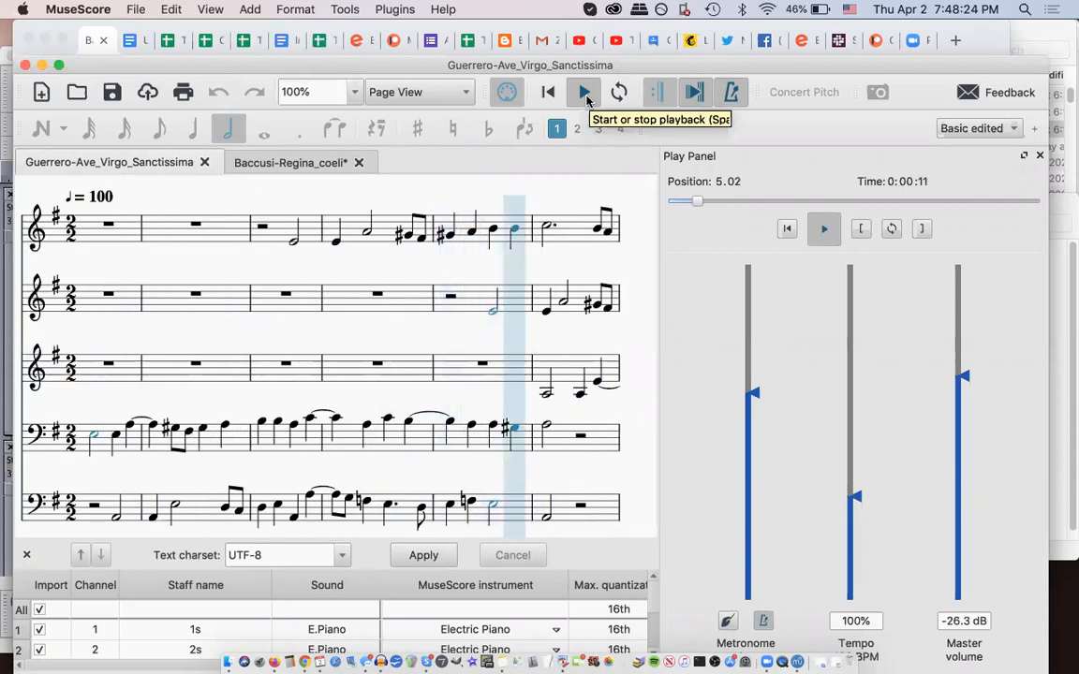
click(584, 91)
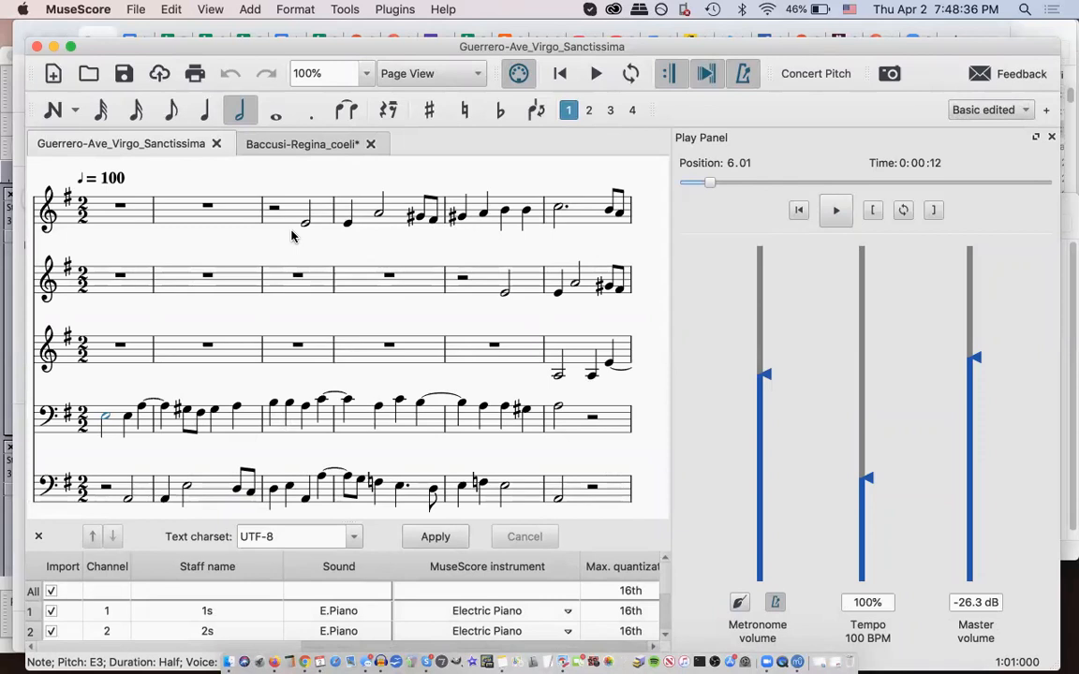
mouse_move(633, 157)
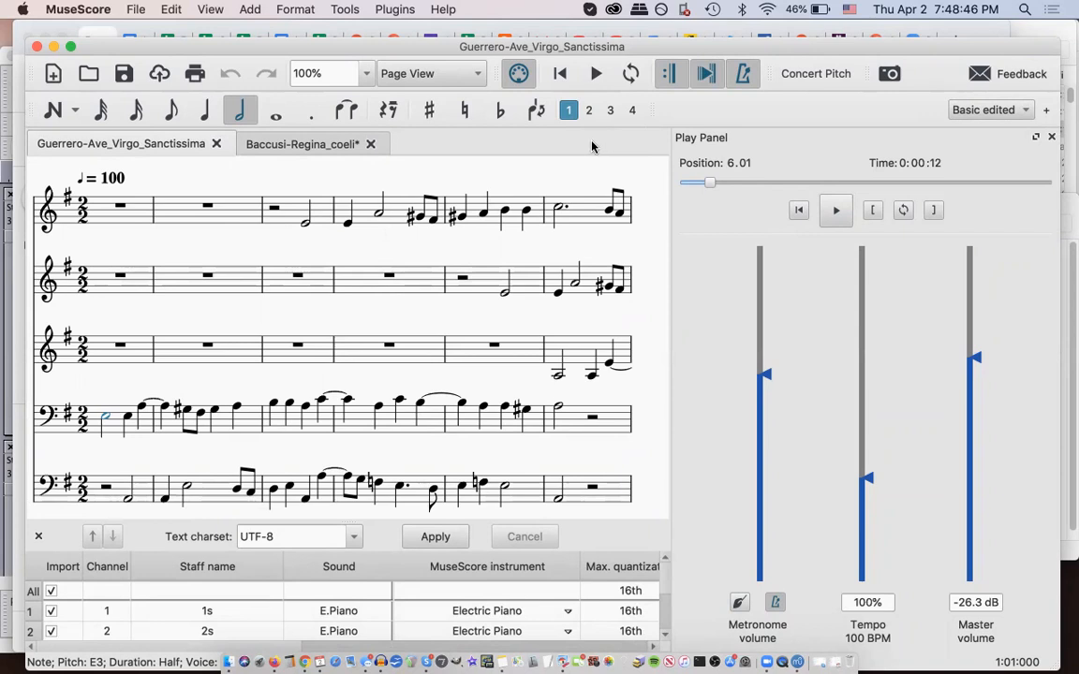
mouse_move(682, 242)
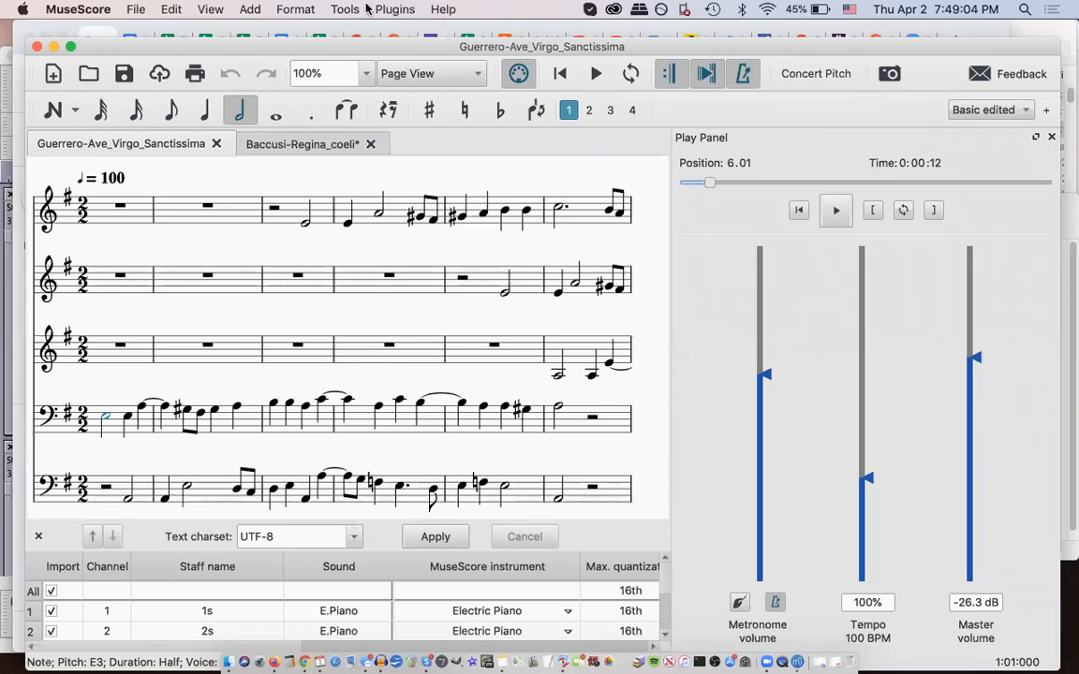
mouse_move(807, 53)
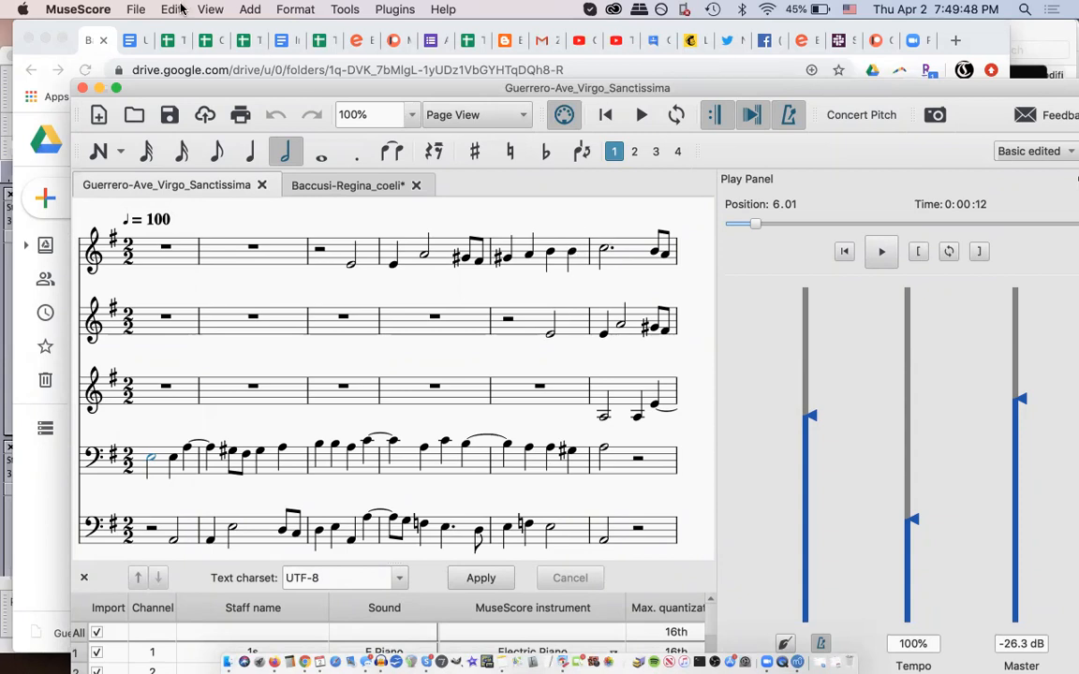
click(210, 8)
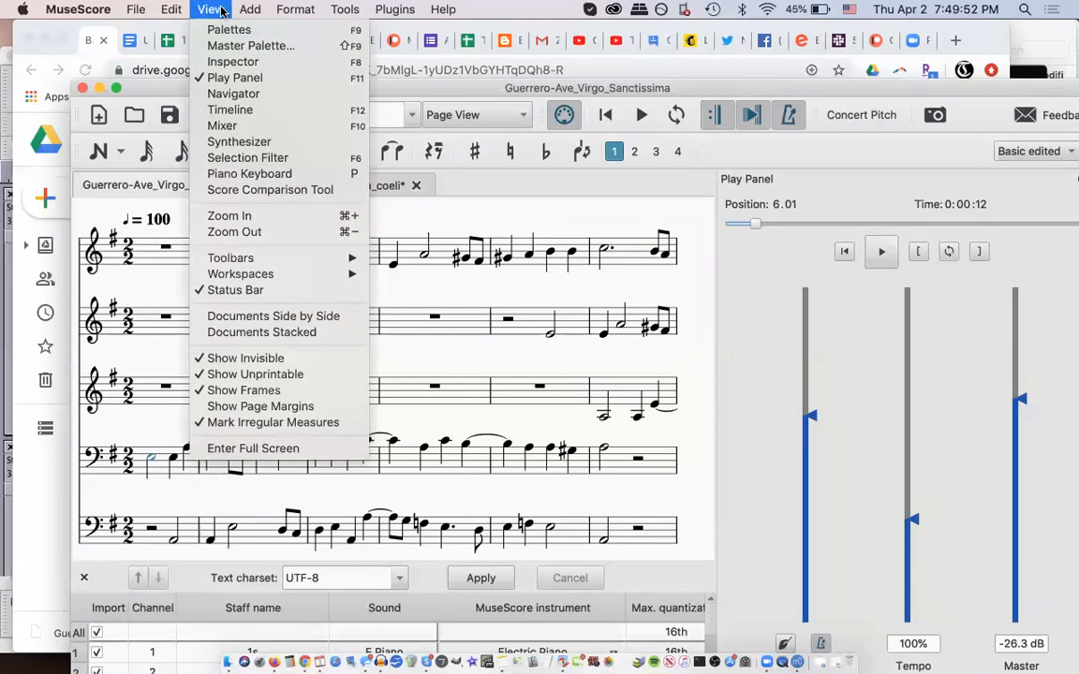
mouse_move(234, 78)
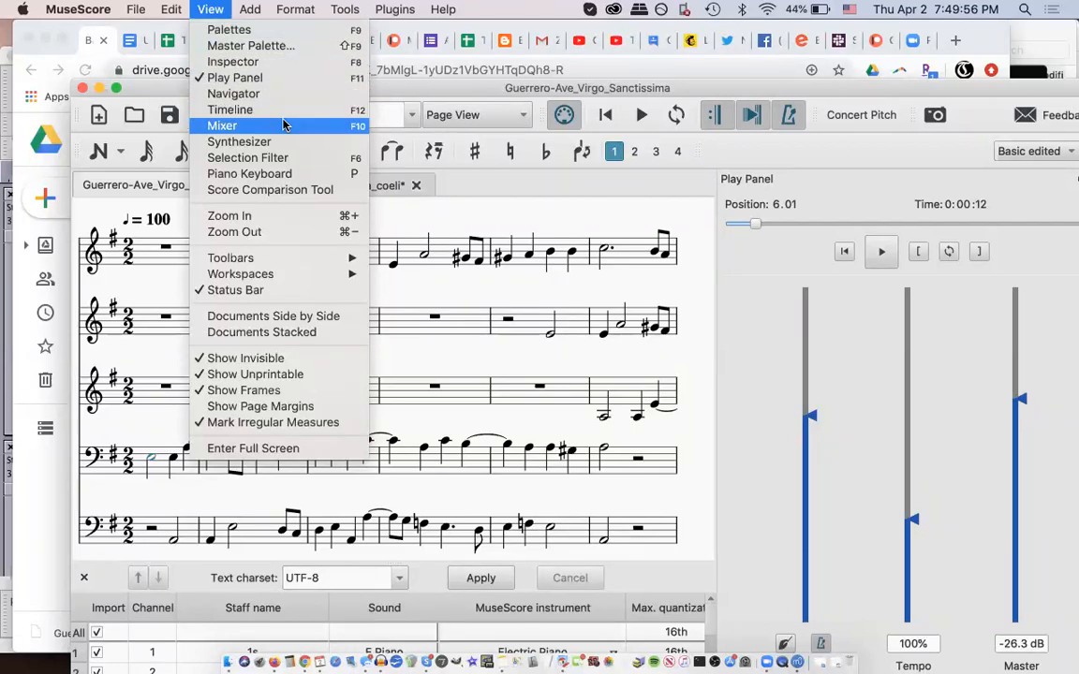
click(221, 126)
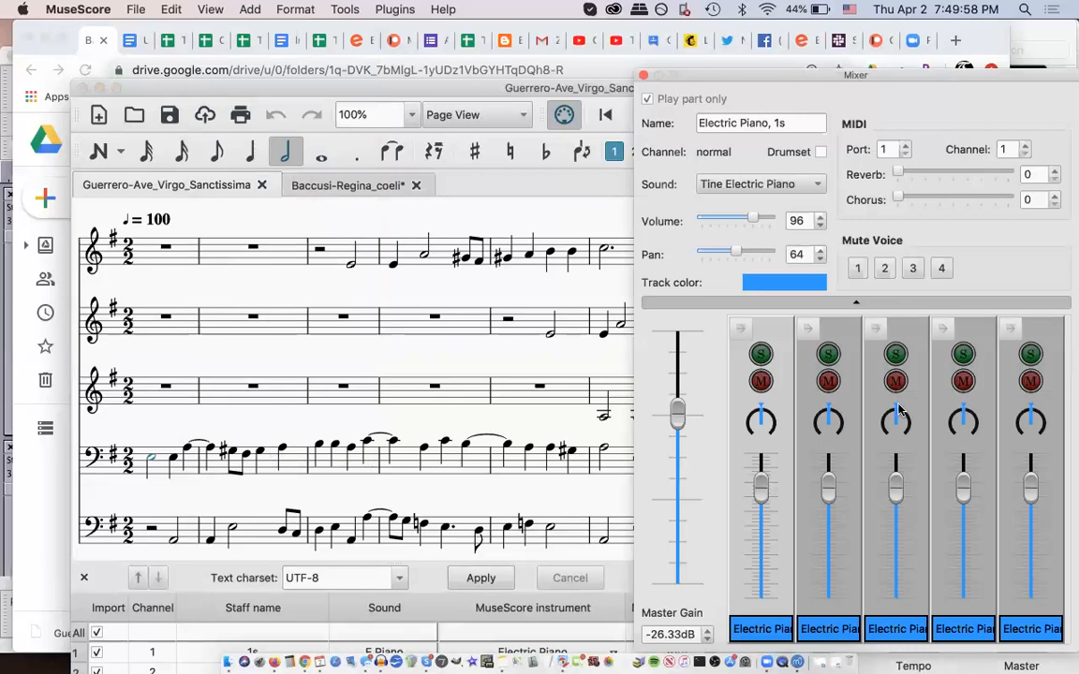
mouse_move(971, 242)
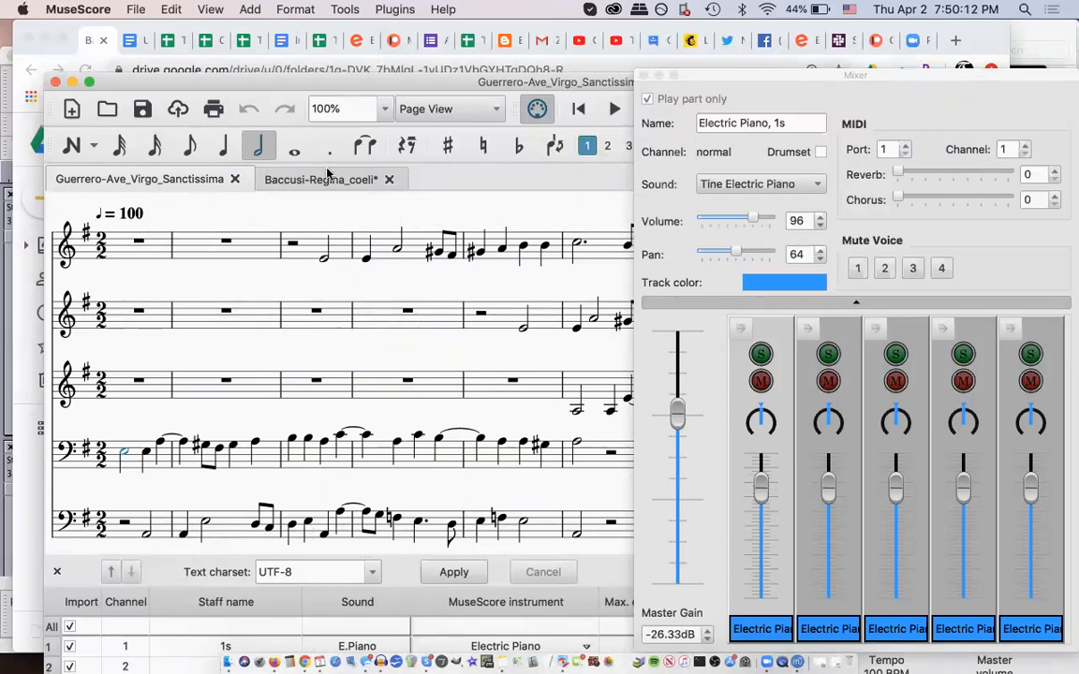
mouse_move(486, 180)
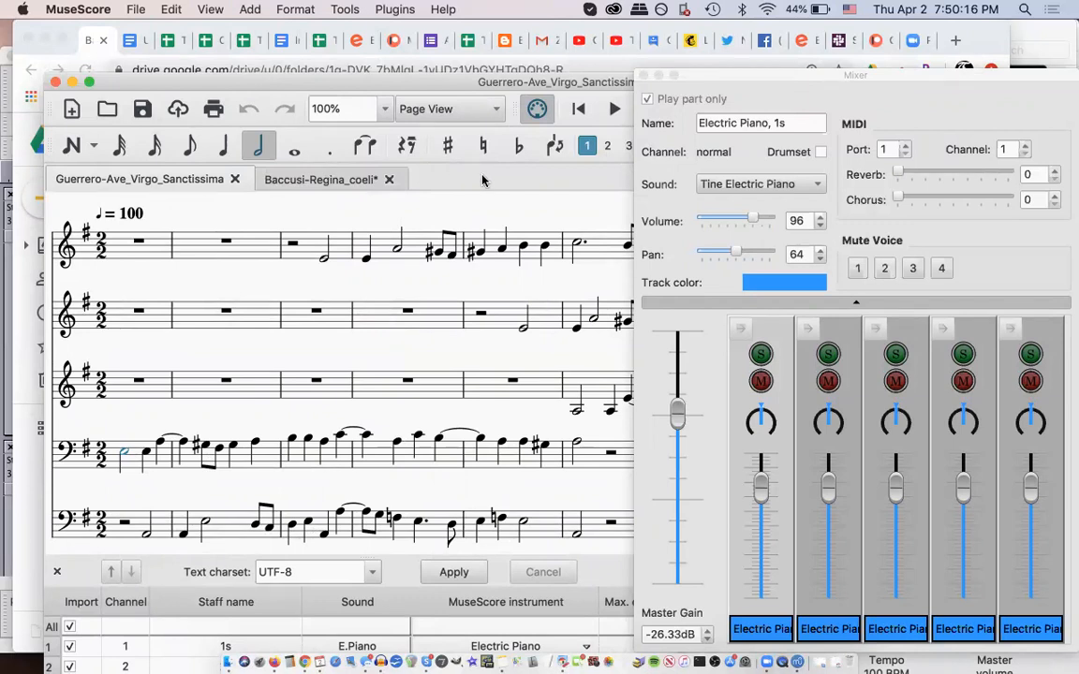
click(210, 9)
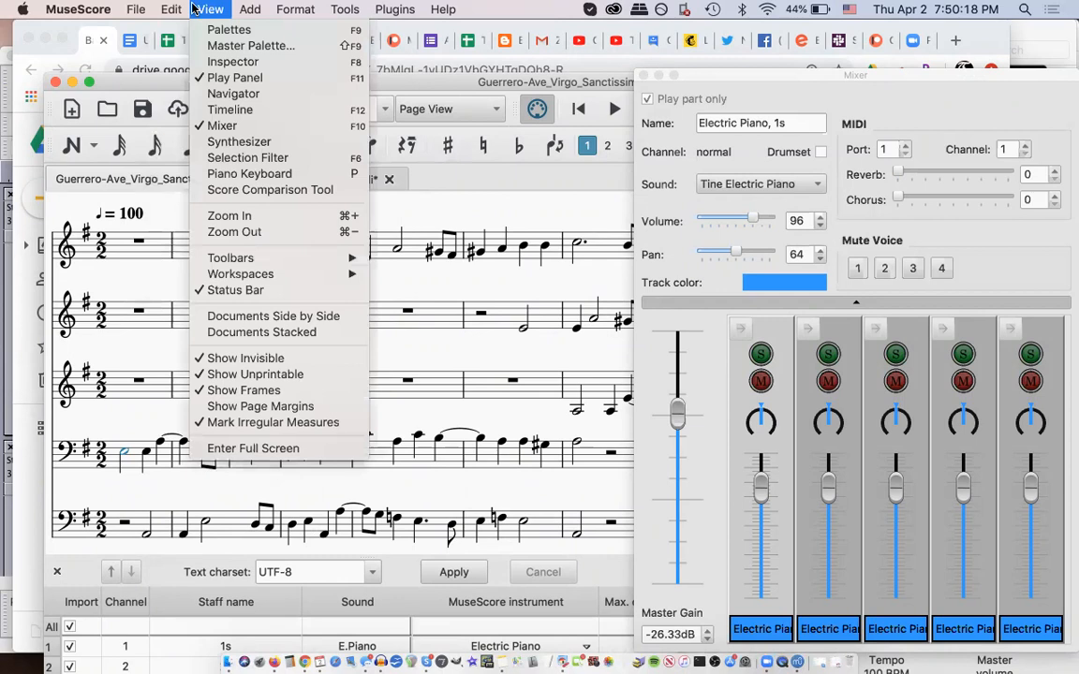
mouse_move(234, 78)
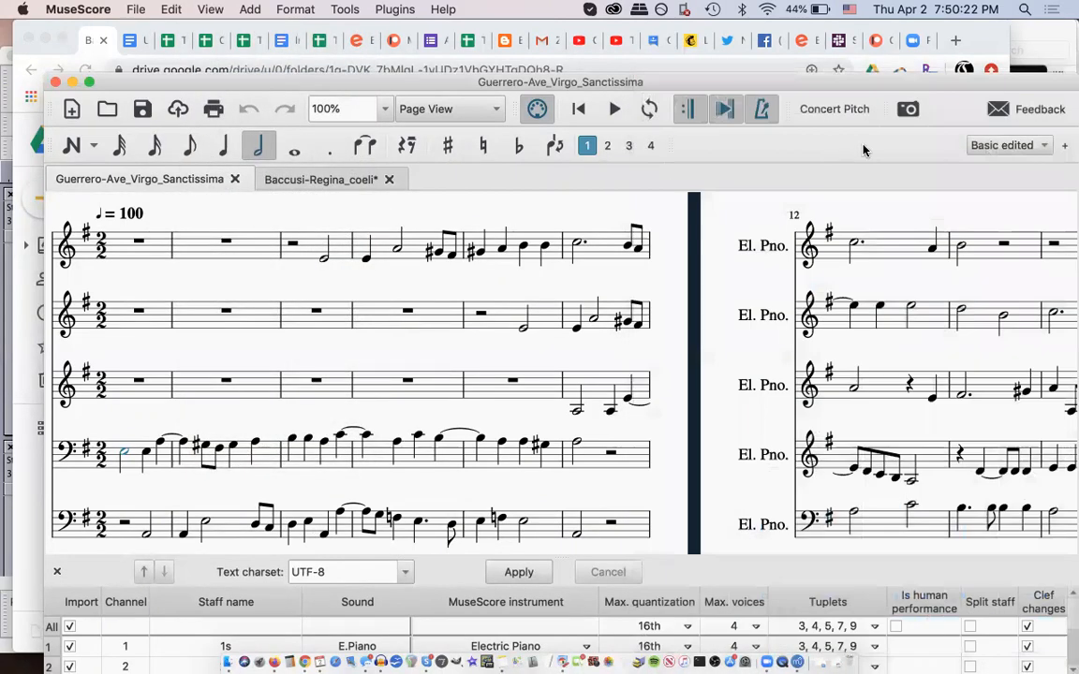
click(209, 9)
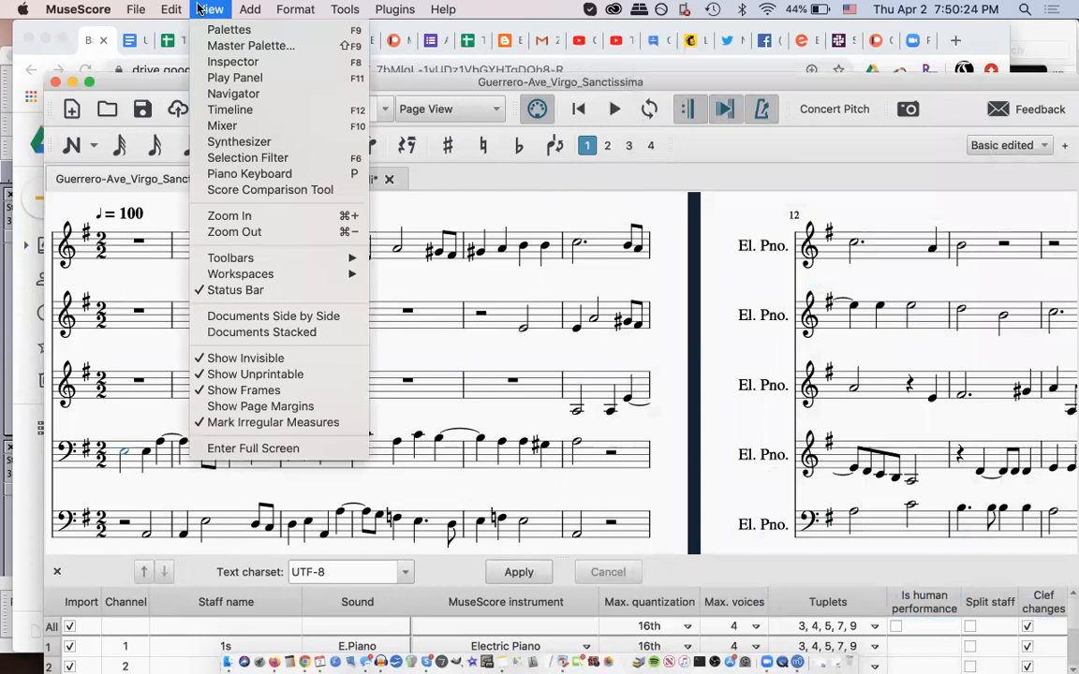
click(234, 78)
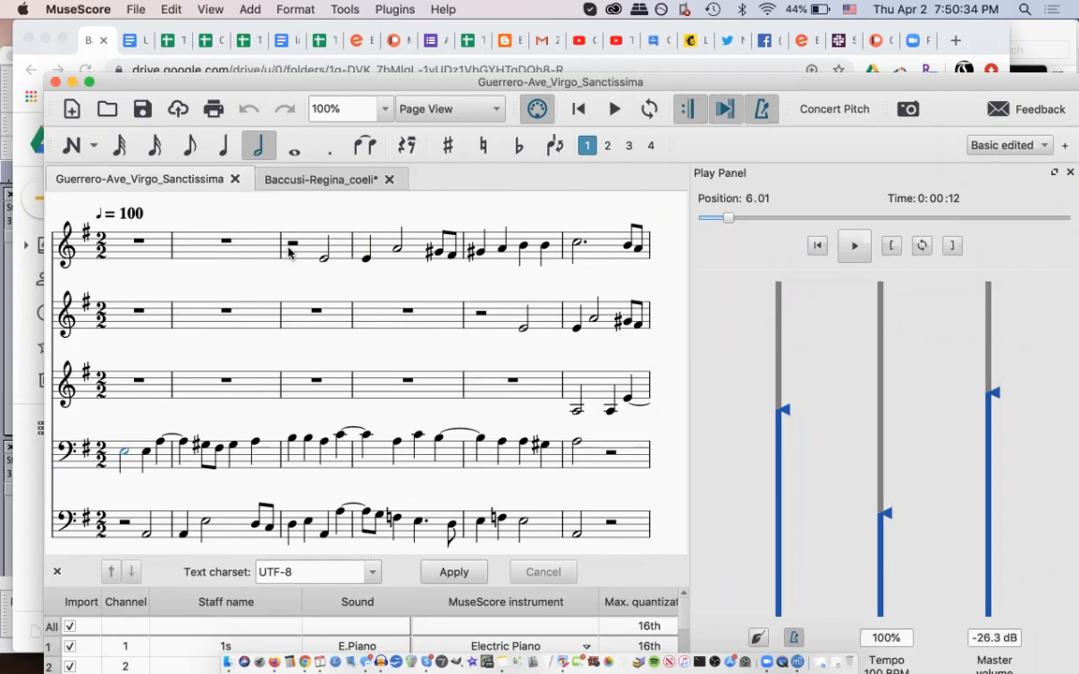
Step: Bring Finder windows showing Desktop screenshots and the downloaded MIDI and MXL files in front
click(614, 108)
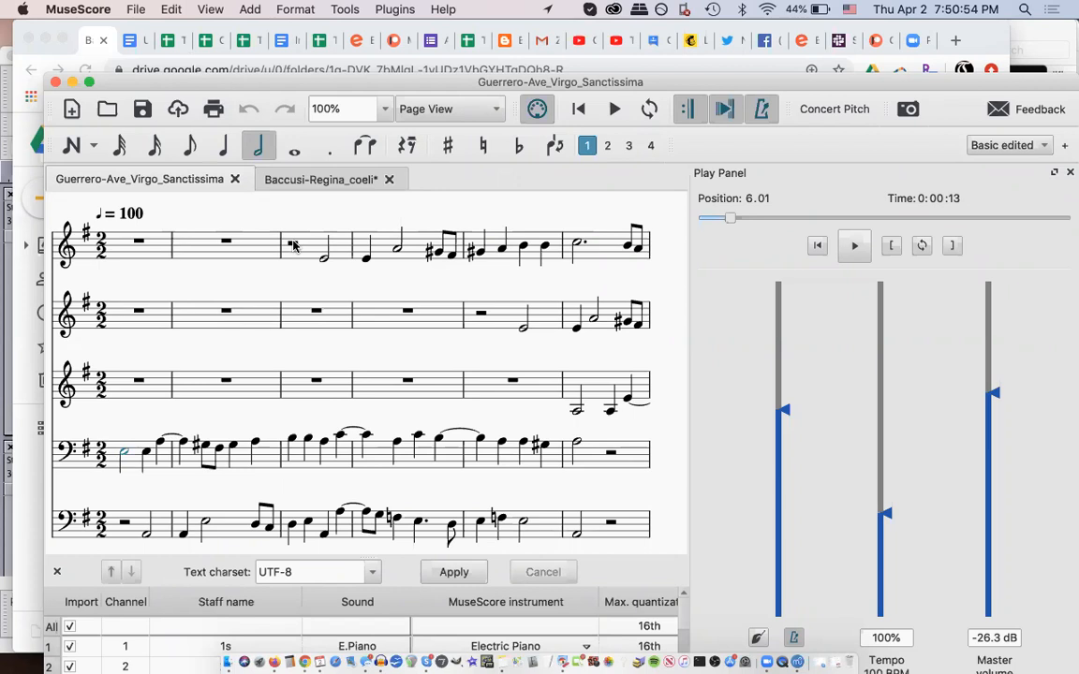
click(406, 146)
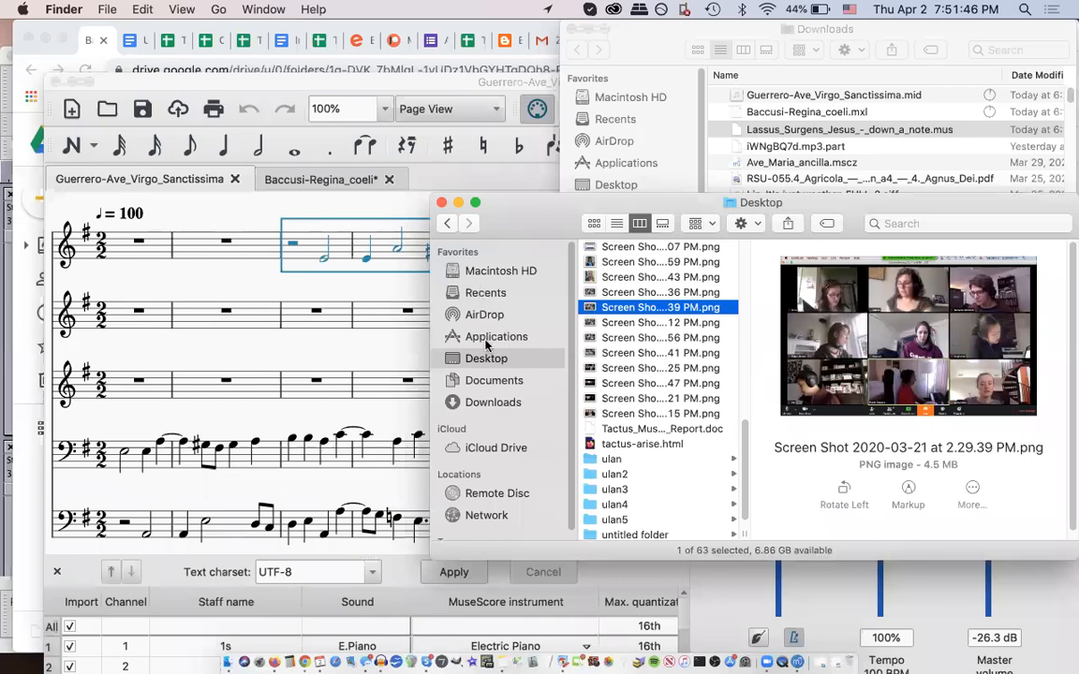
Step: Browse the Applications folder in Finder down to MuseScore 3.app
click(497, 338)
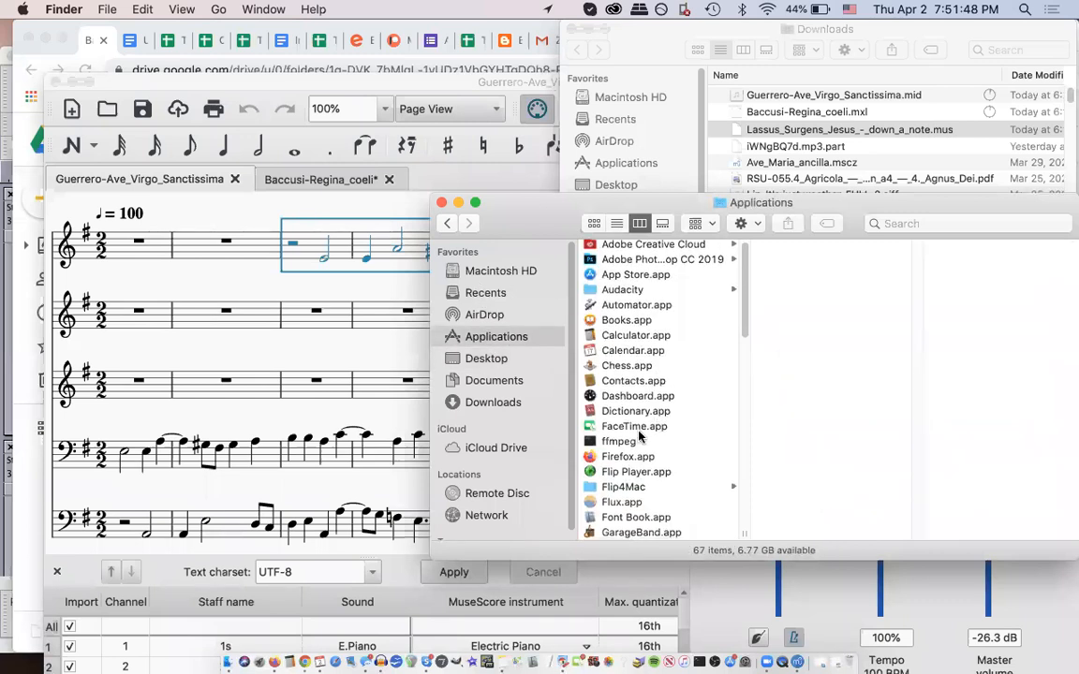
scroll(down, 3)
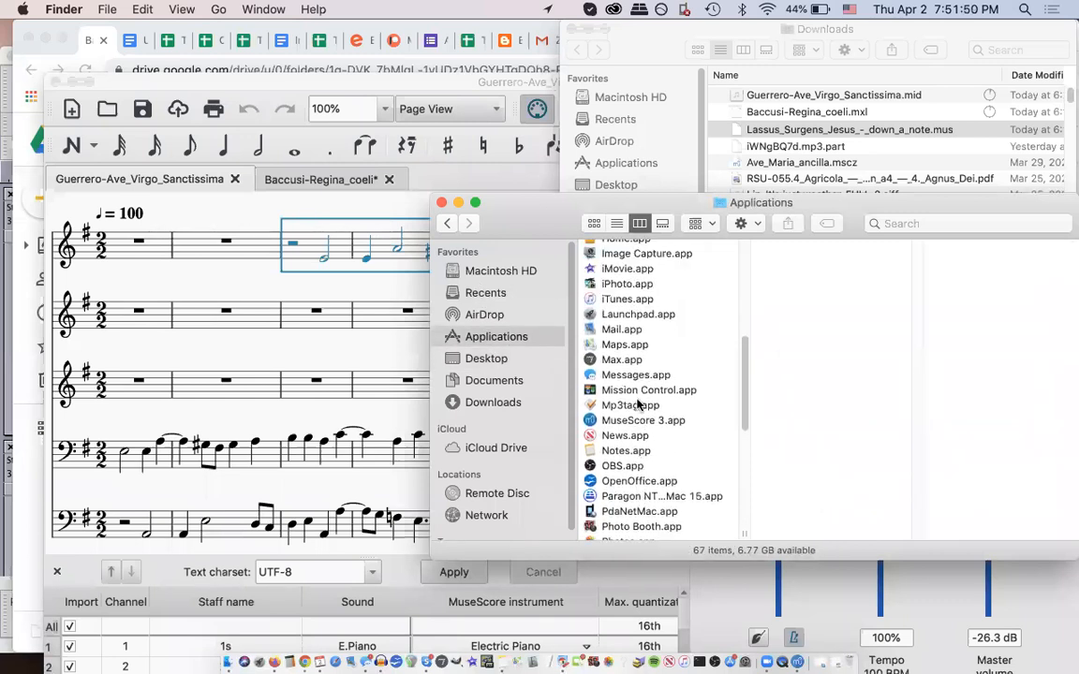
right_click(619, 420)
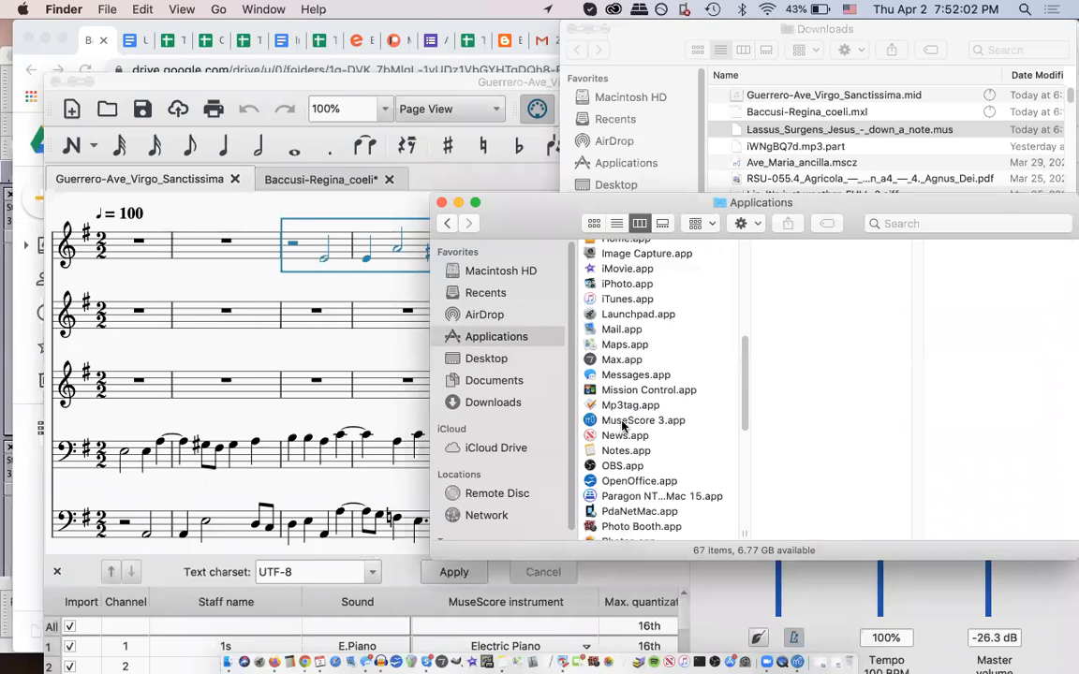
mouse_move(412, 172)
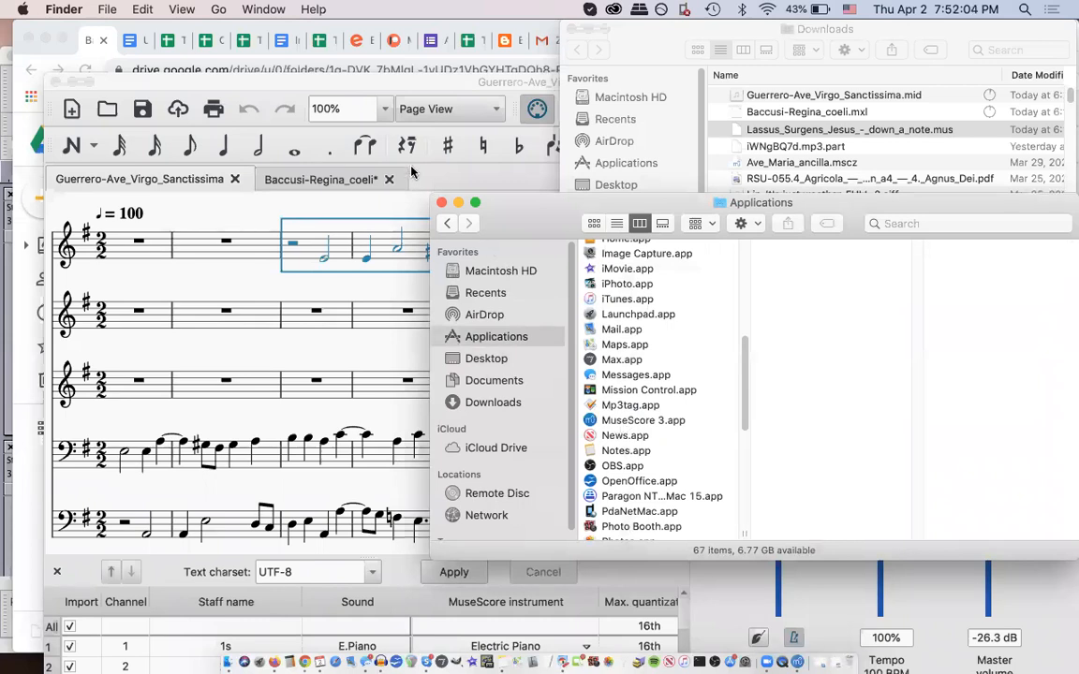
mouse_move(318, 88)
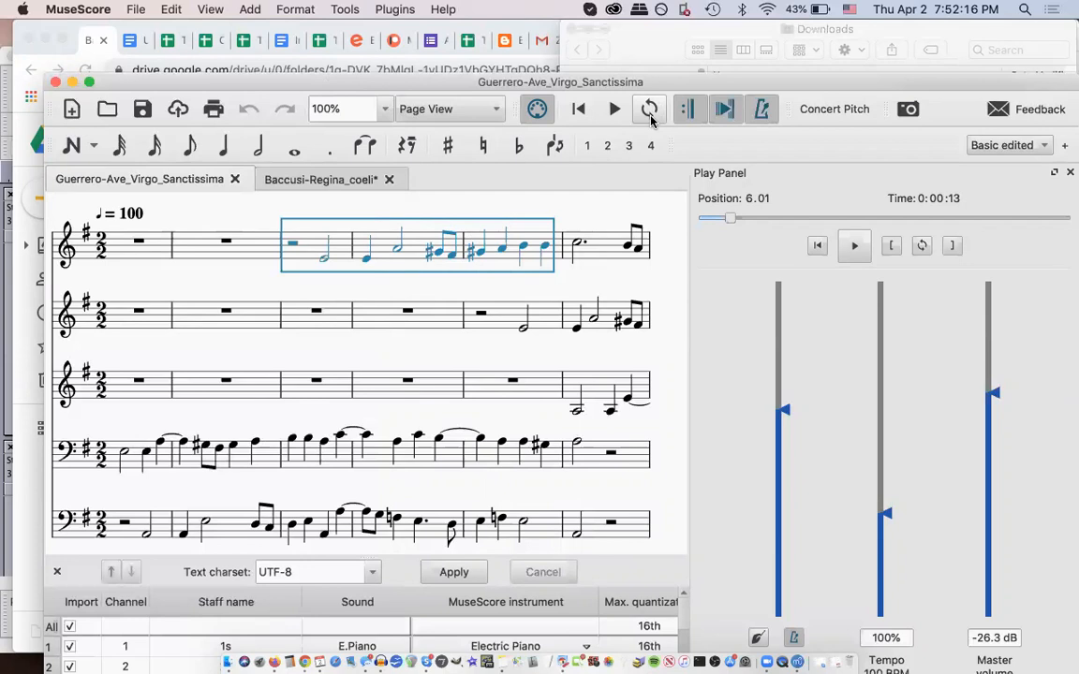
Step: Enable Loop Playback over the selected measures, then select a measure on the fourth staff
click(615, 108)
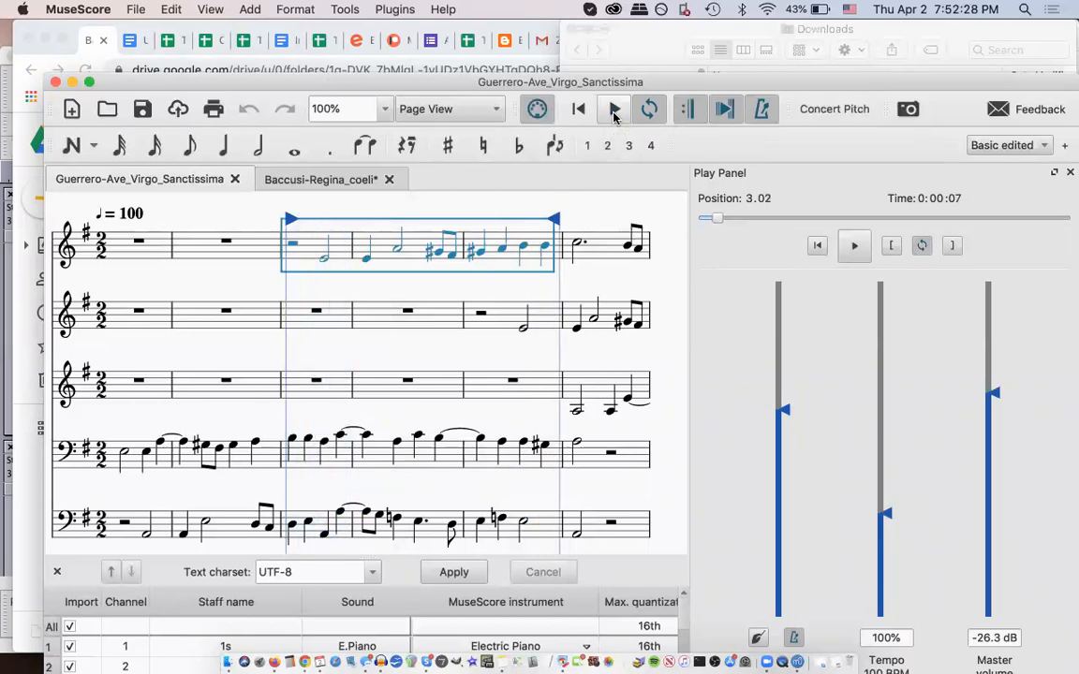
mouse_move(648, 109)
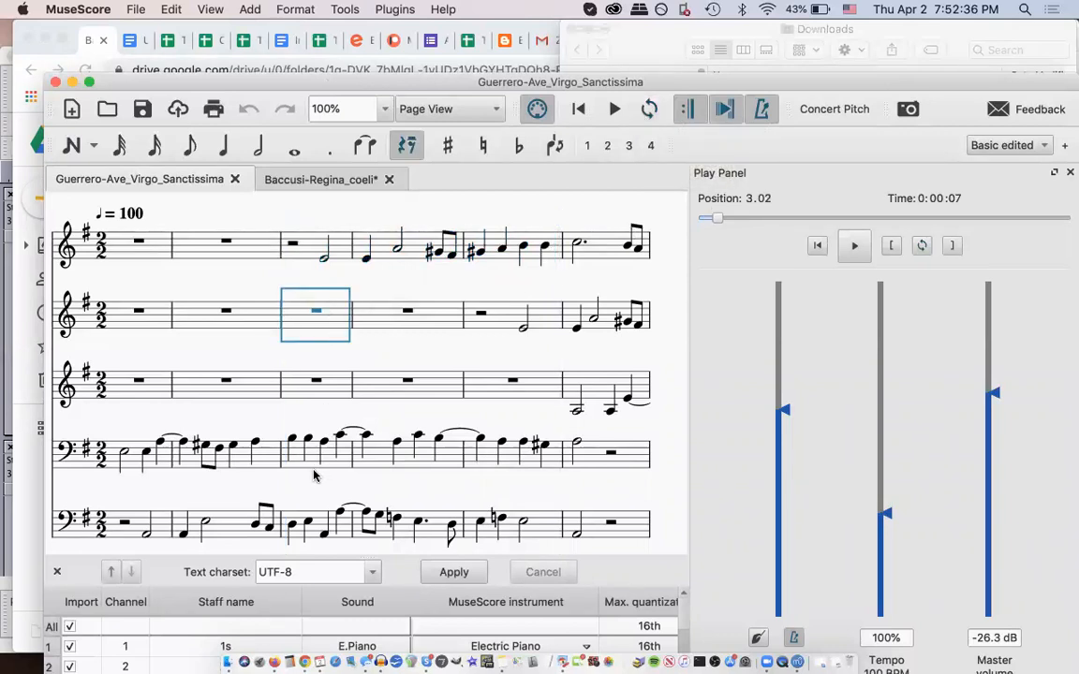
click(315, 455)
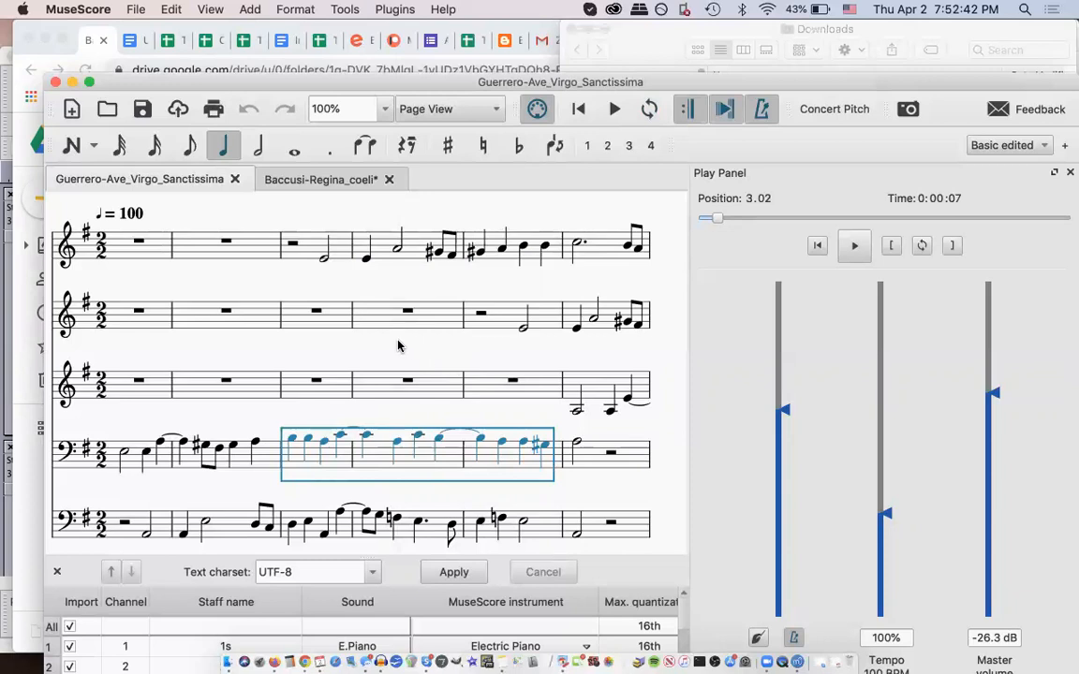
mouse_move(397, 335)
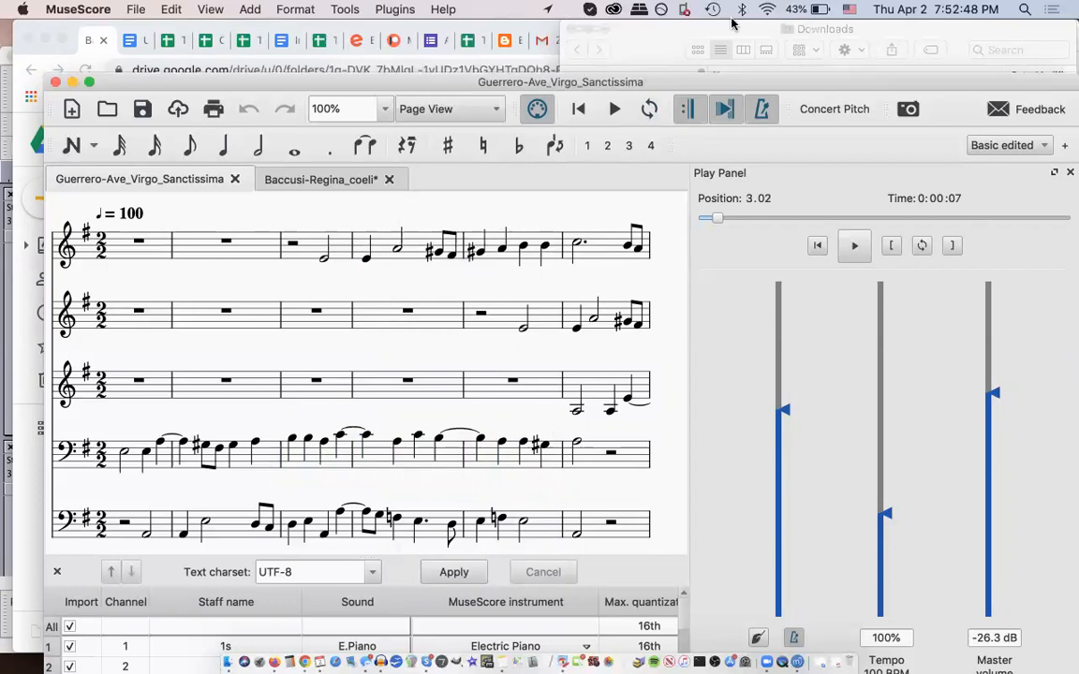
mouse_move(824, 131)
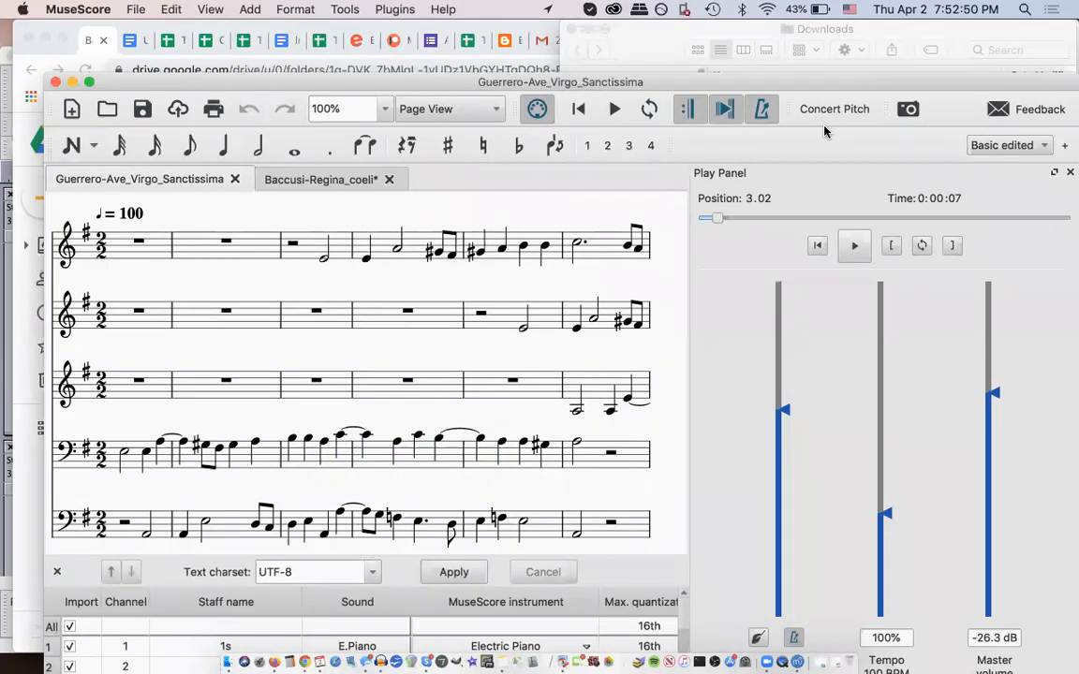